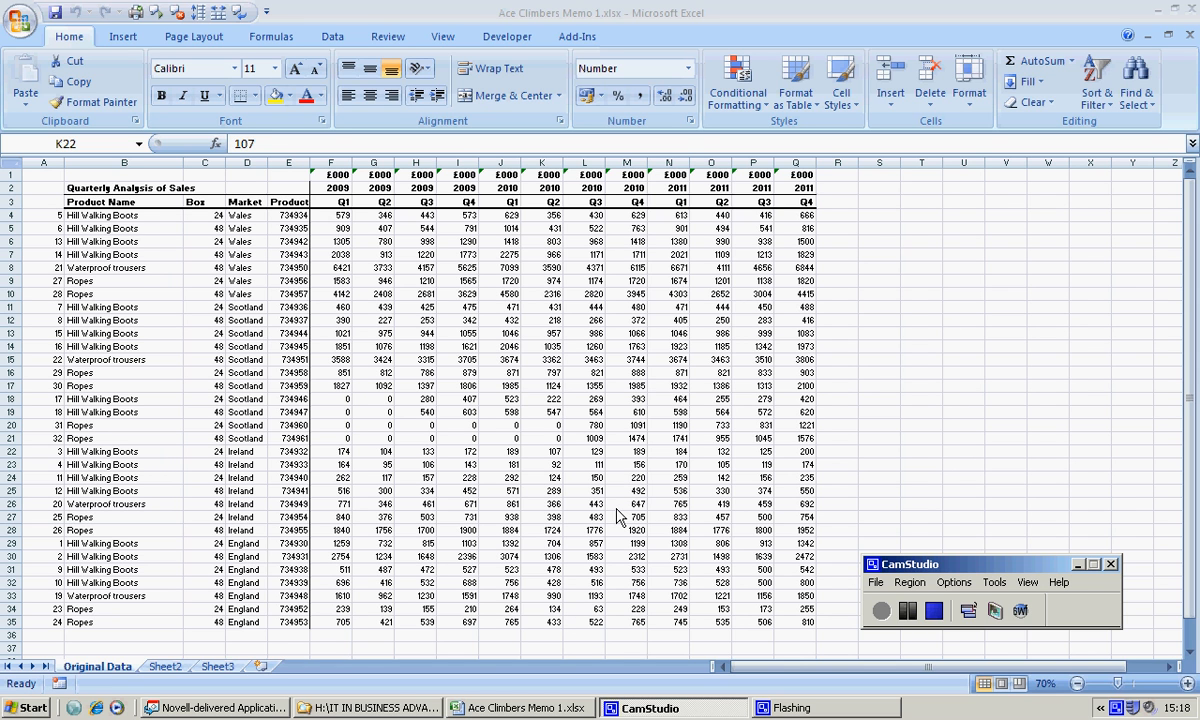
pyautogui.moveTo(144, 708)
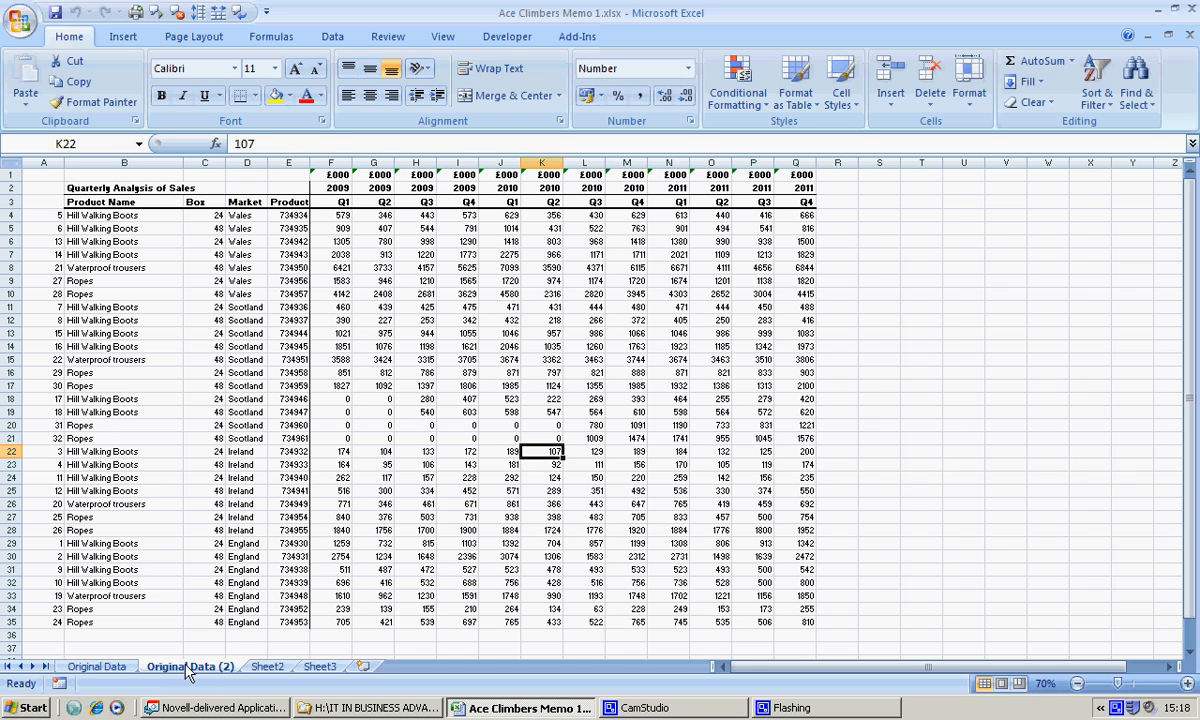
# Copy the Original Data sheet and name the copy subtotals.
pyautogui.click(188, 666)
pyautogui.write('subtotals')
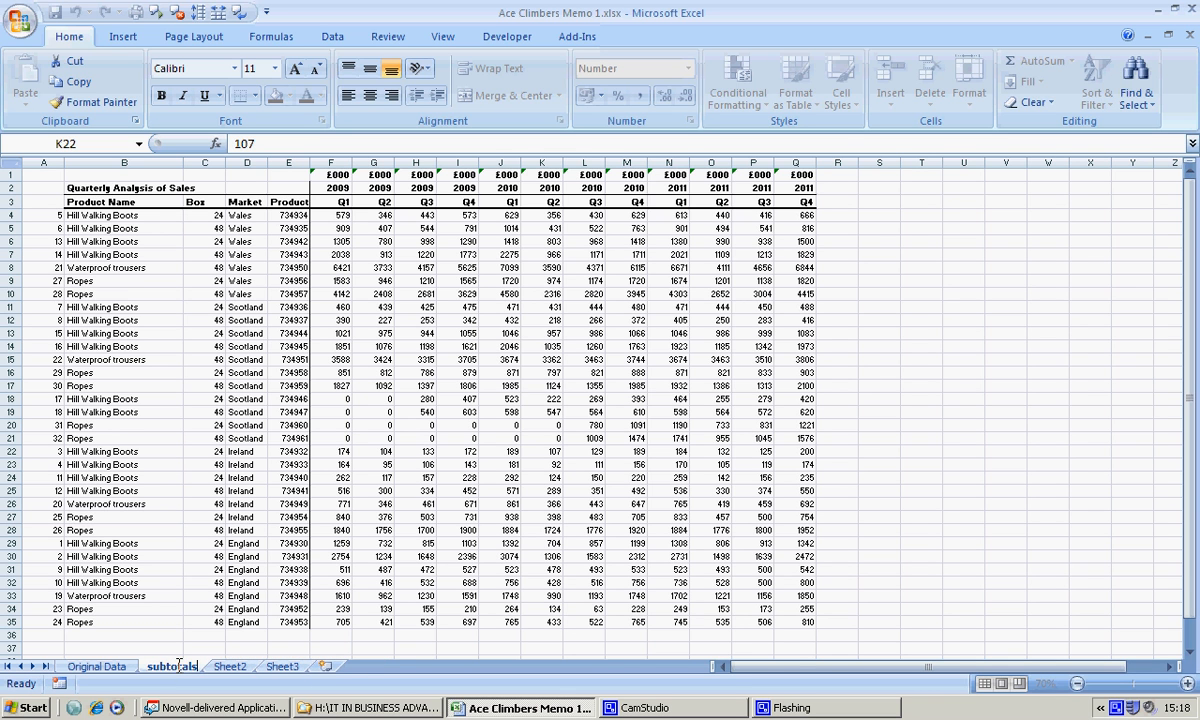
pyautogui.click(540, 452)
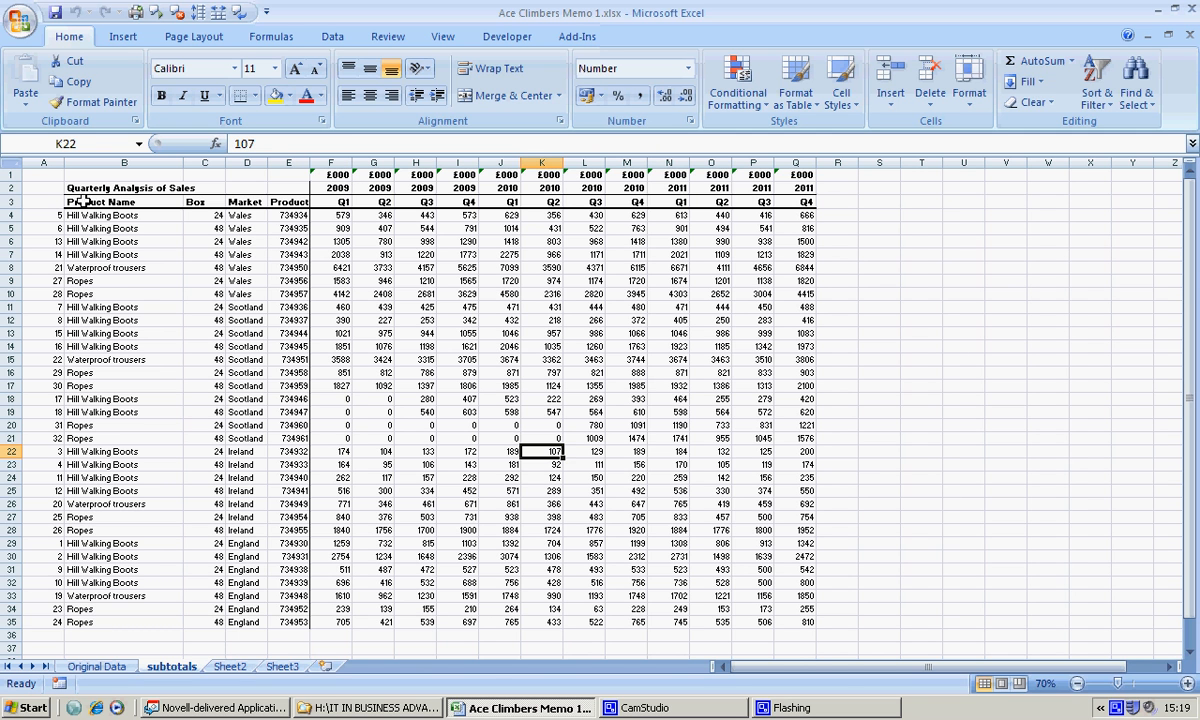
# Sort the quarterly sales table B3:Q35 by Market, A to Z.
pyautogui.moveTo(100, 200); pyautogui.dragTo(718, 622)
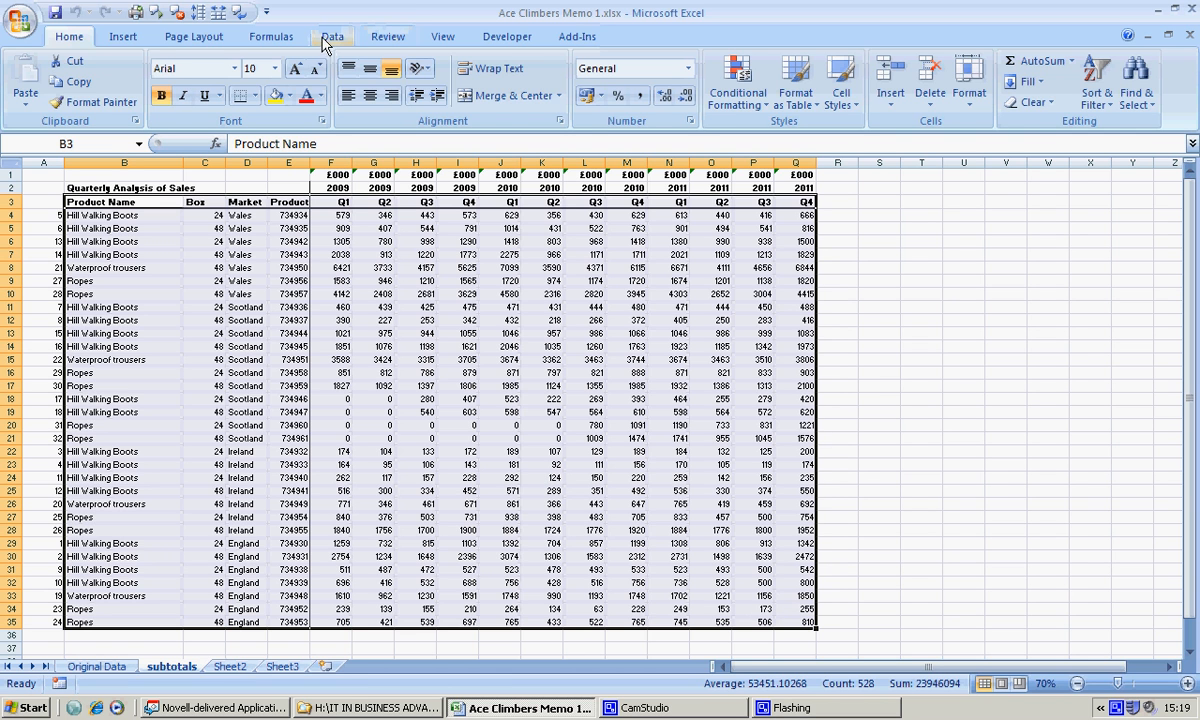
pyautogui.click(334, 36)
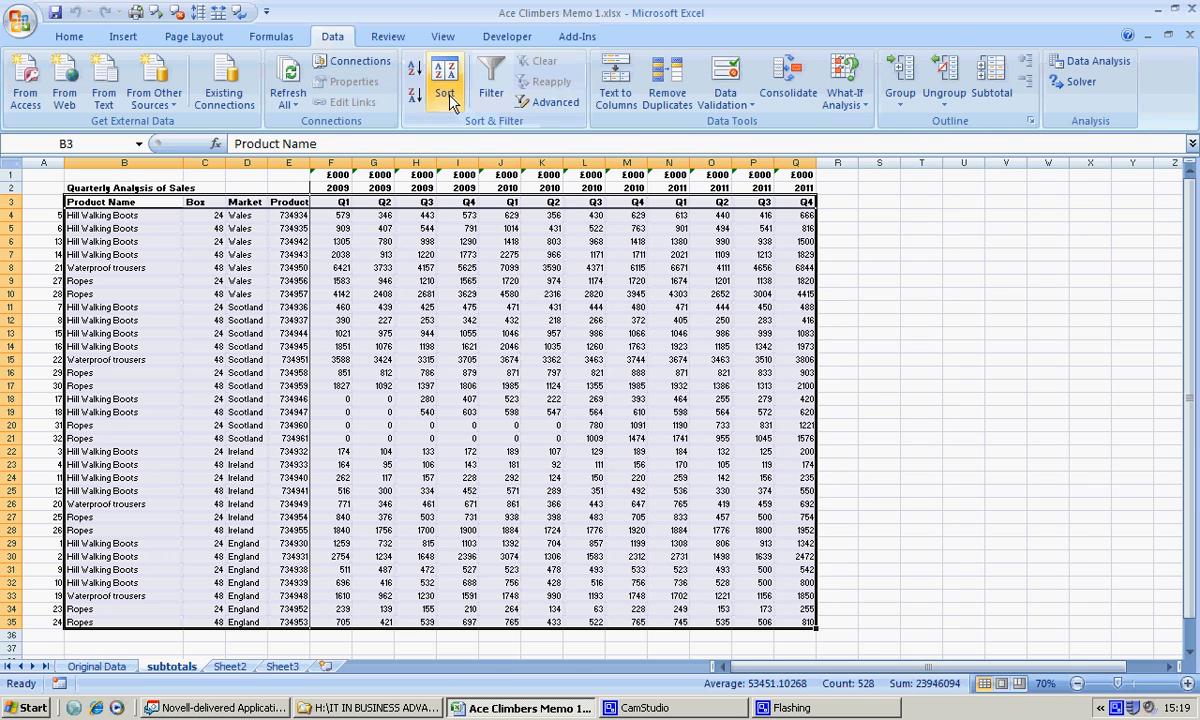
pyautogui.click(444, 80)
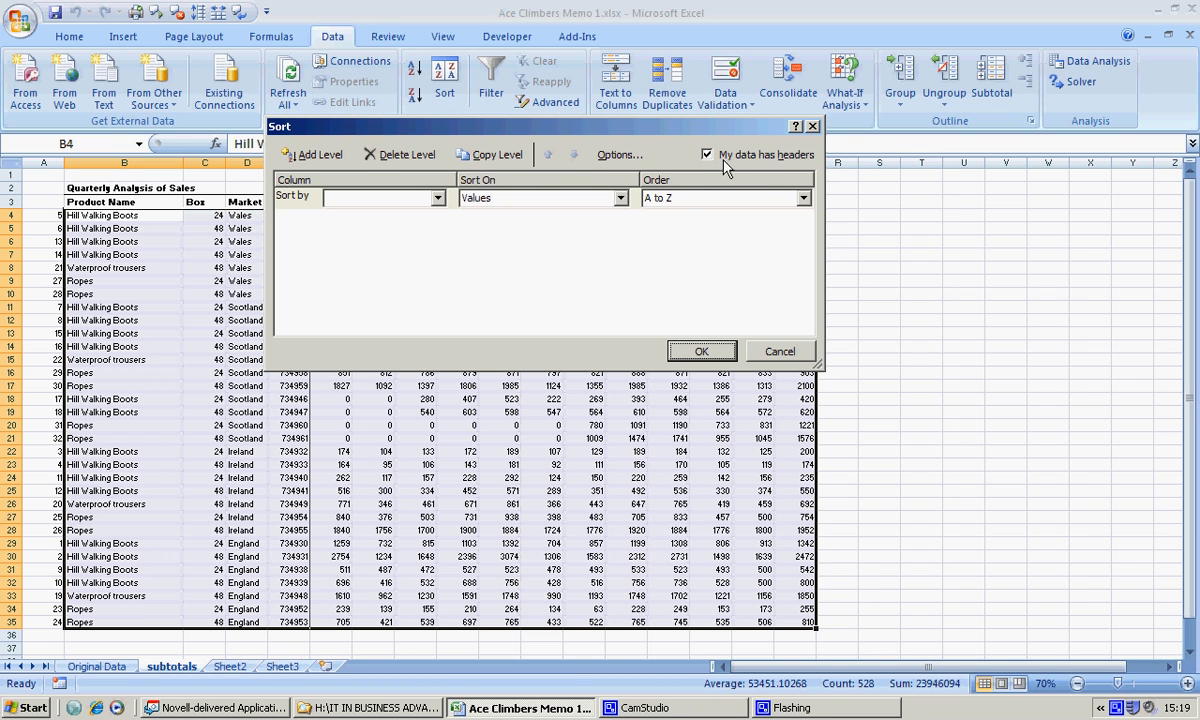
pyautogui.moveTo(440, 198)
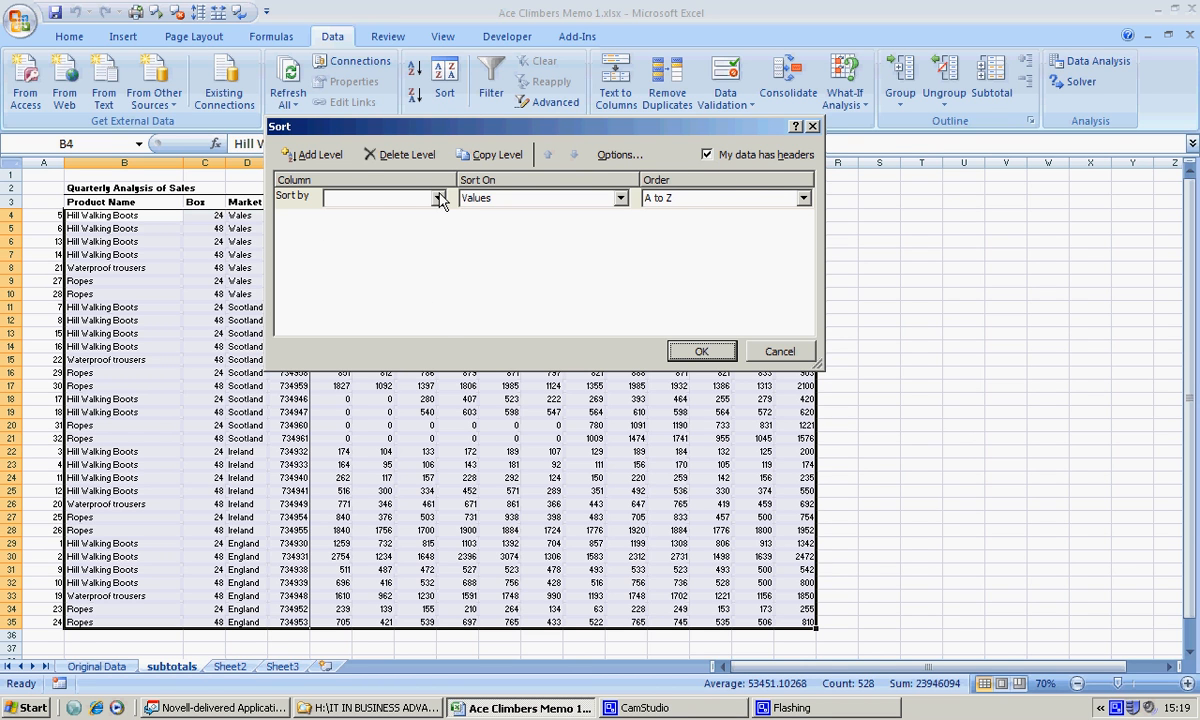
pyautogui.click(436, 196)
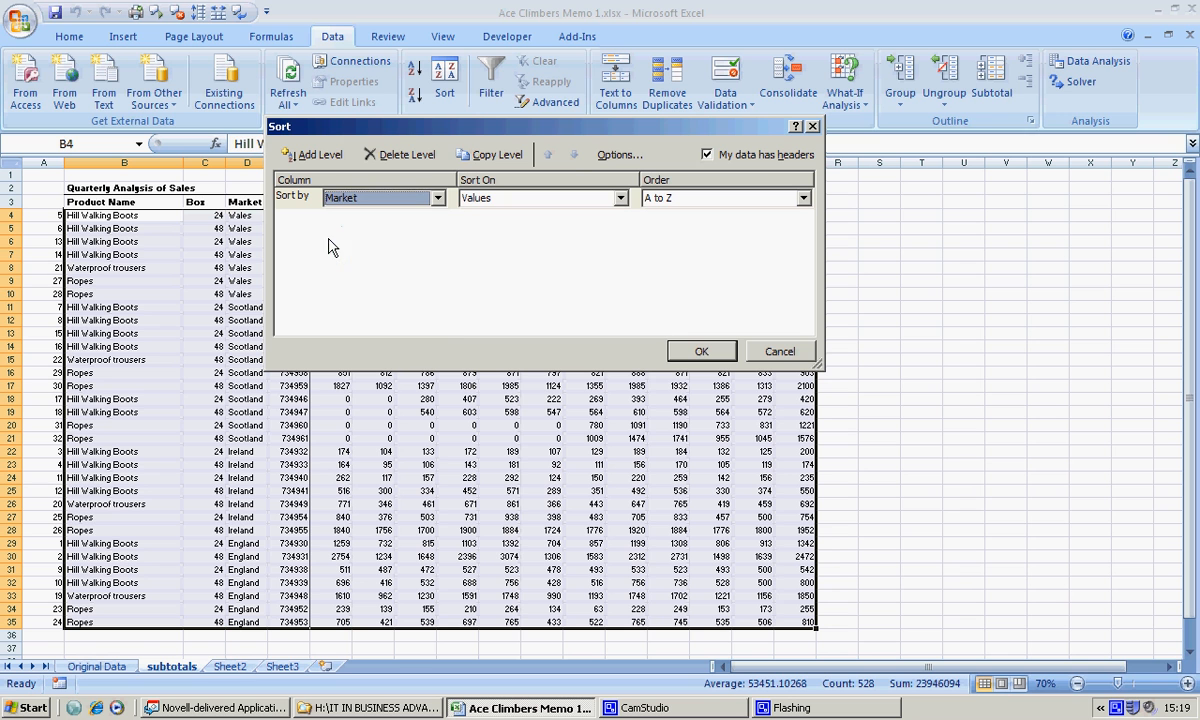
pyautogui.moveTo(644, 260)
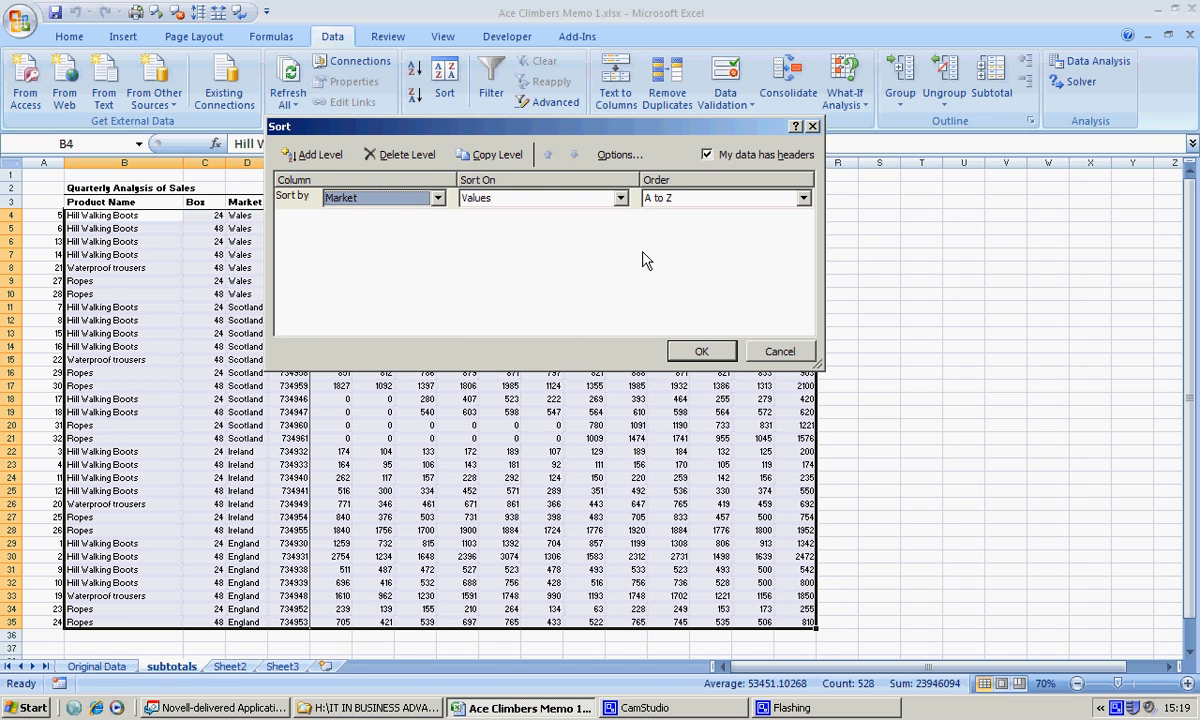
pyautogui.click(700, 352)
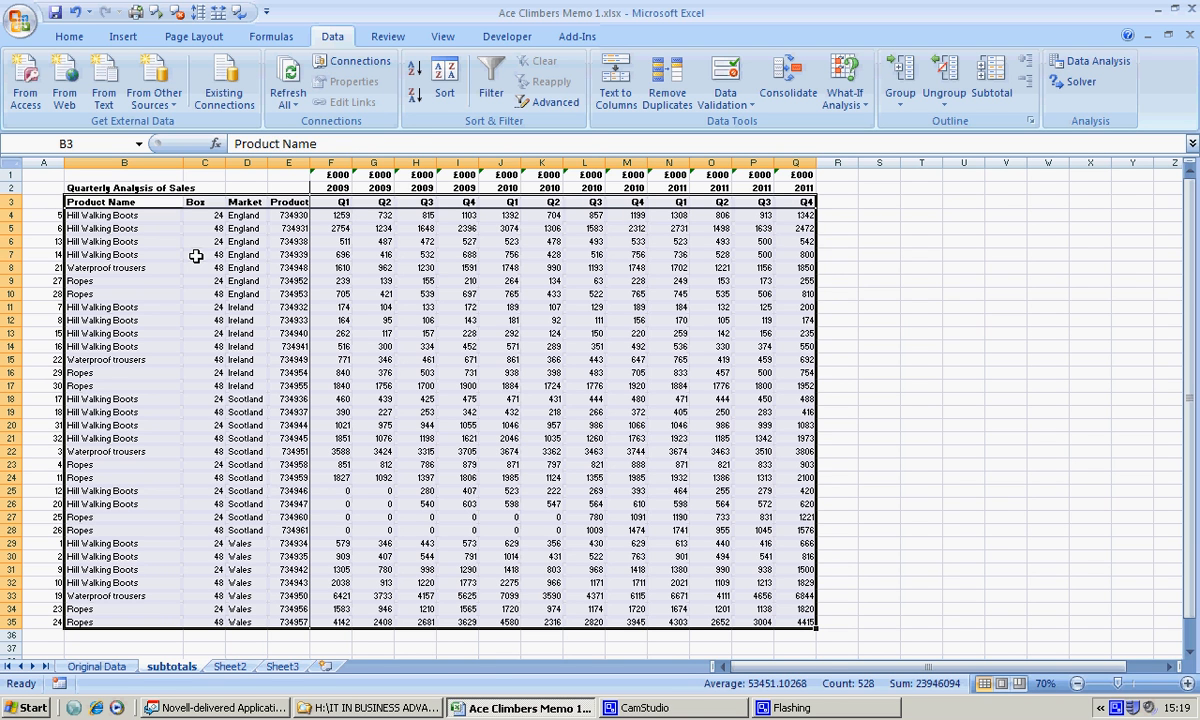
pyautogui.moveTo(444, 370)
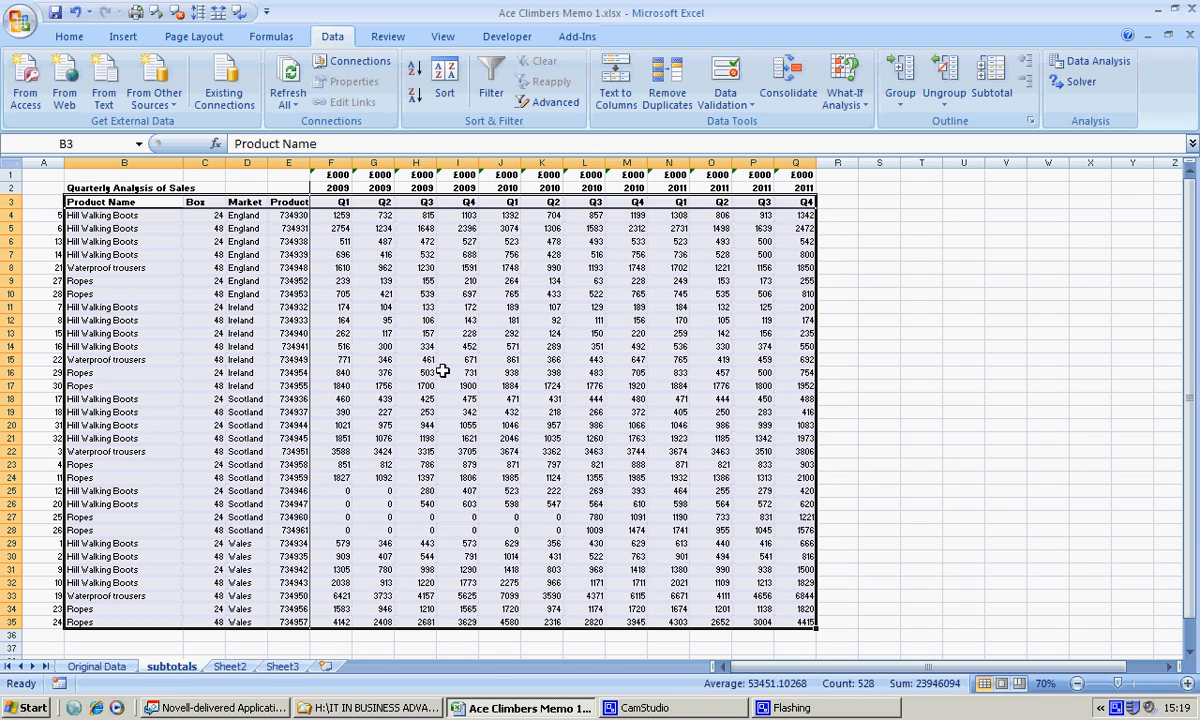
pyautogui.moveTo(426, 368)
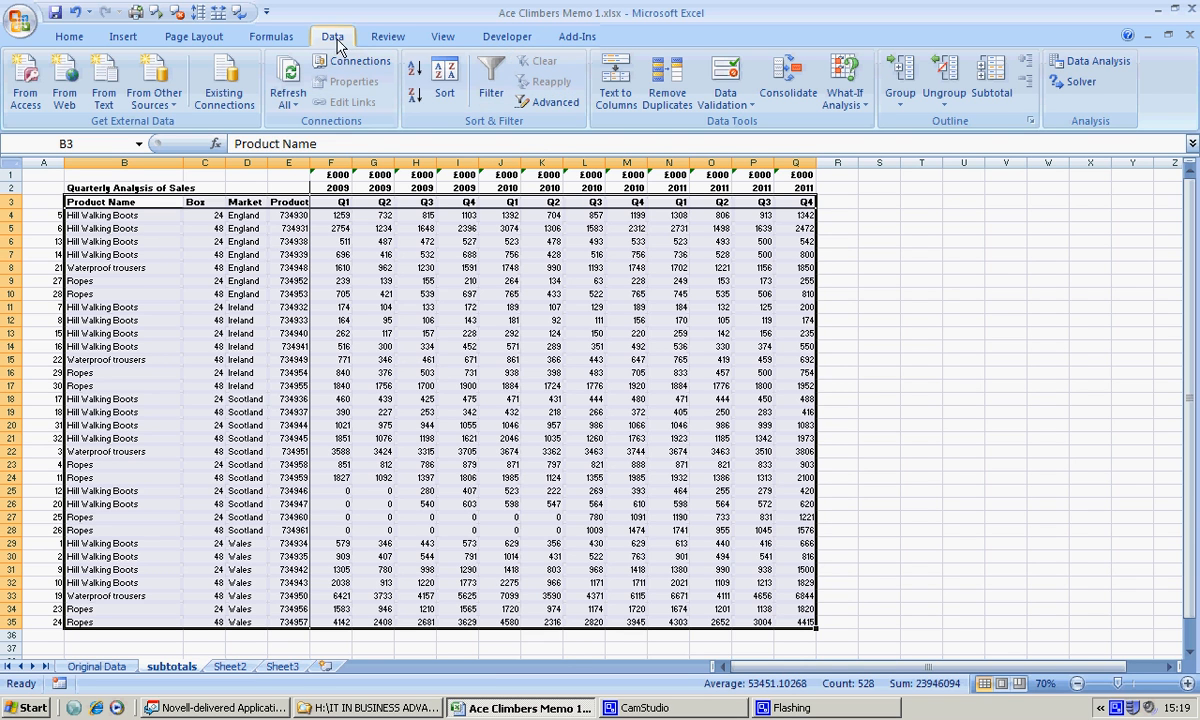
# Filter the table to Scotland and Wales rows with box size 24 only.
pyautogui.click(490, 80)
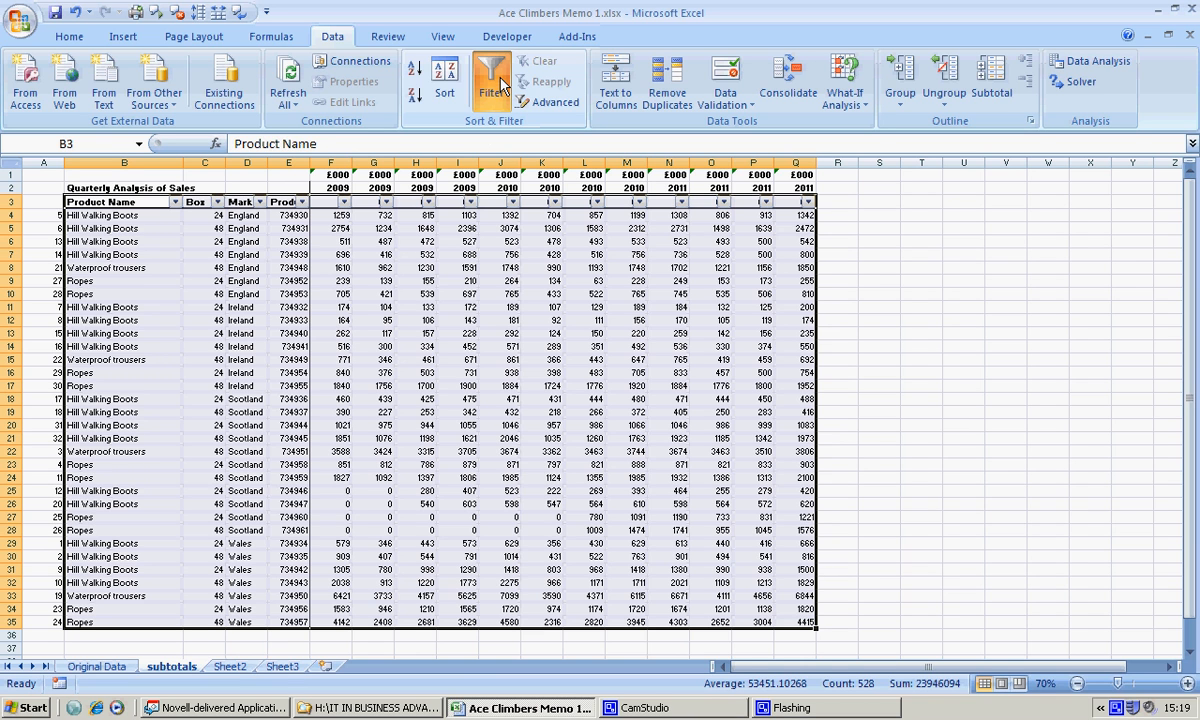
pyautogui.click(260, 200)
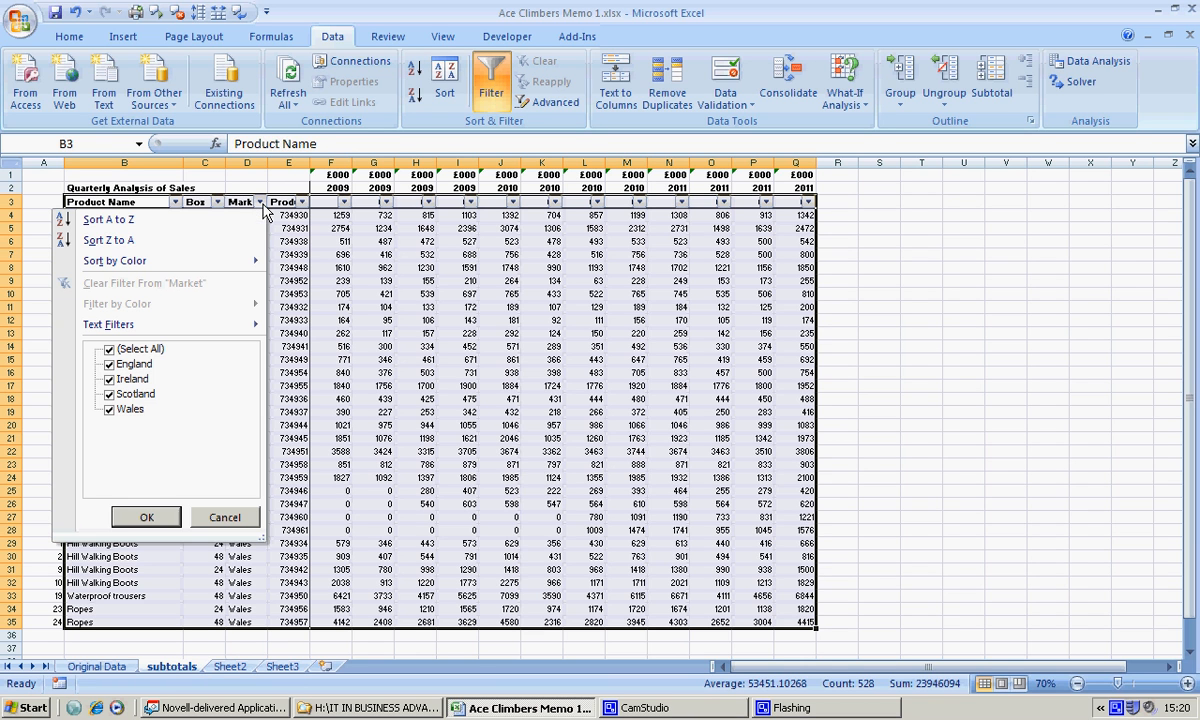
pyautogui.click(108, 348)
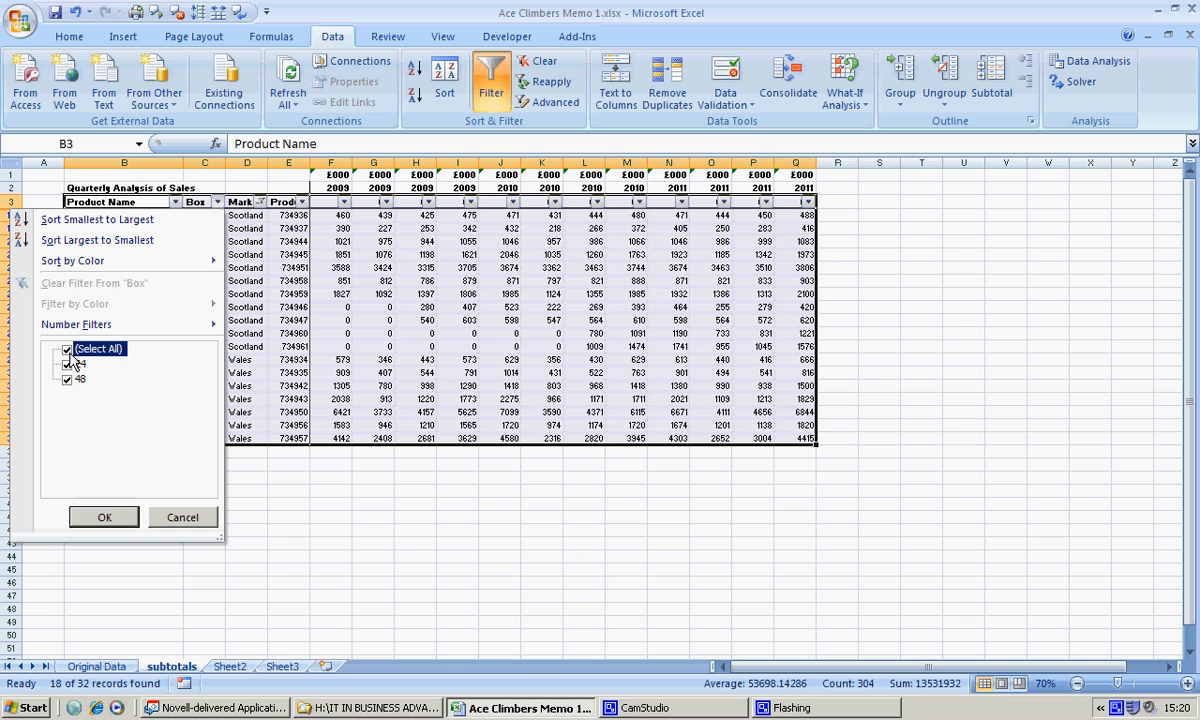
pyautogui.click(68, 364)
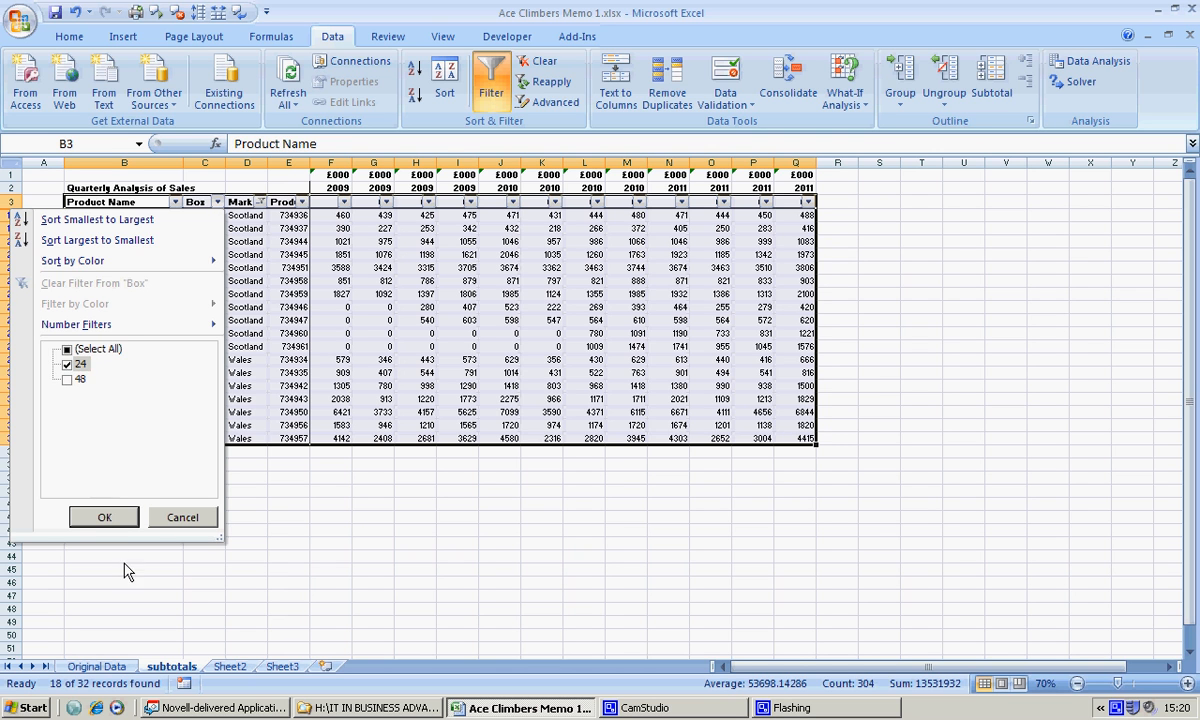
pyautogui.click(104, 516)
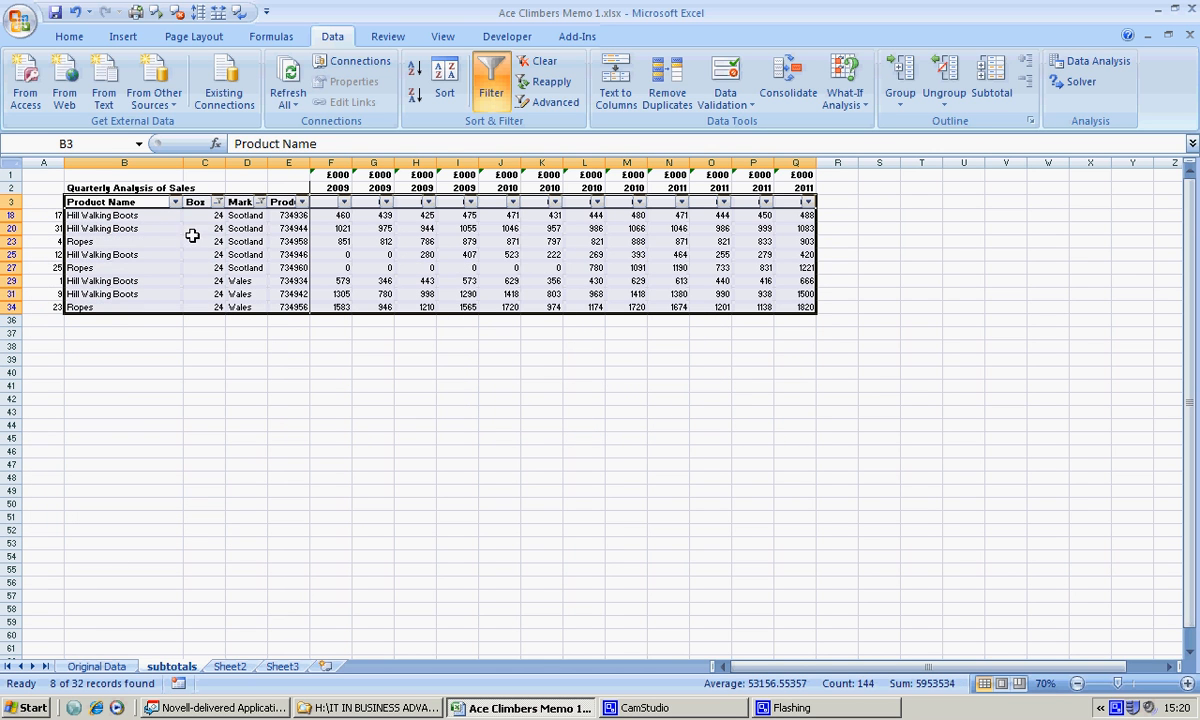
pyautogui.moveTo(212, 248)
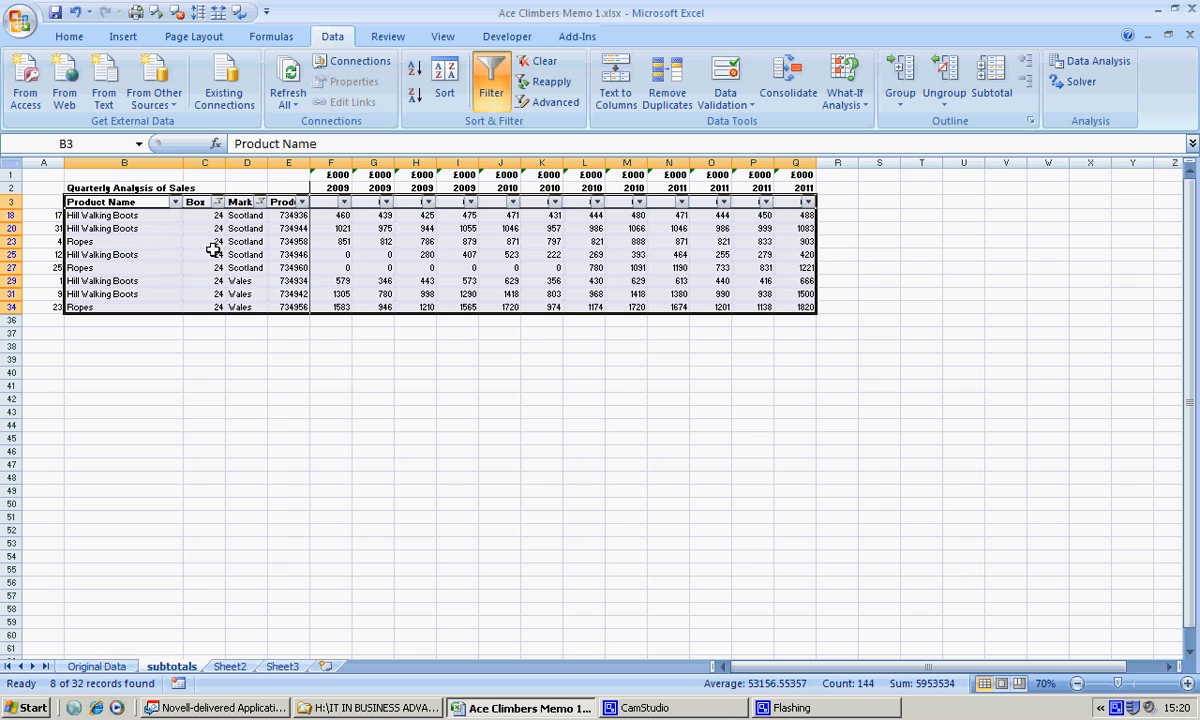
pyautogui.moveTo(236, 244)
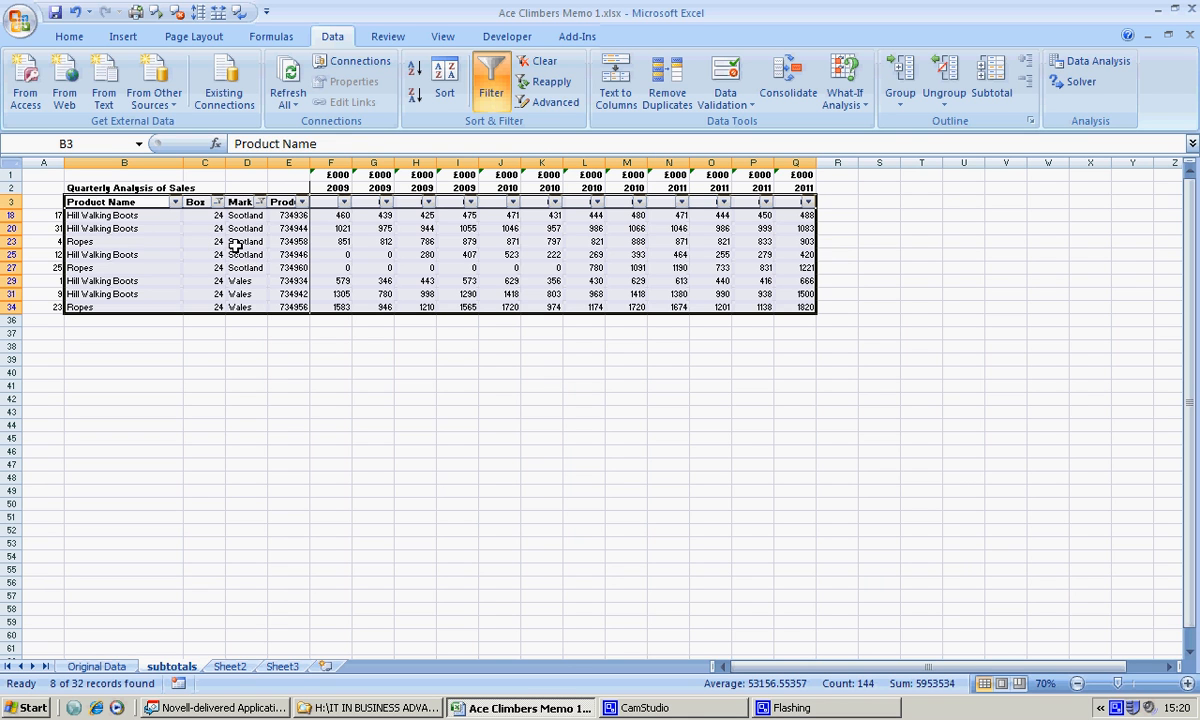
pyautogui.moveTo(256, 284)
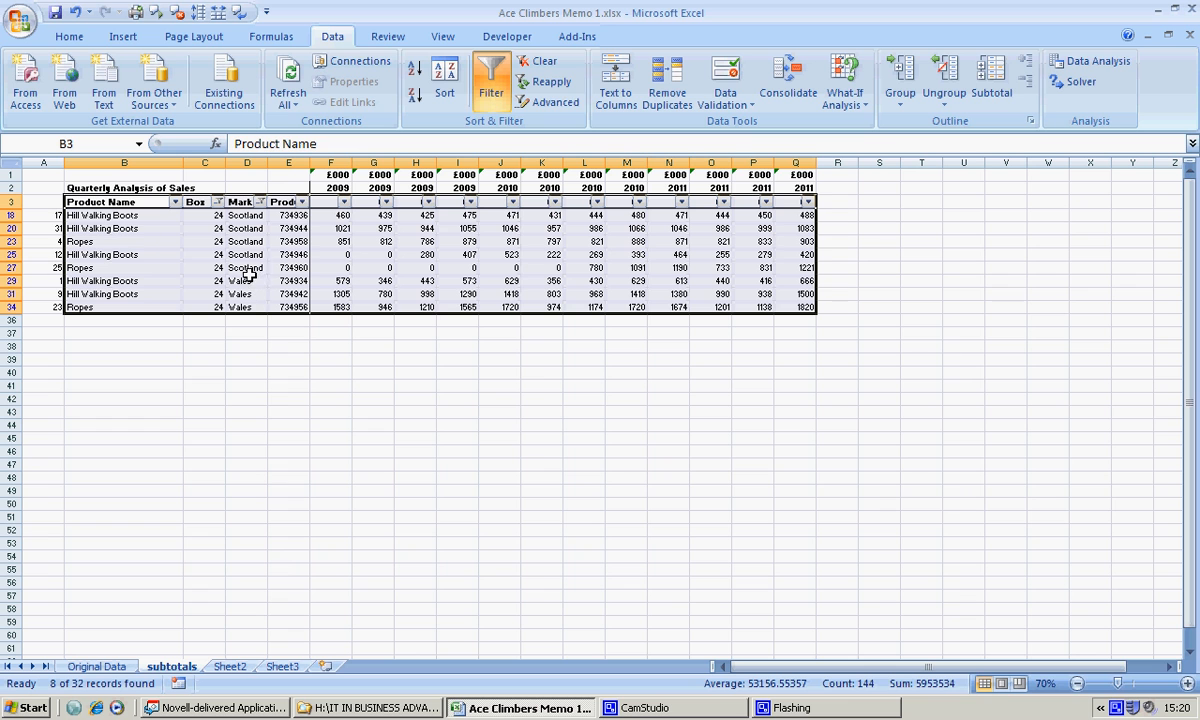
pyautogui.moveTo(120, 192)
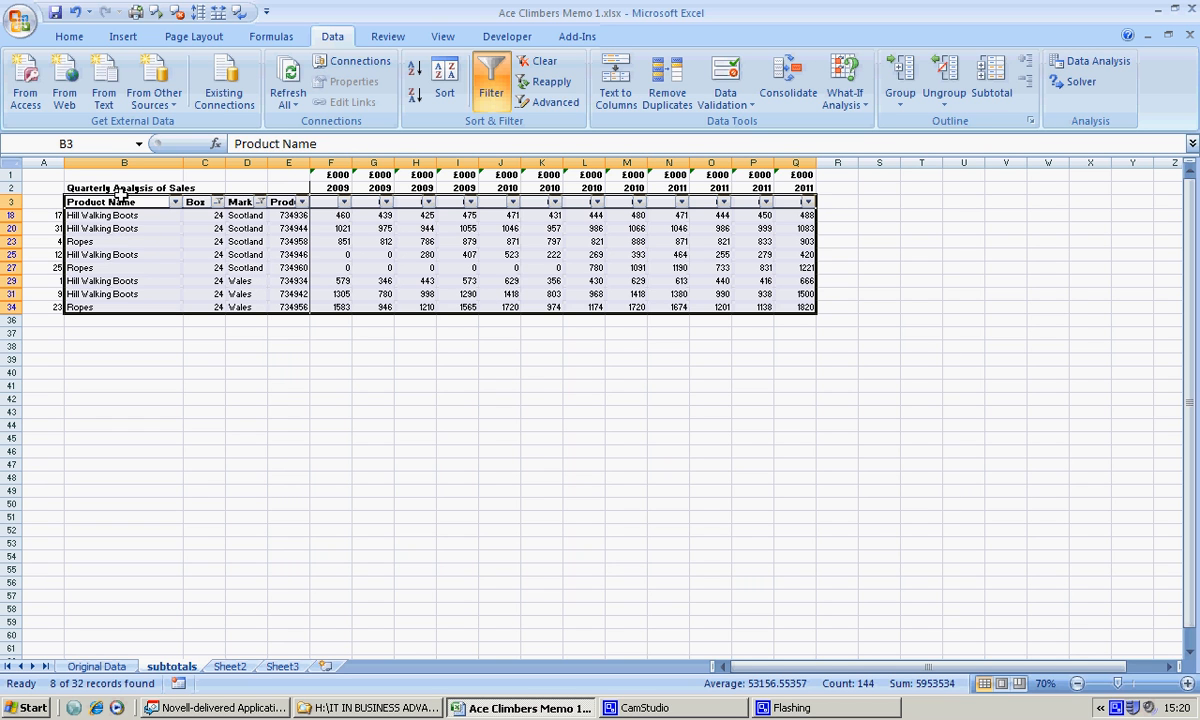
# Subtotal every quarter's sales grouped at each change in Market.
pyautogui.click(992, 80)
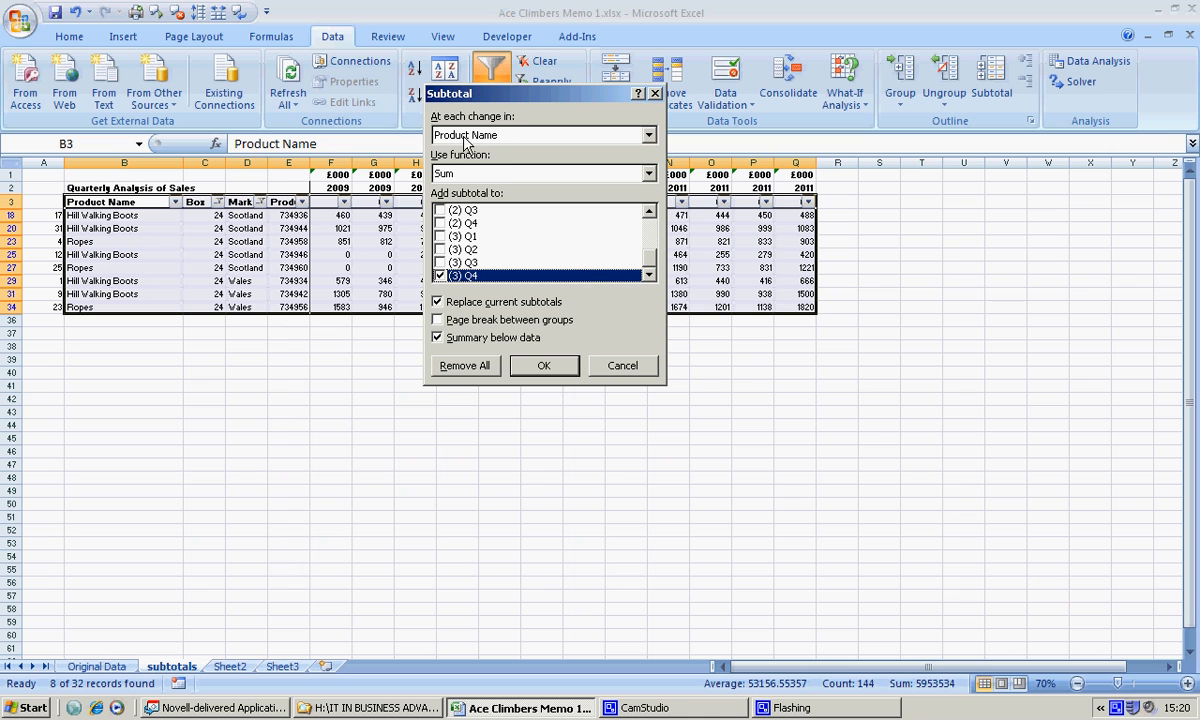
pyautogui.moveTo(650, 140)
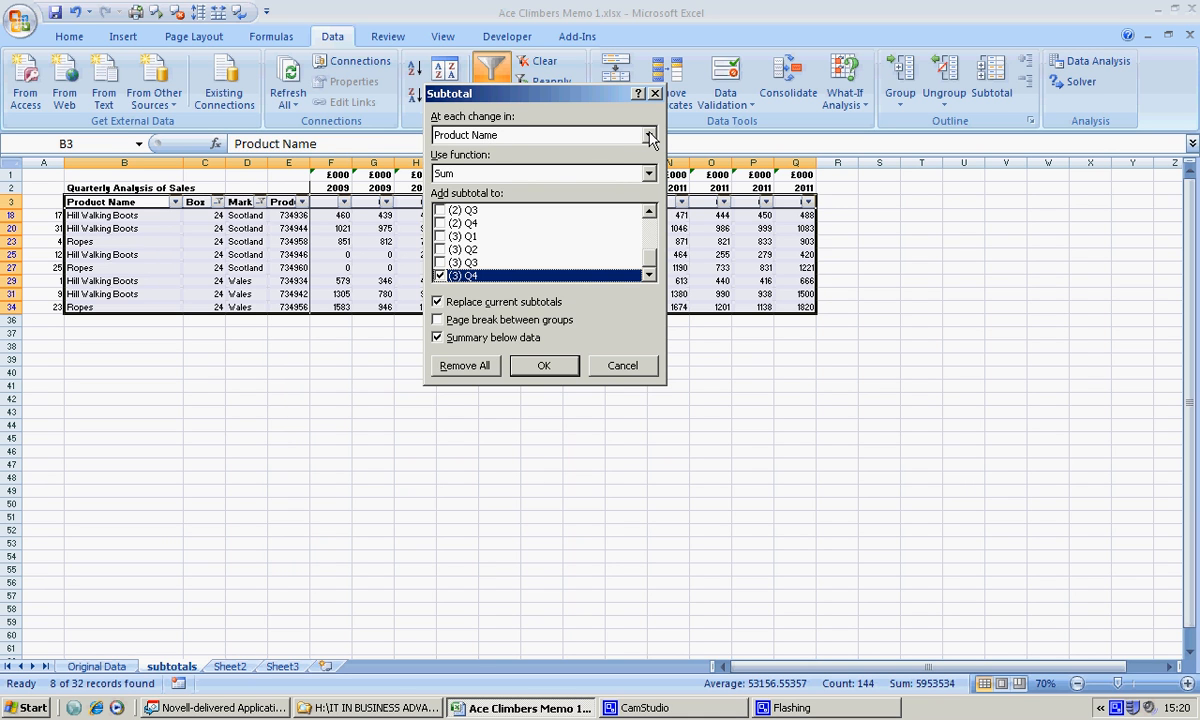
pyautogui.click(650, 136)
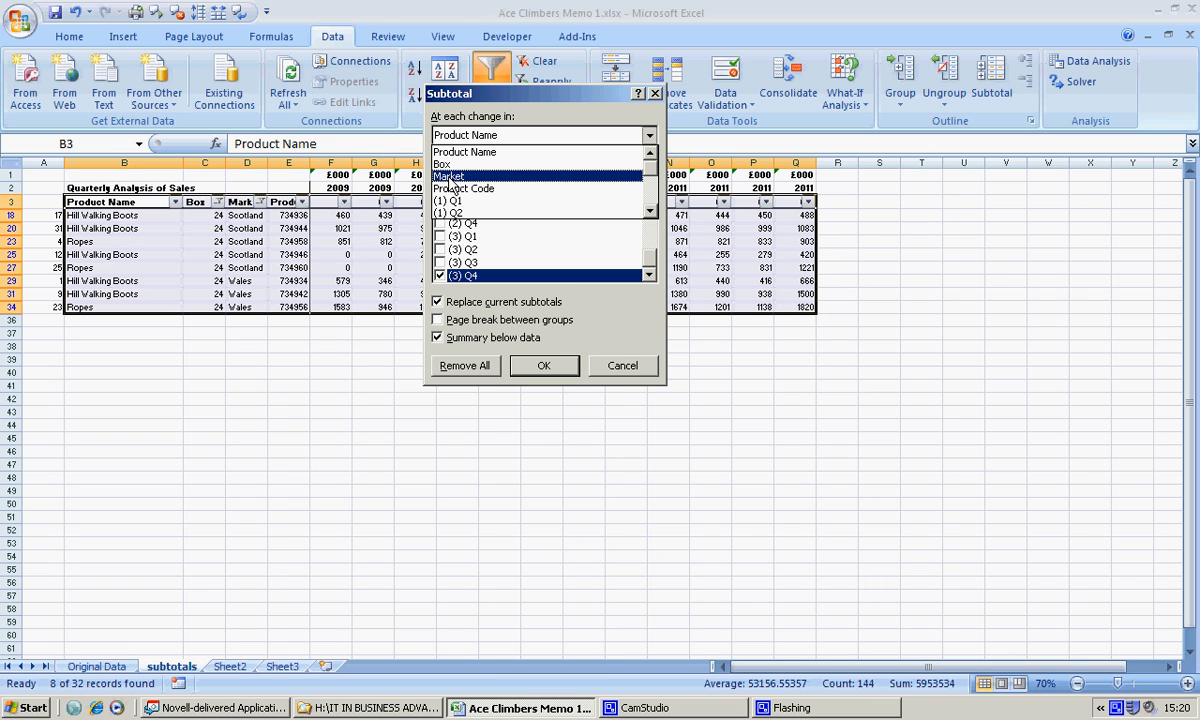
pyautogui.click(448, 176)
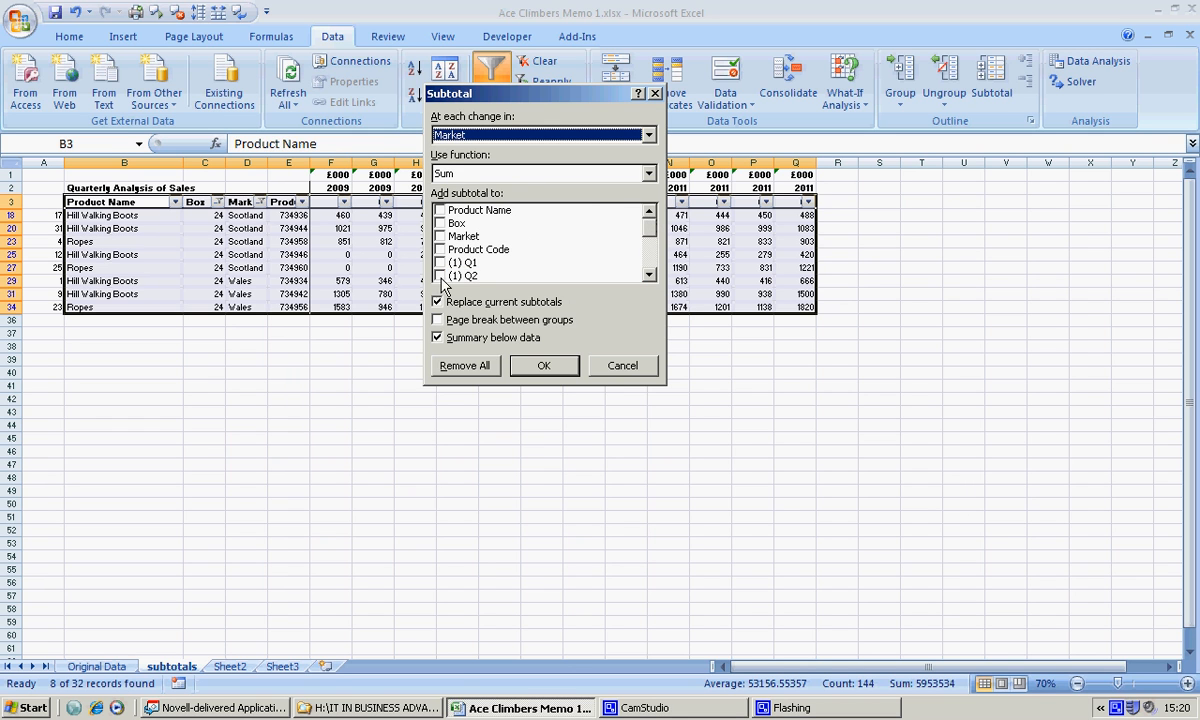
pyautogui.click(440, 276)
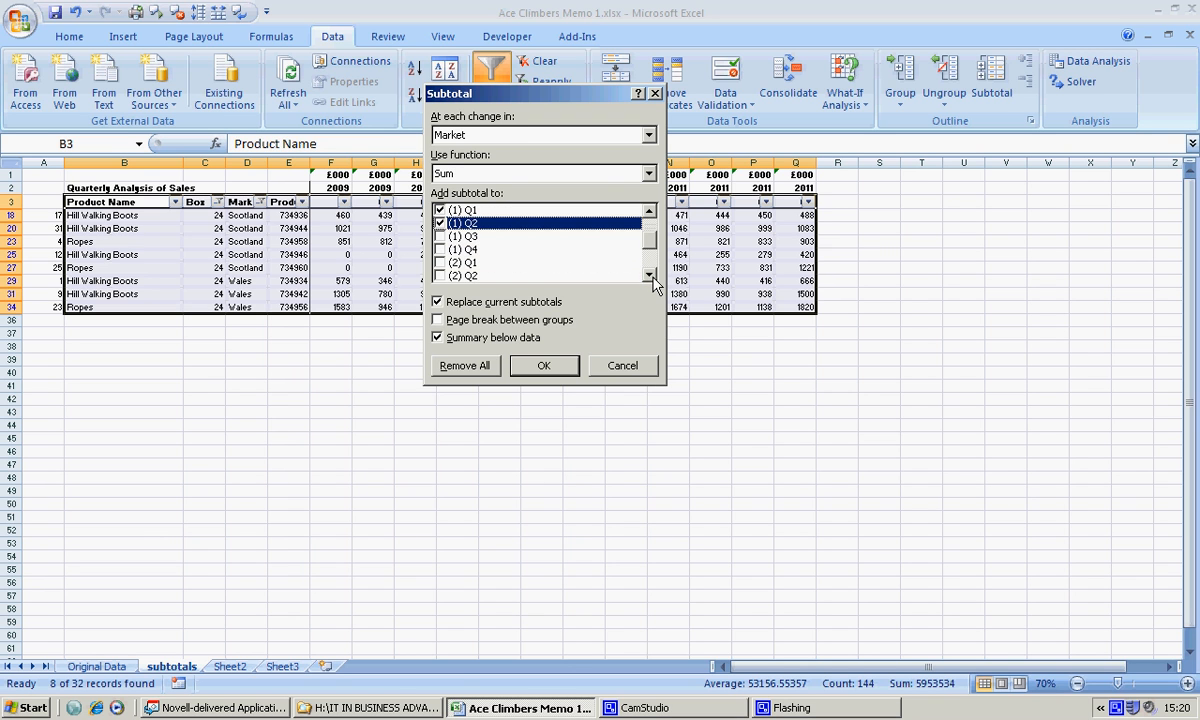
pyautogui.click(440, 236)
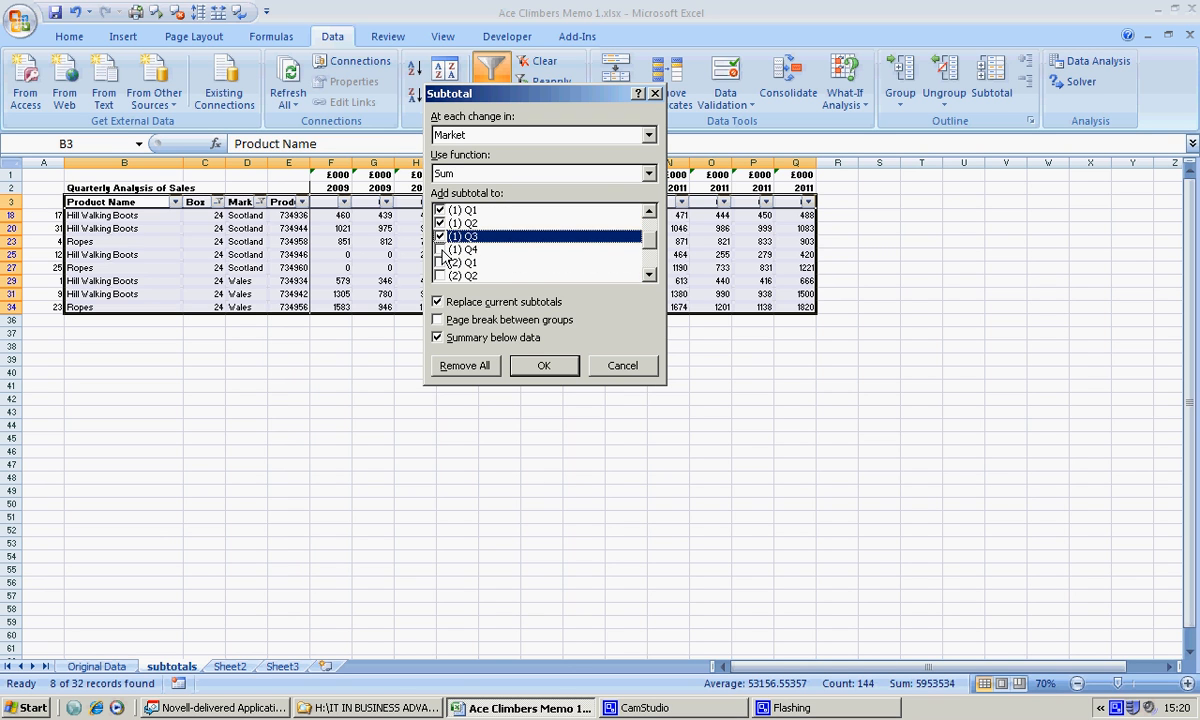
pyautogui.click(438, 248)
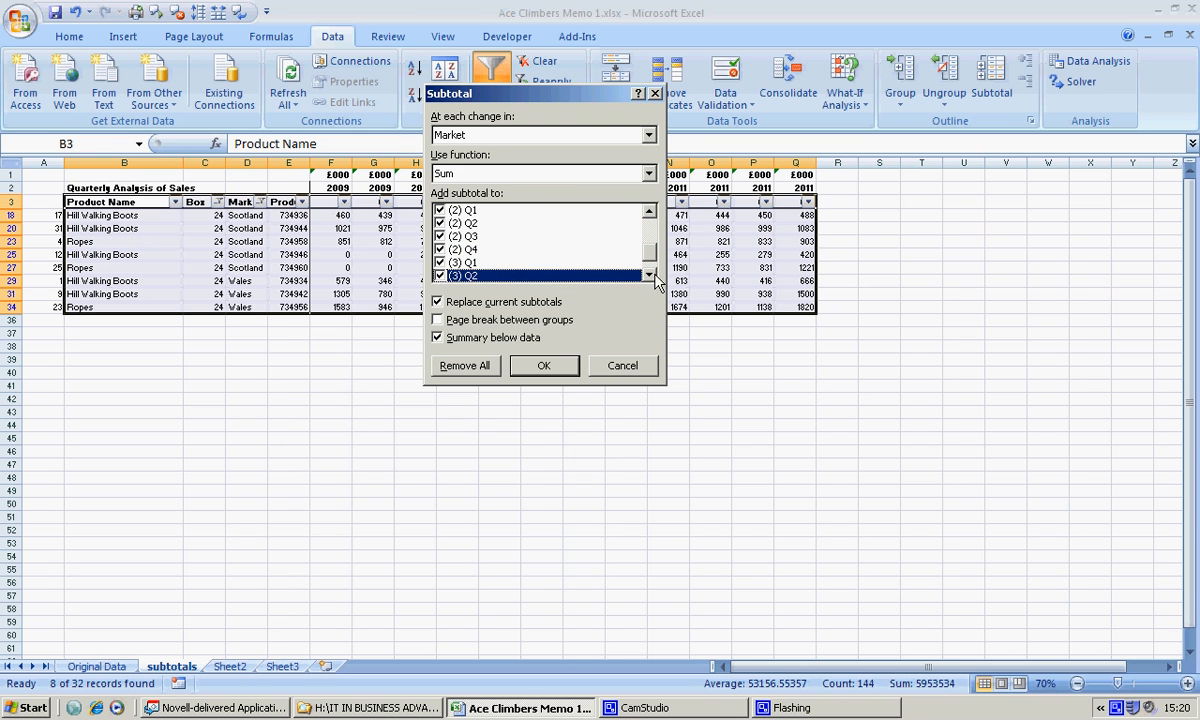
pyautogui.scroll(-3)
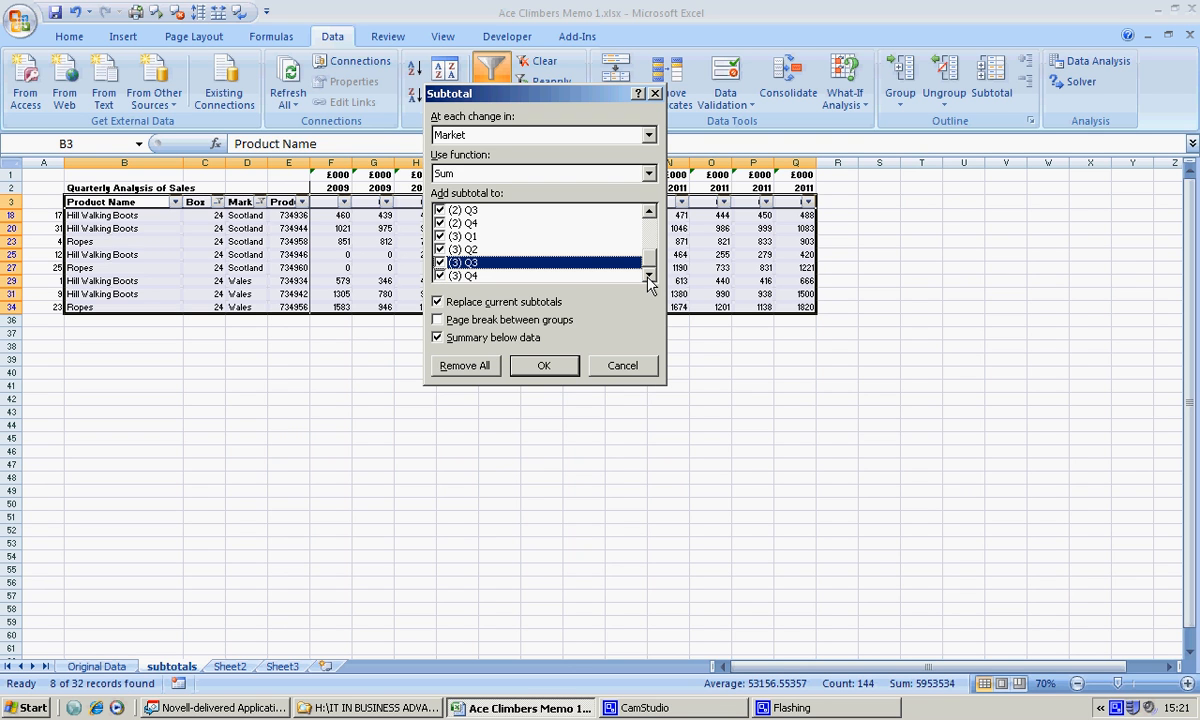
pyautogui.moveTo(528, 312)
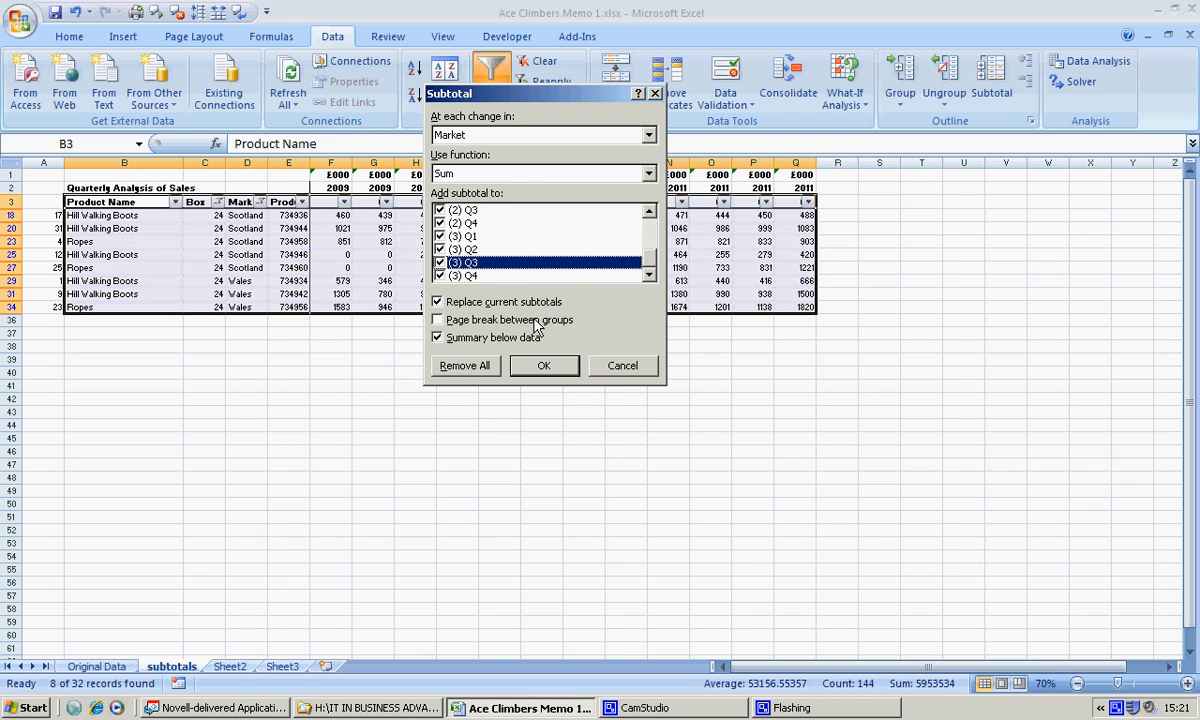
pyautogui.moveTo(520, 328)
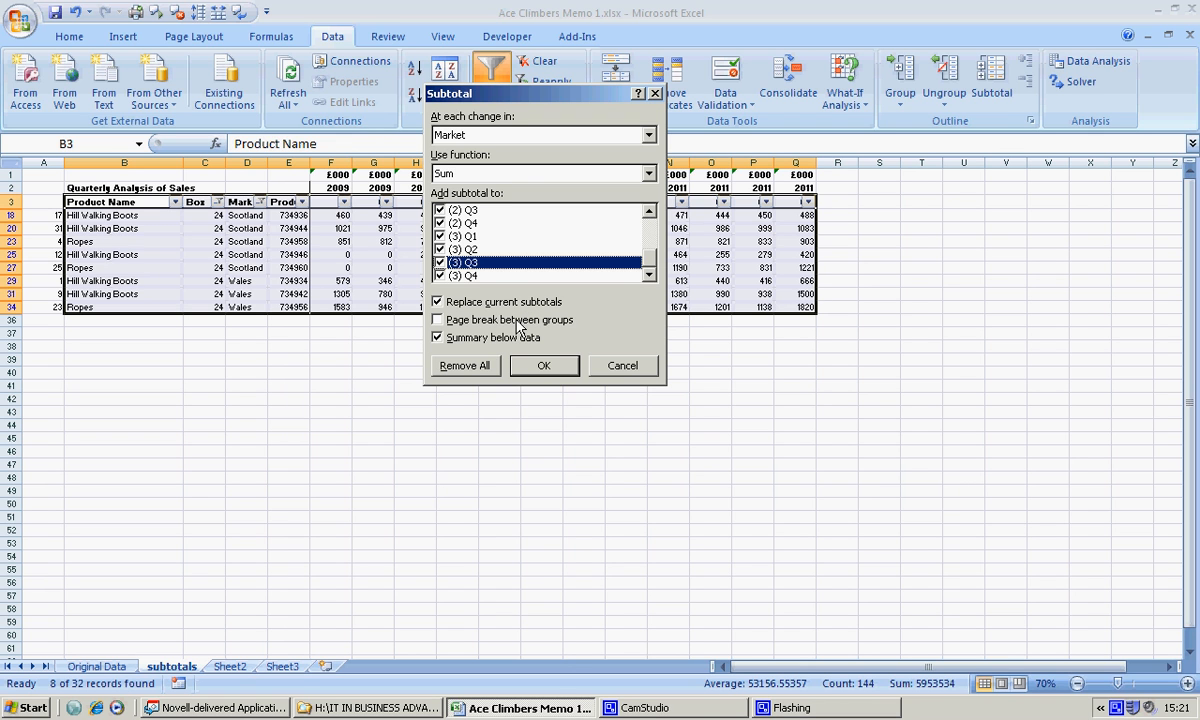
pyautogui.moveTo(460, 350)
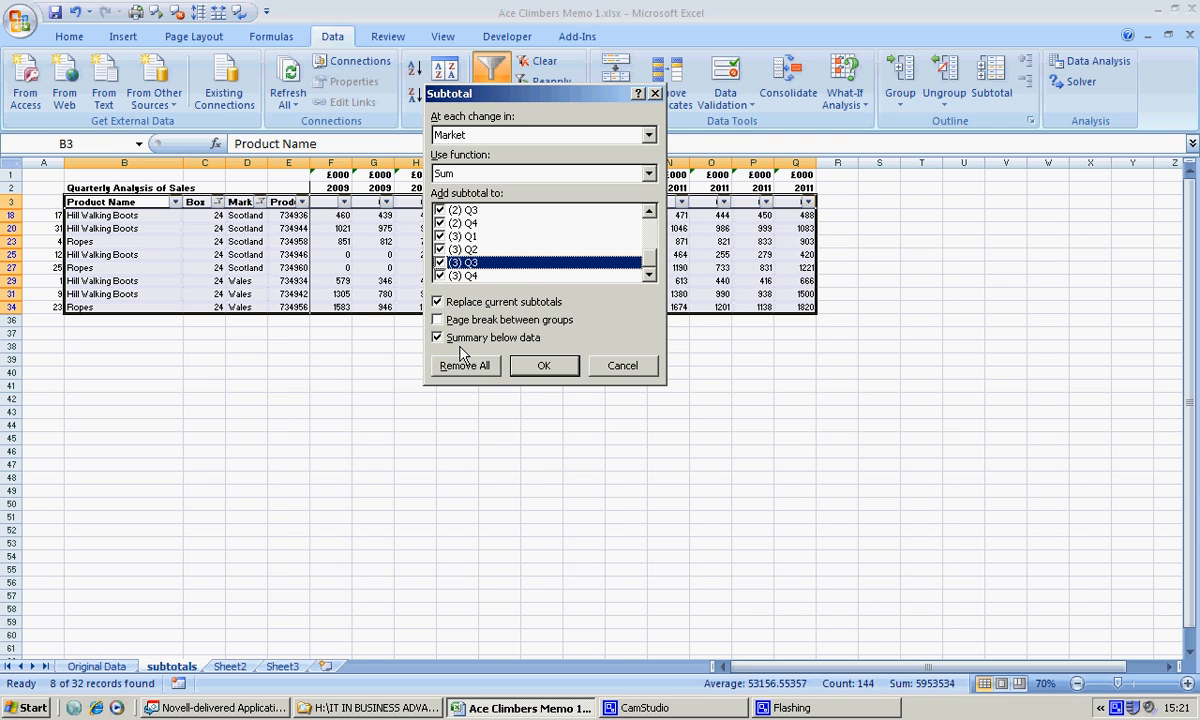
pyautogui.moveTo(548, 368)
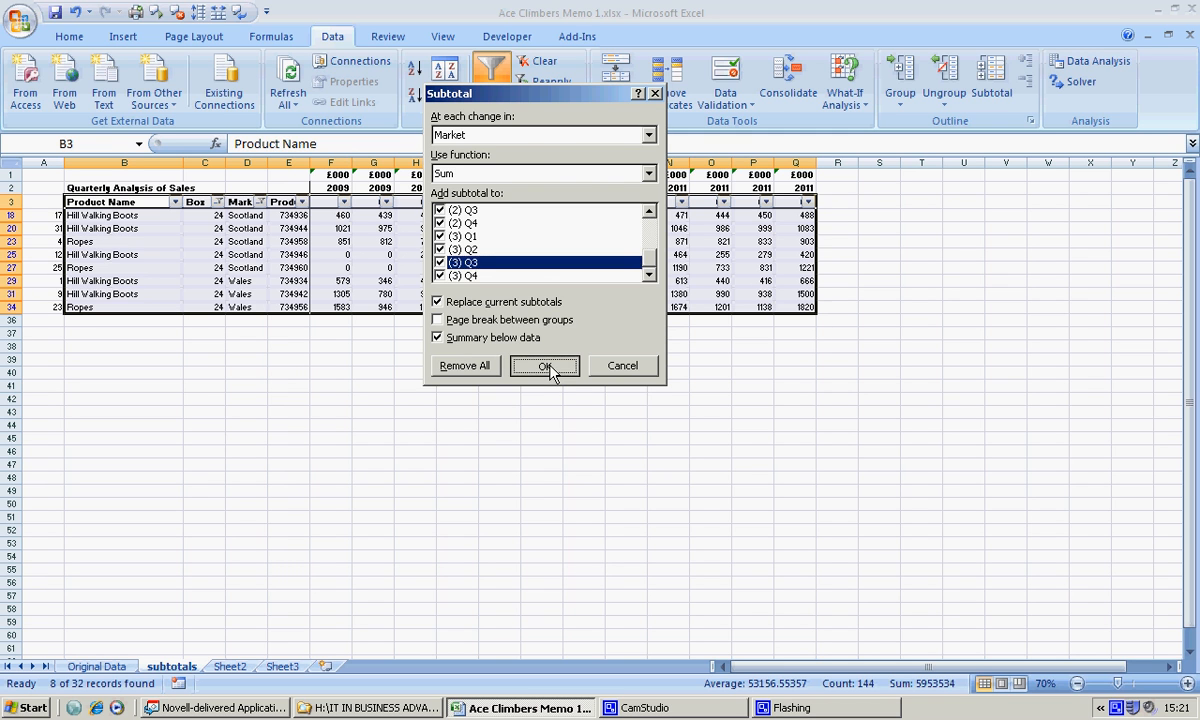
pyautogui.click(544, 364)
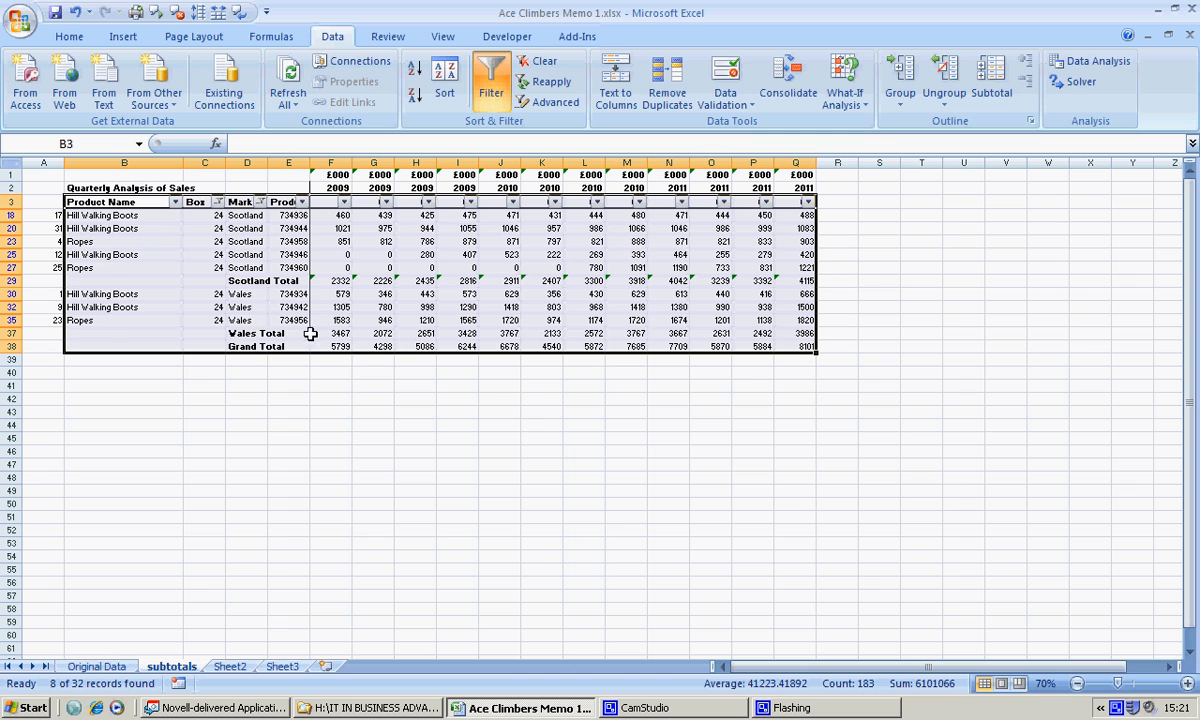
pyautogui.moveTo(392, 348)
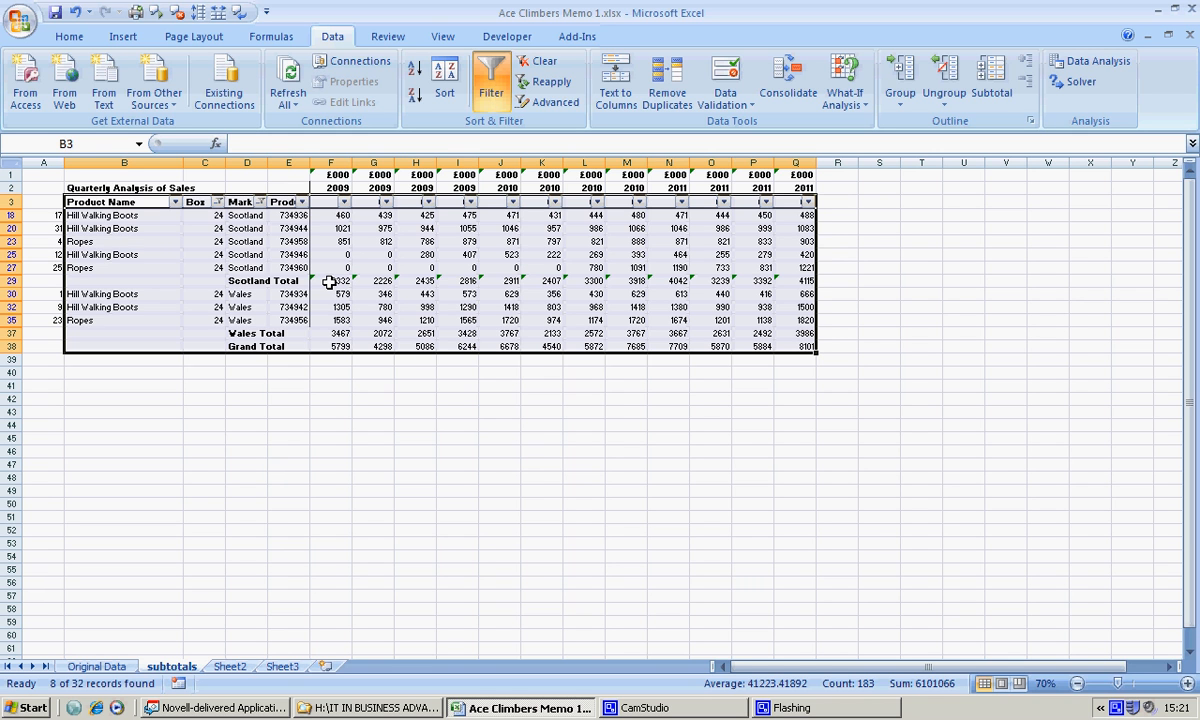
# Select the Scotland Total row values for charting on their own sheet.
pyautogui.moveTo(332, 280); pyautogui.dragTo(420, 280)
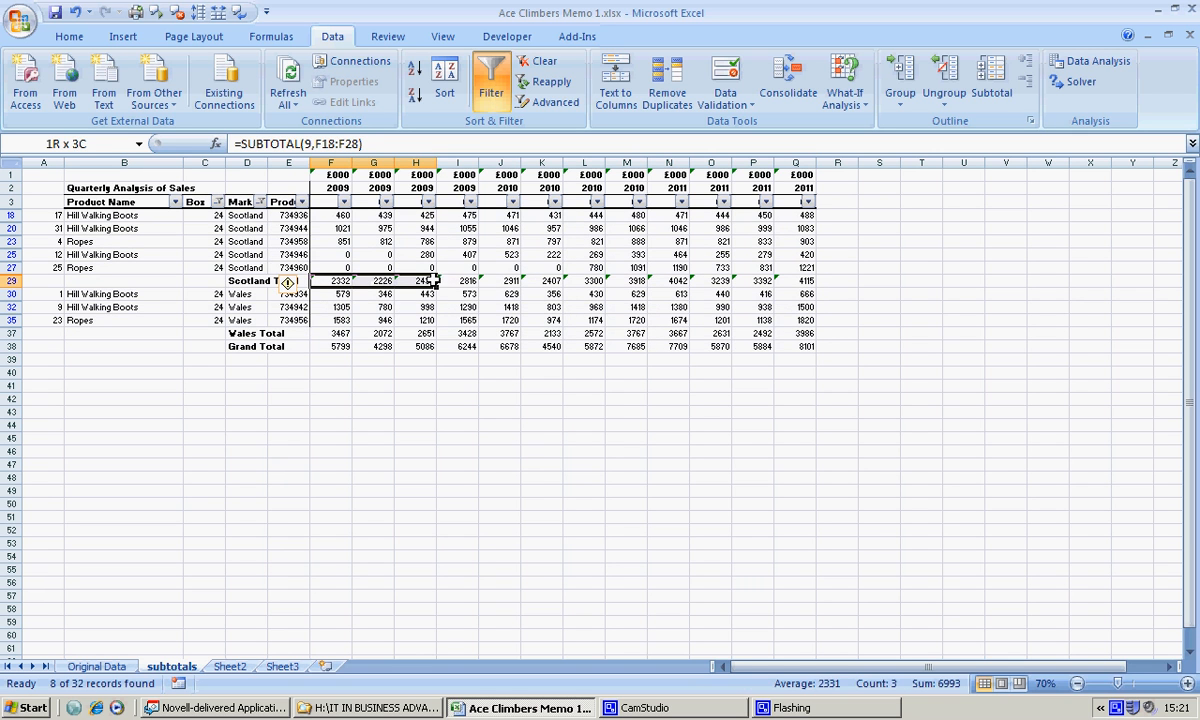
pyautogui.moveTo(420, 280); pyautogui.dragTo(760, 280)
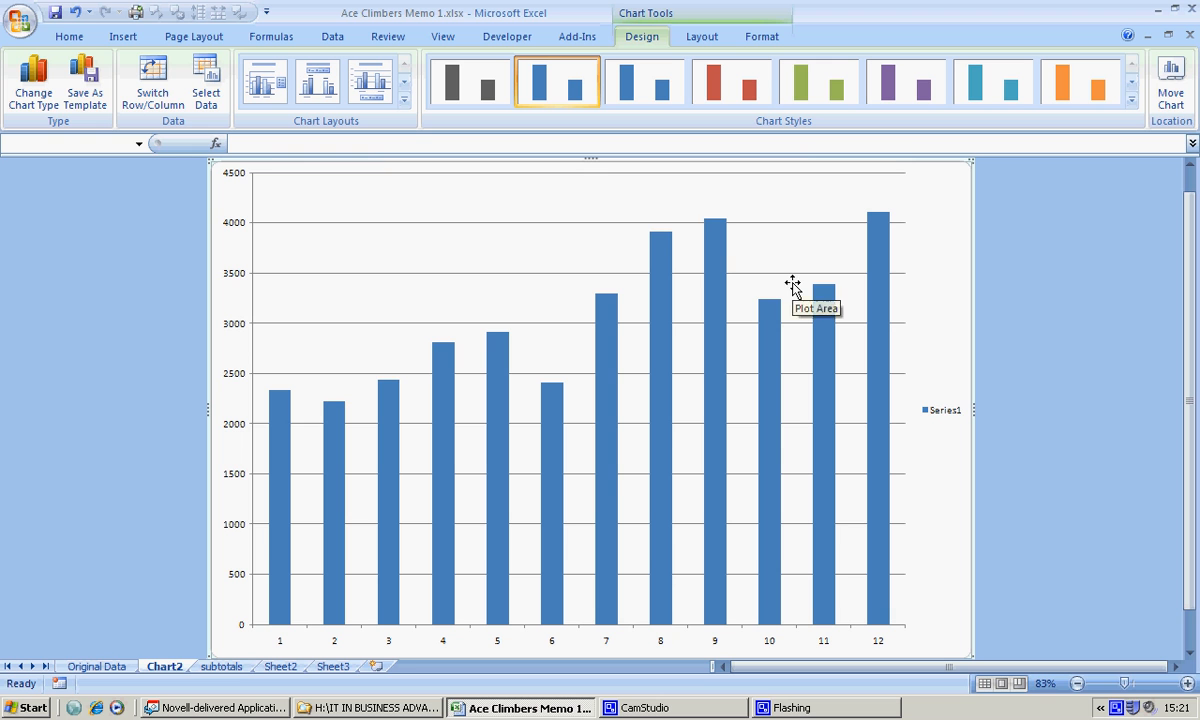
pyautogui.moveTo(8, 76)
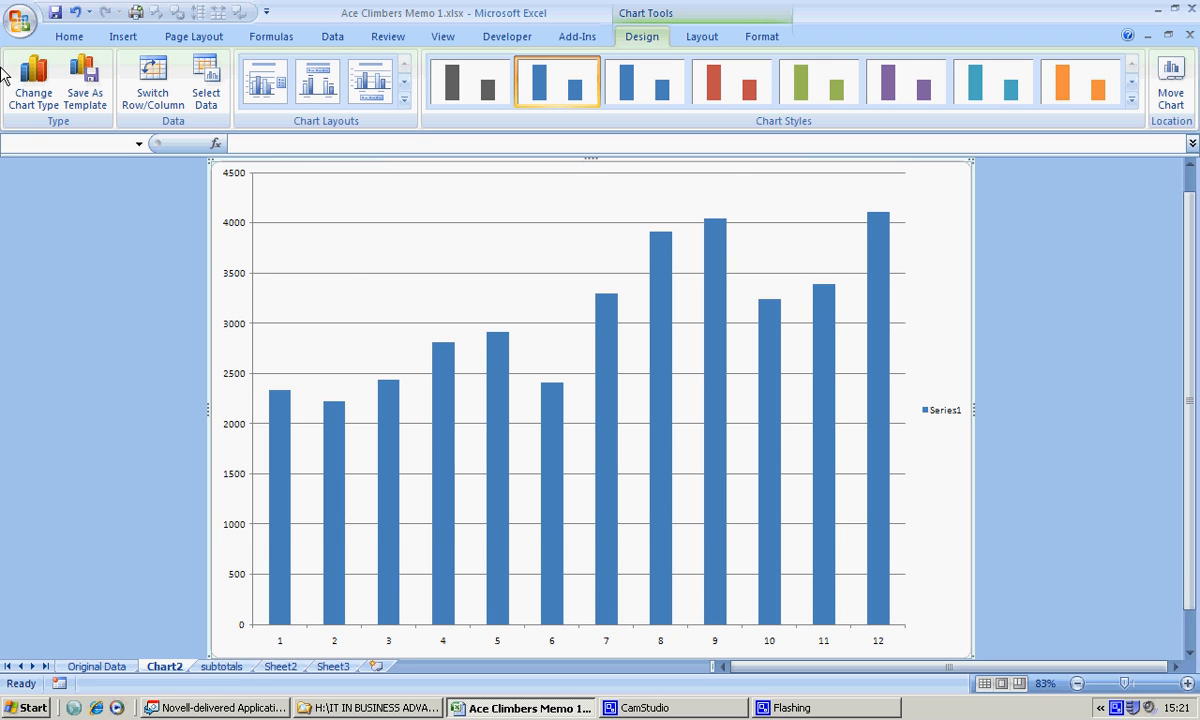
# Change the Scotland totals column chart to a plain line chart.
pyautogui.click(32, 80)
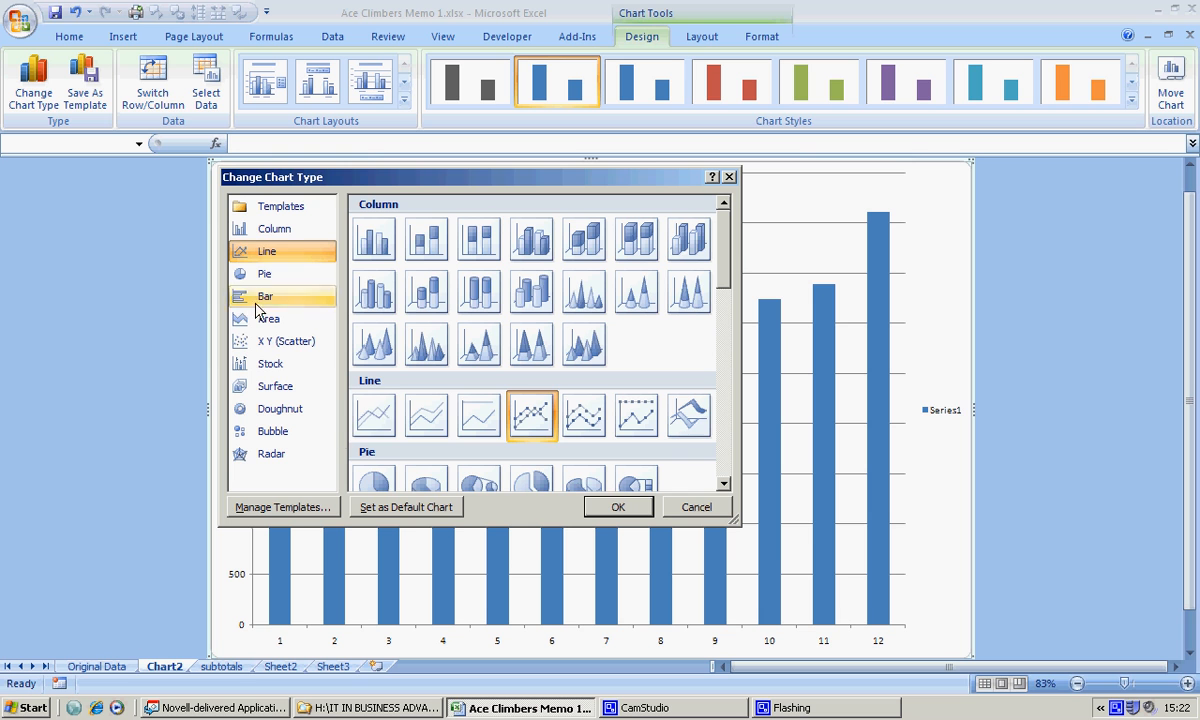
pyautogui.click(372, 414)
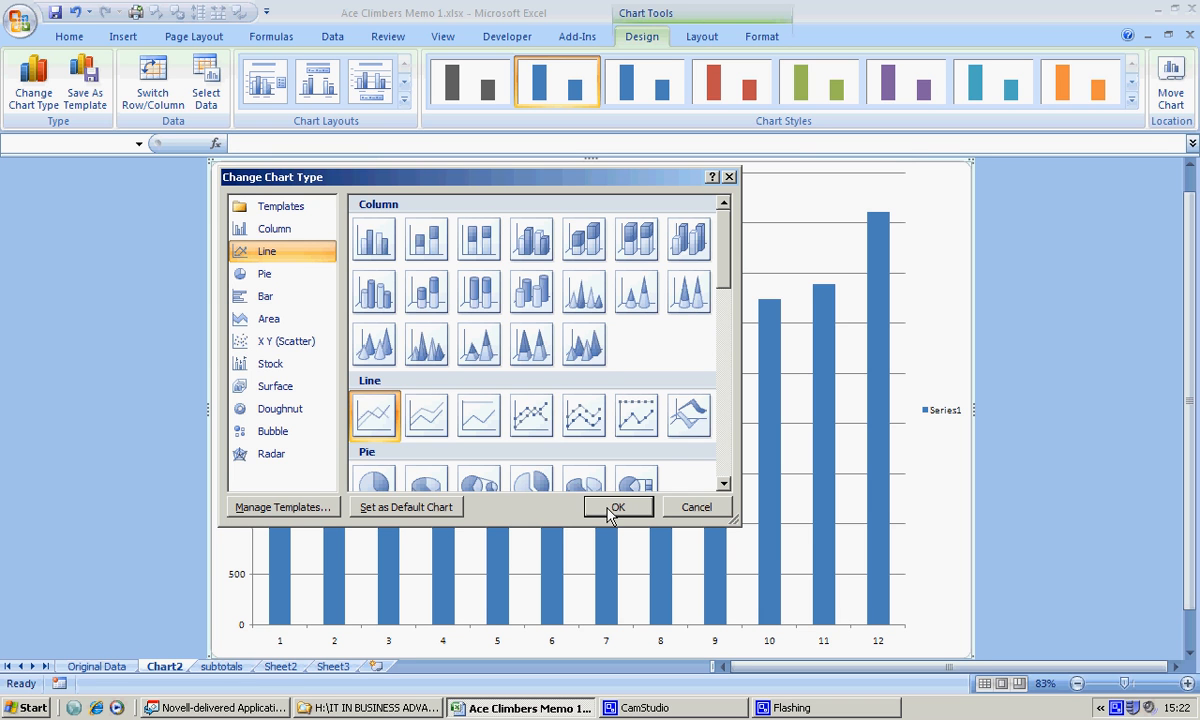
pyautogui.click(616, 508)
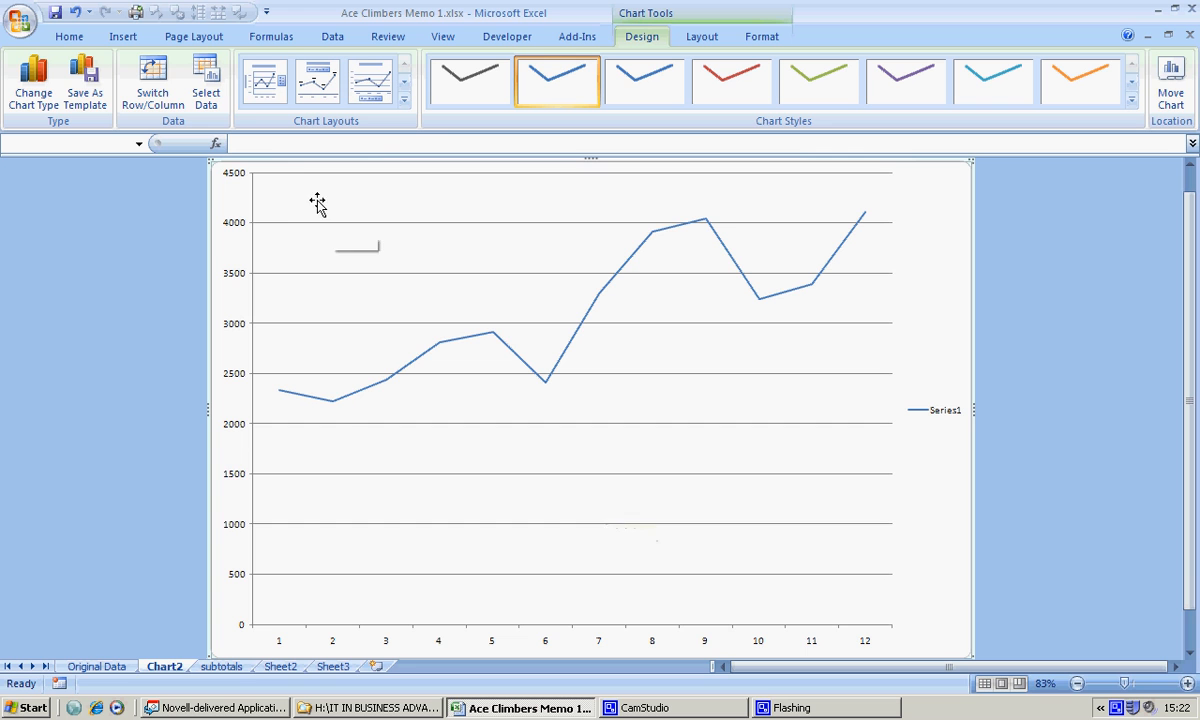
# Add title placeholders and title the chart 'Sales figures for Scotland'.
pyautogui.click(264, 80)
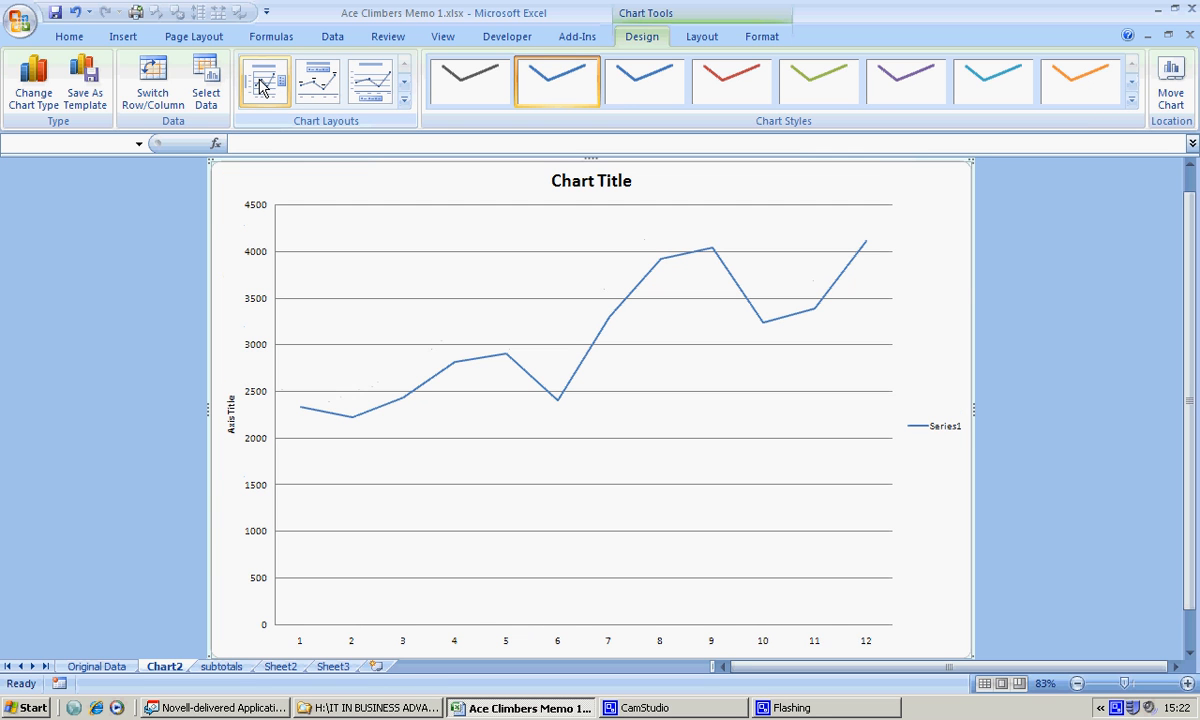
pyautogui.click(592, 180)
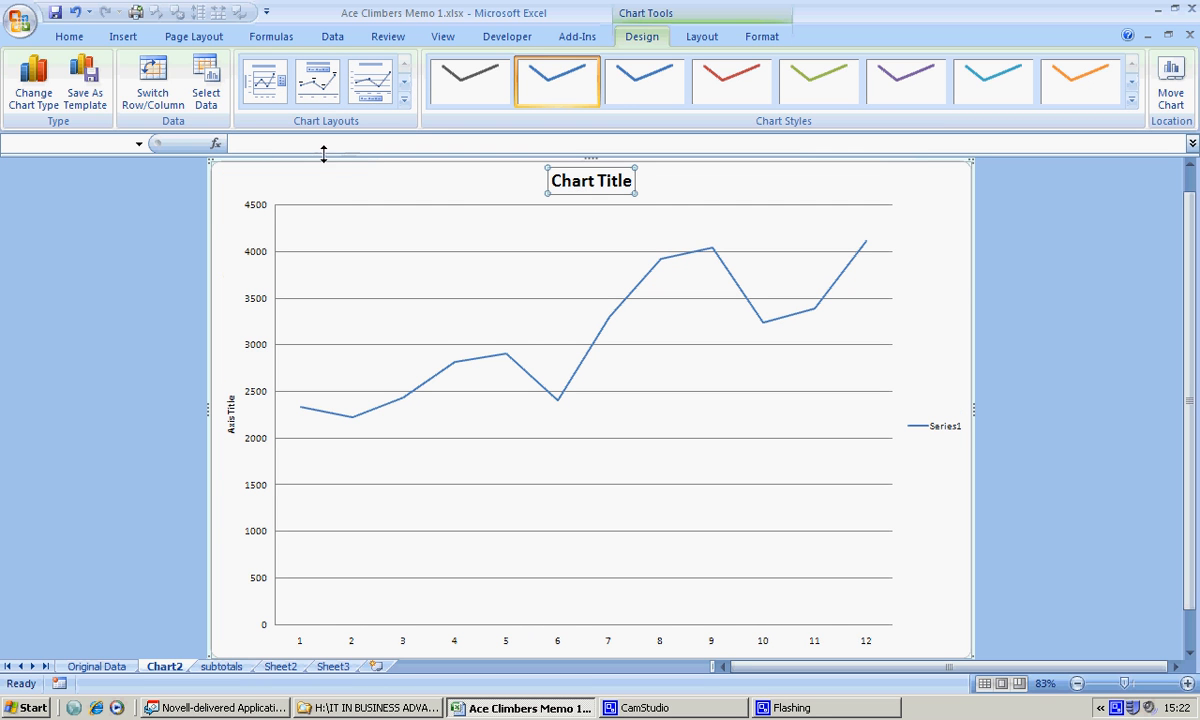
pyautogui.click(590, 180)
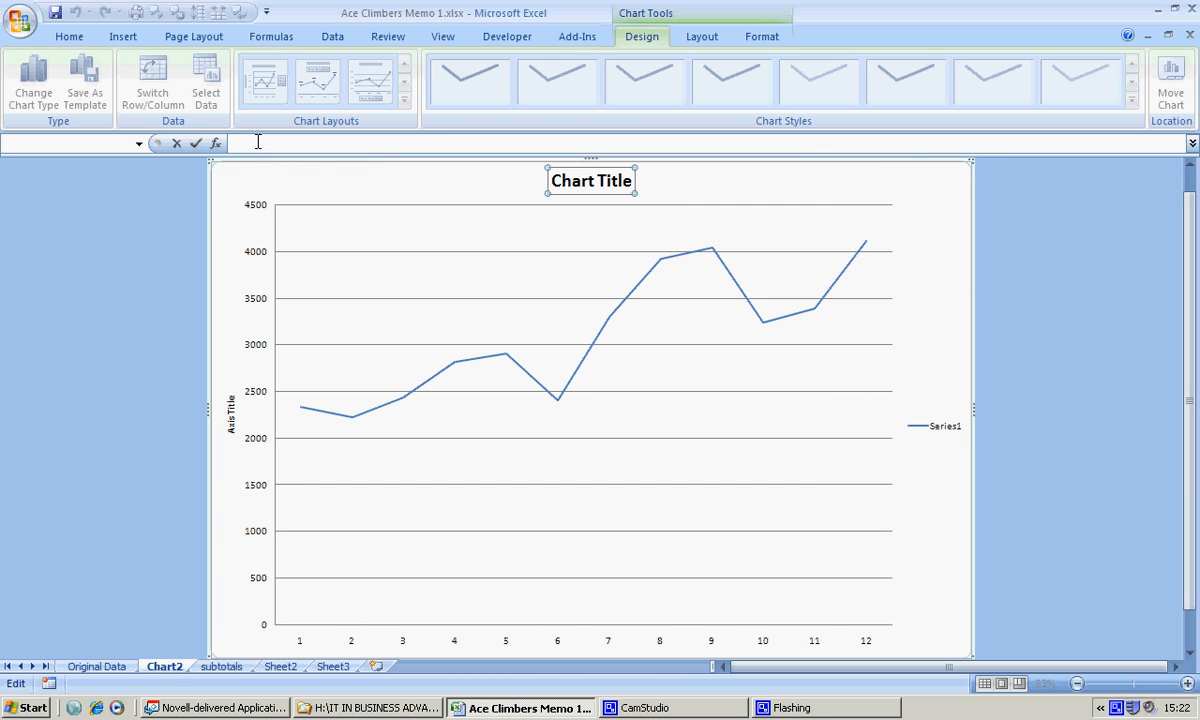
pyautogui.write('S')
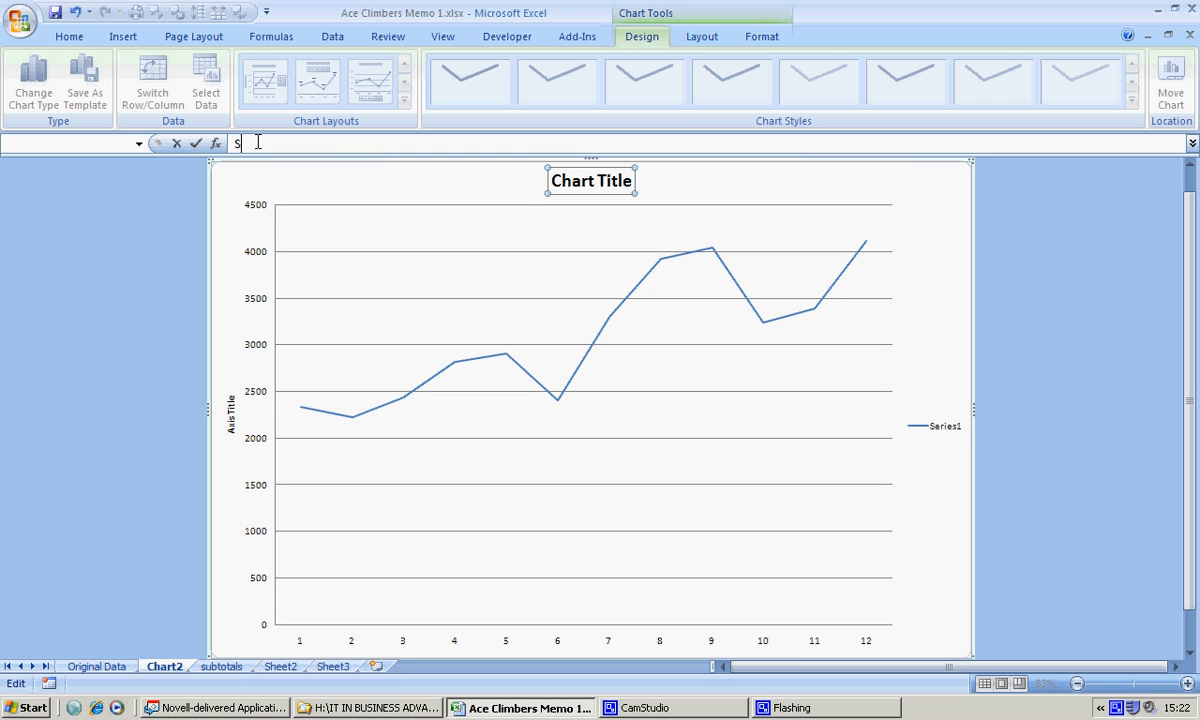
pyautogui.write('ales fi')
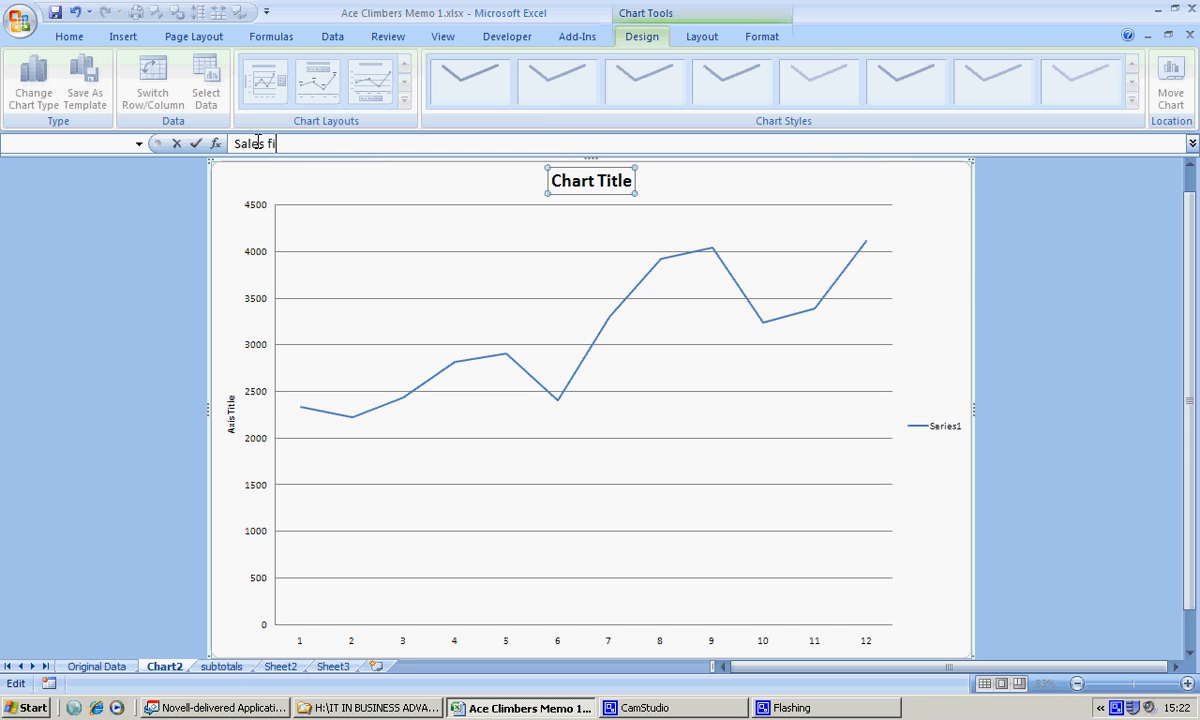
pyautogui.write('gures fo')
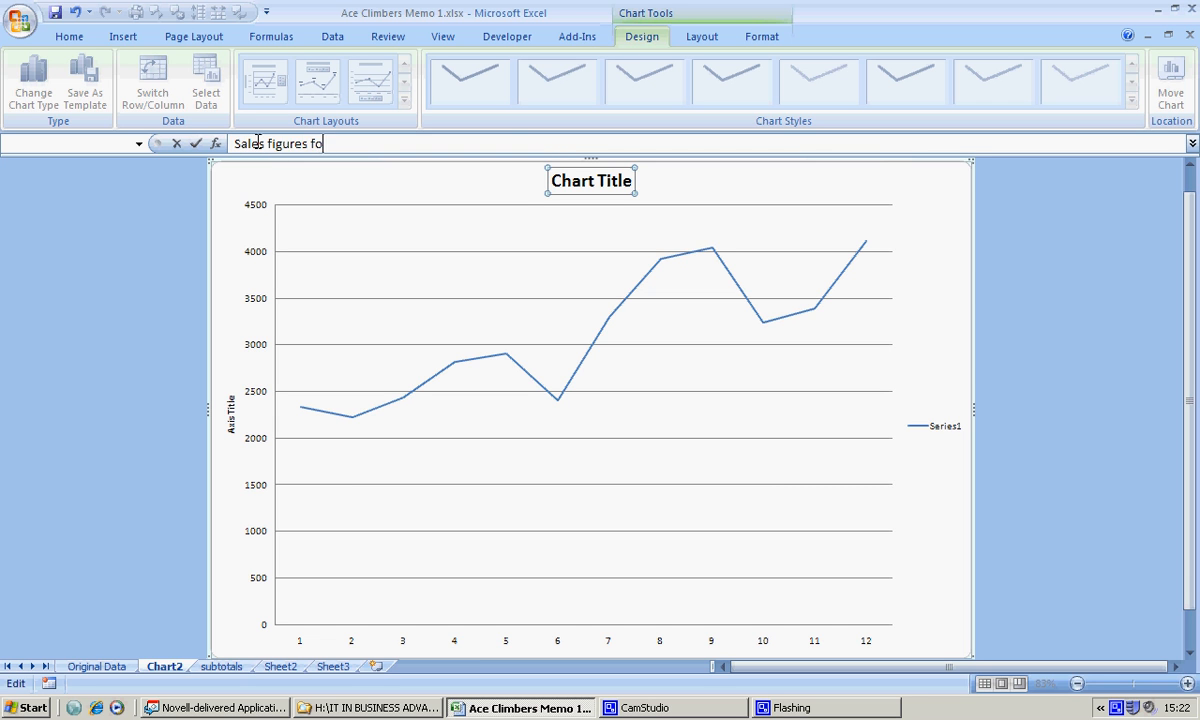
pyautogui.write('r Scotland')
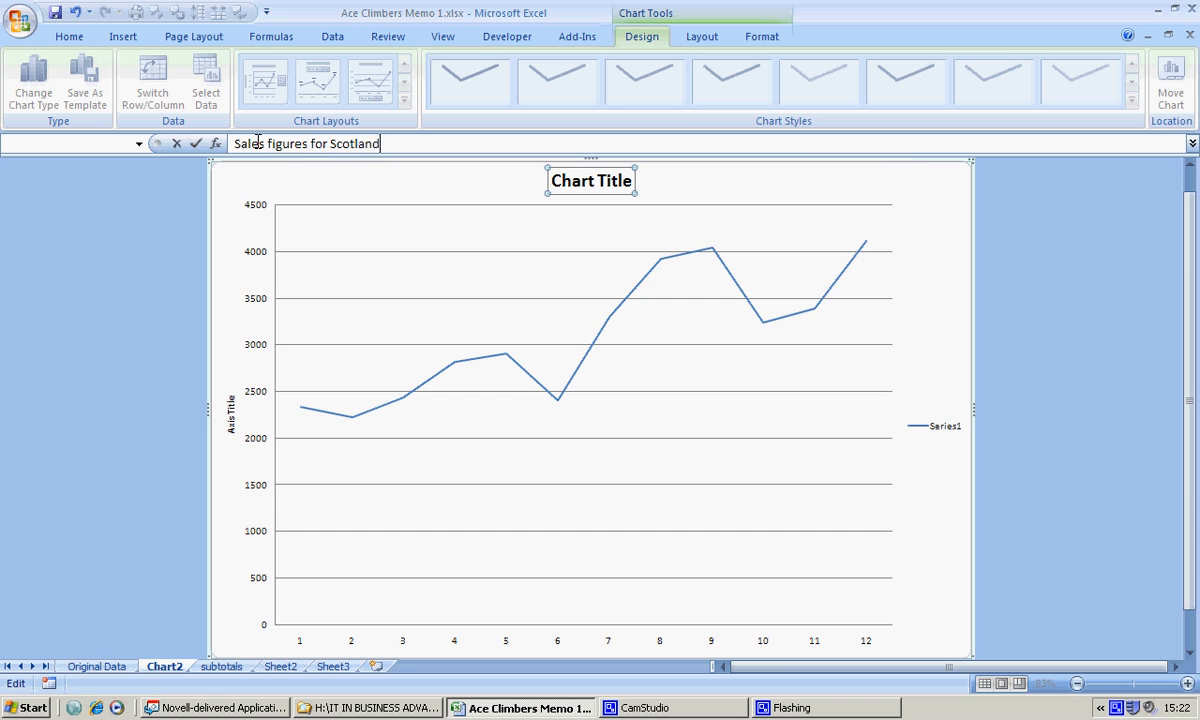
pyautogui.press('Return')
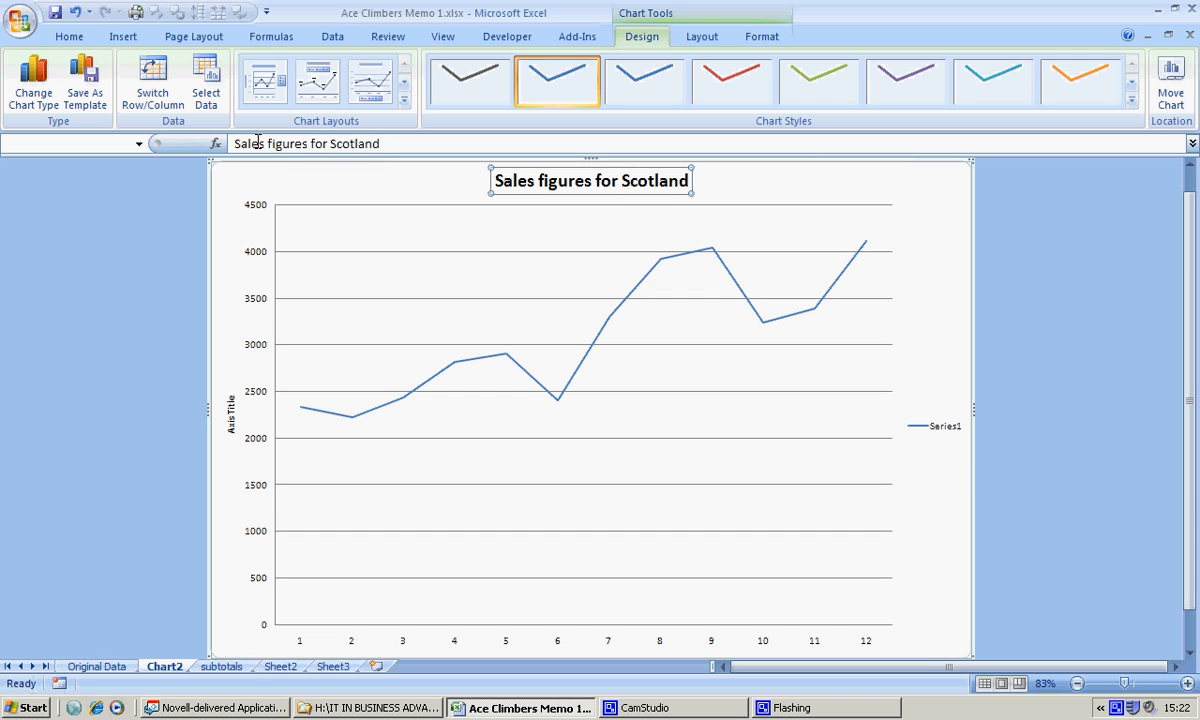
pyautogui.moveTo(236, 430)
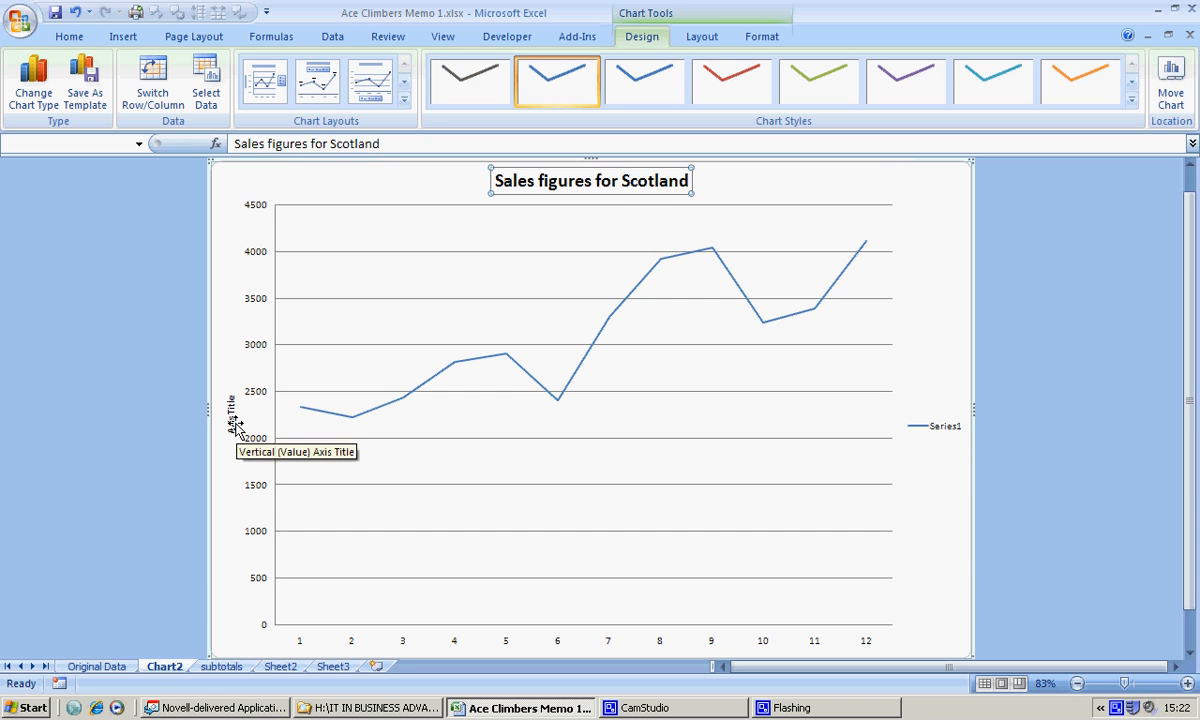
# Title the vertical axis 'Sales figures in thousands'.
pyautogui.click(232, 412)
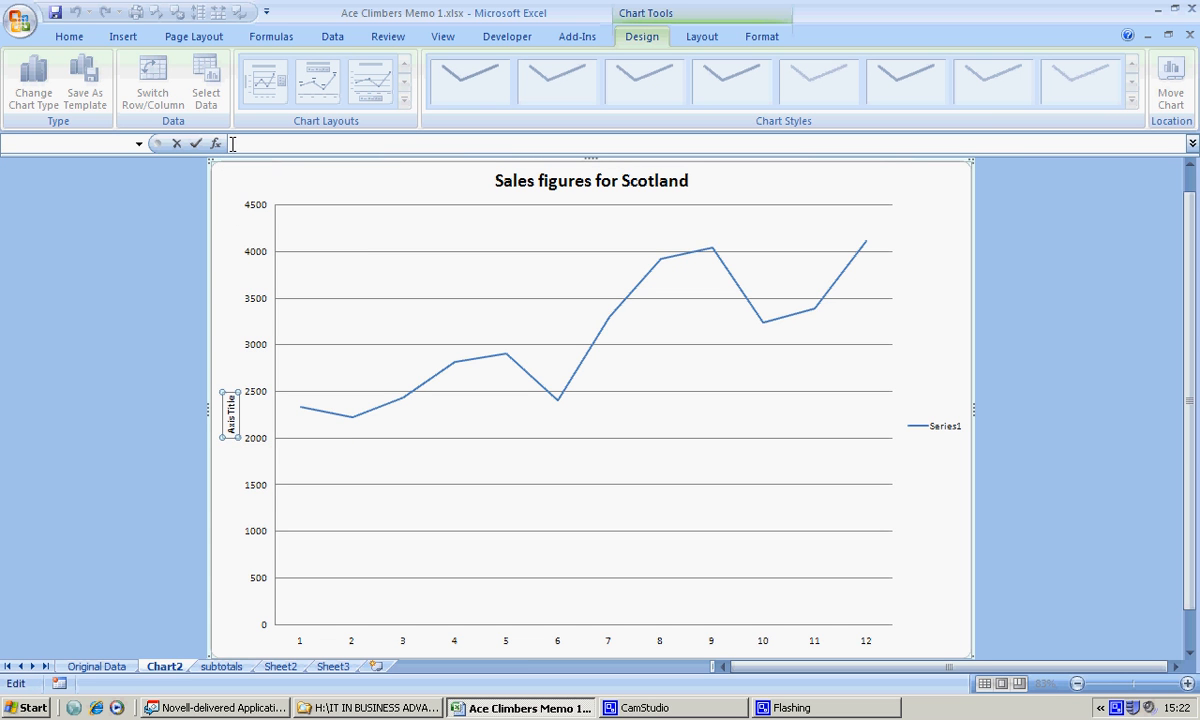
pyautogui.write('Sales figures')
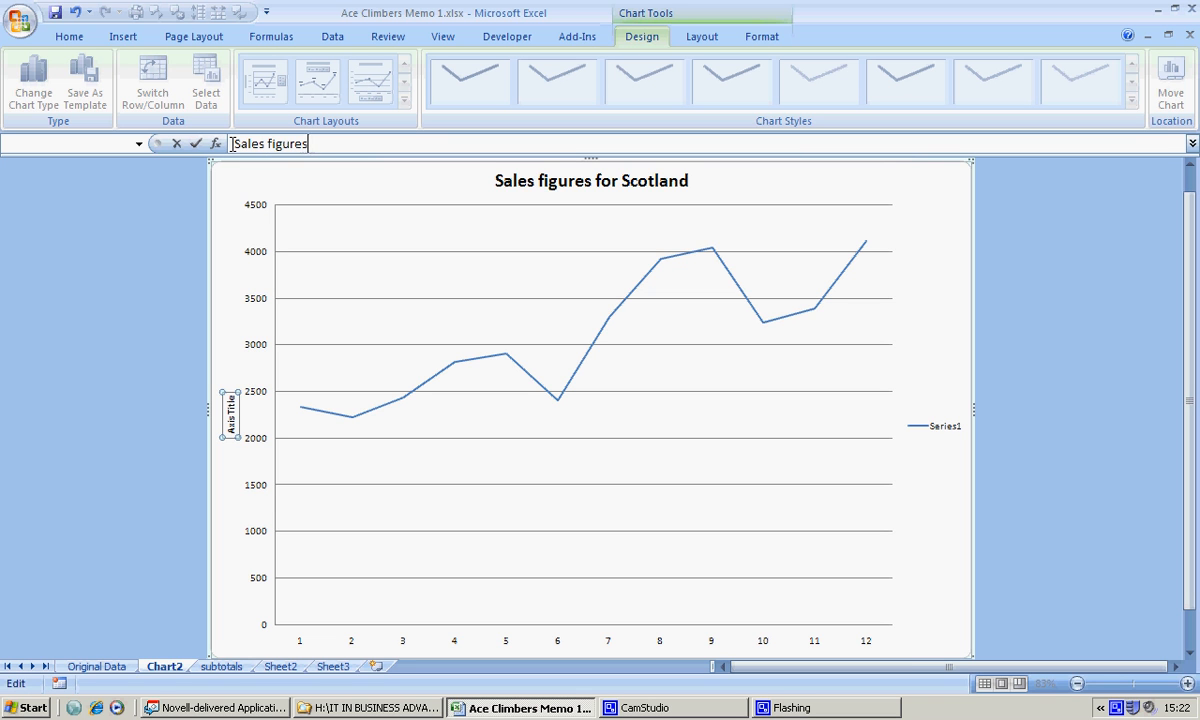
pyautogui.write('in thous')
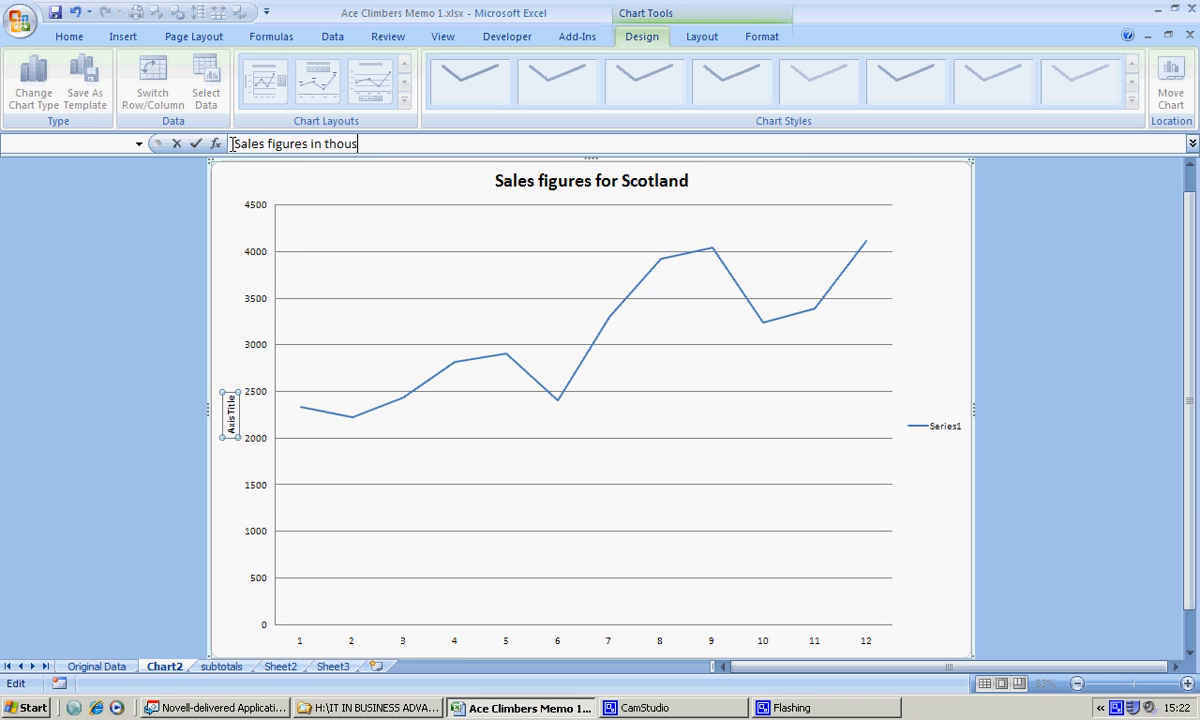
pyautogui.write('ands')
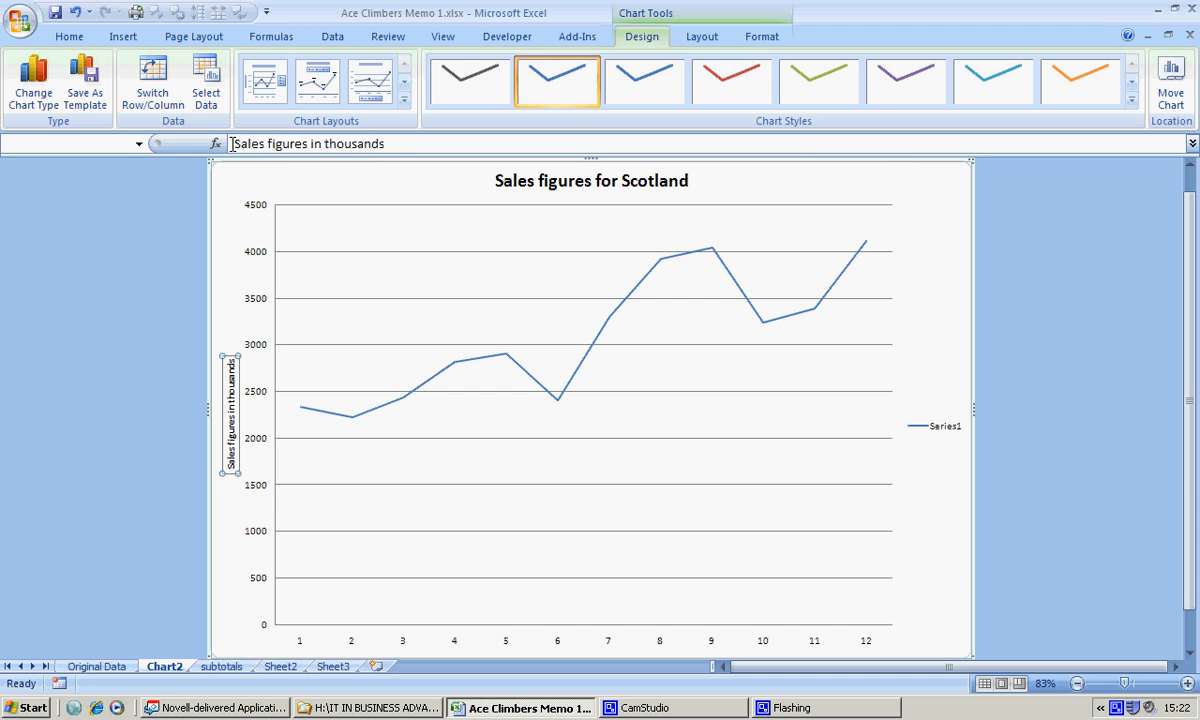
pyautogui.moveTo(268, 576)
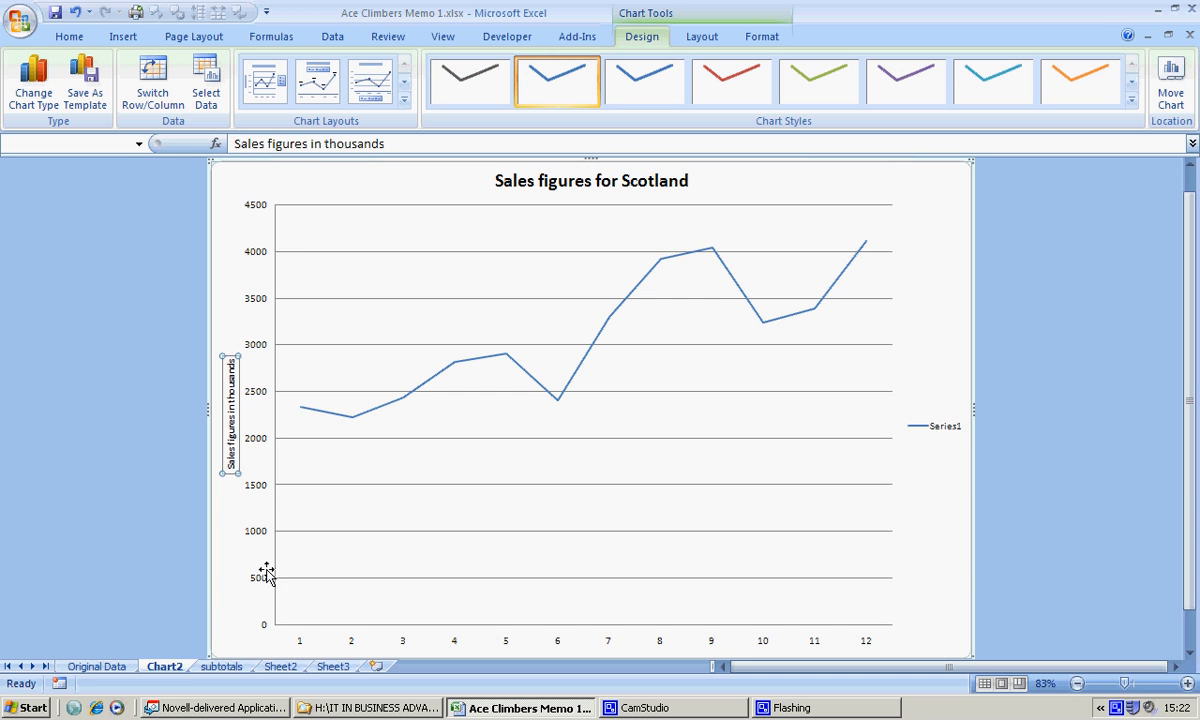
pyautogui.moveTo(288, 590)
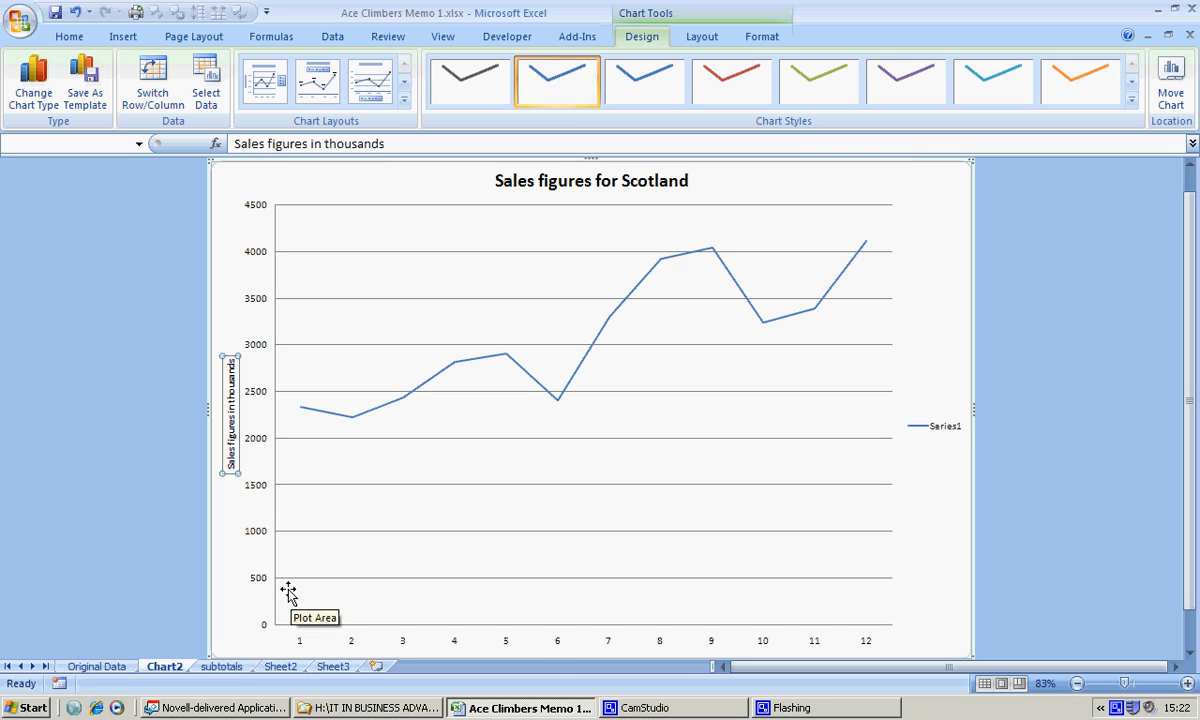
pyautogui.moveTo(556, 650)
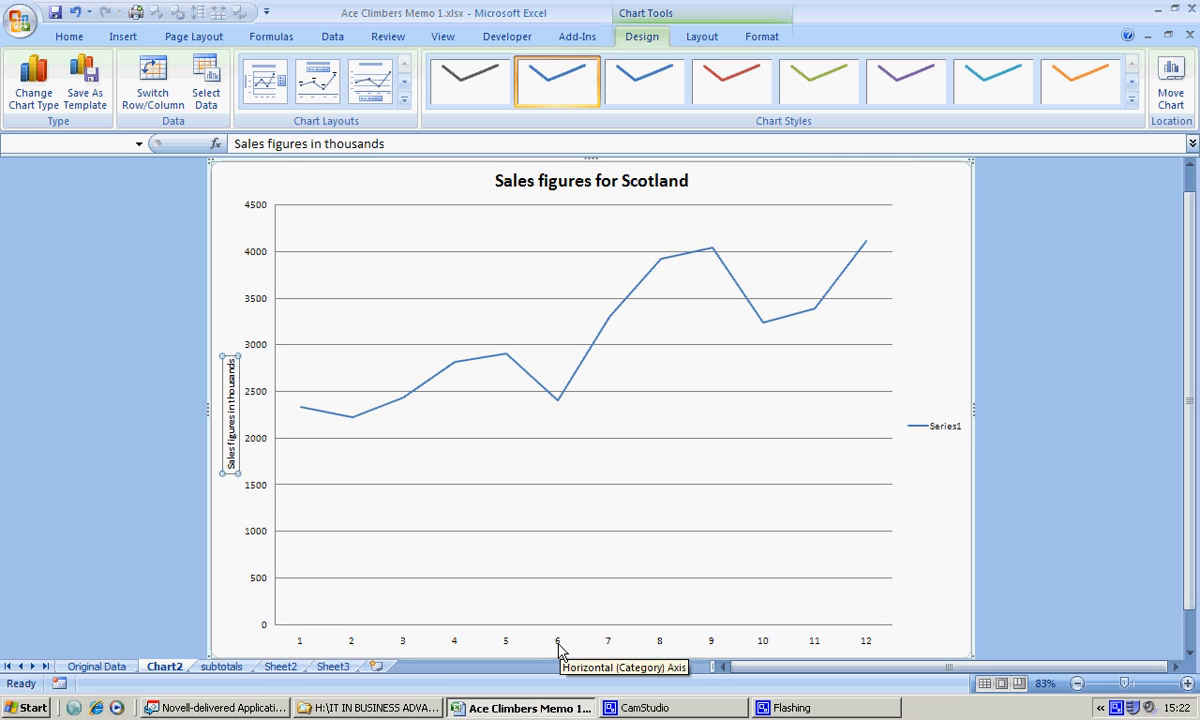
# Set the horizontal axis labels to the quarter and year headings subtotals!F2:Q3.
pyautogui.rightClick(556, 640)
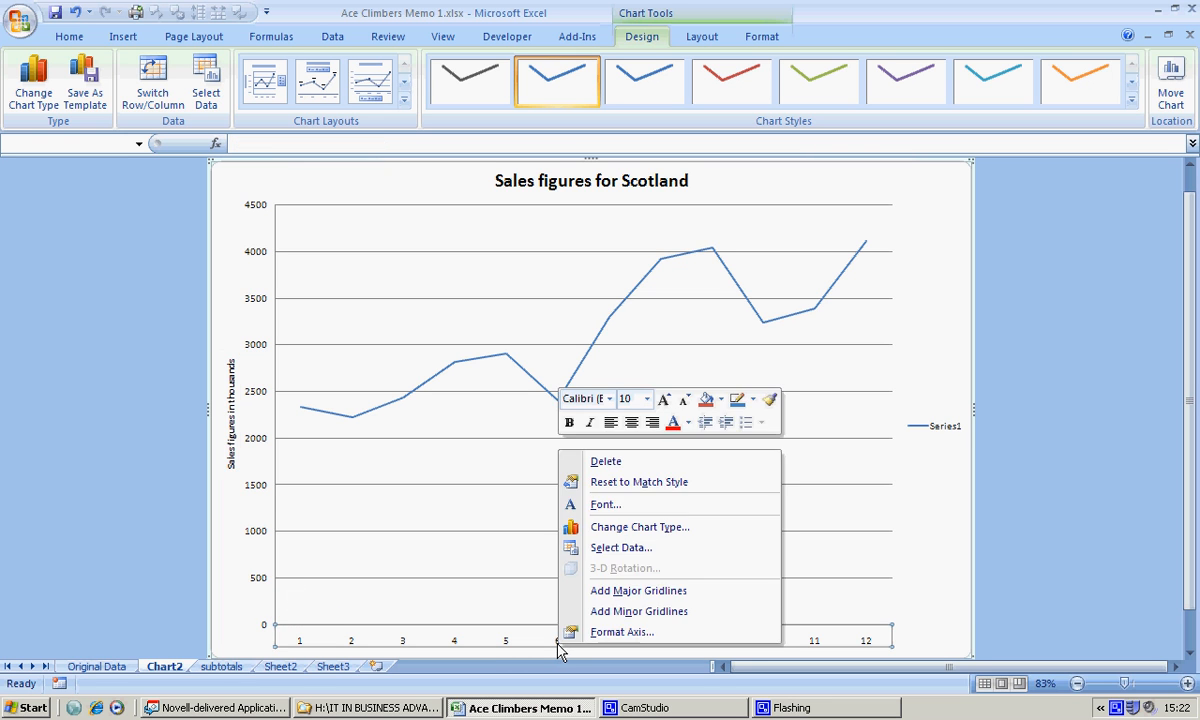
pyautogui.click(620, 548)
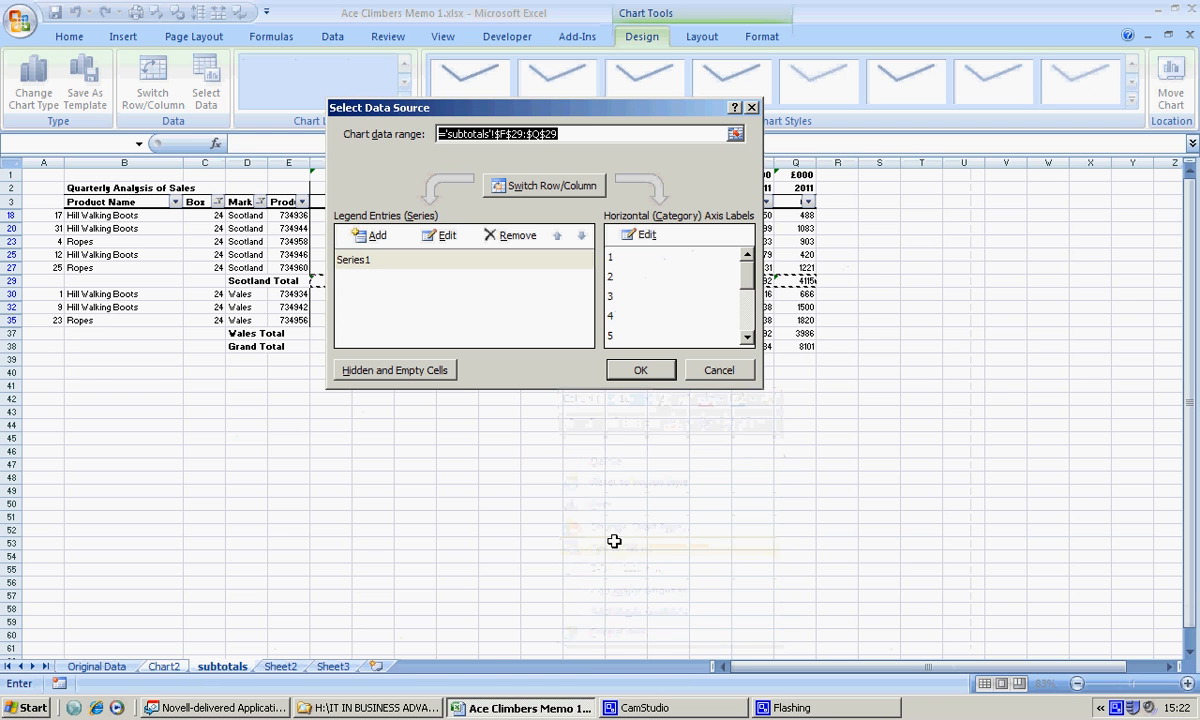
pyautogui.click(640, 234)
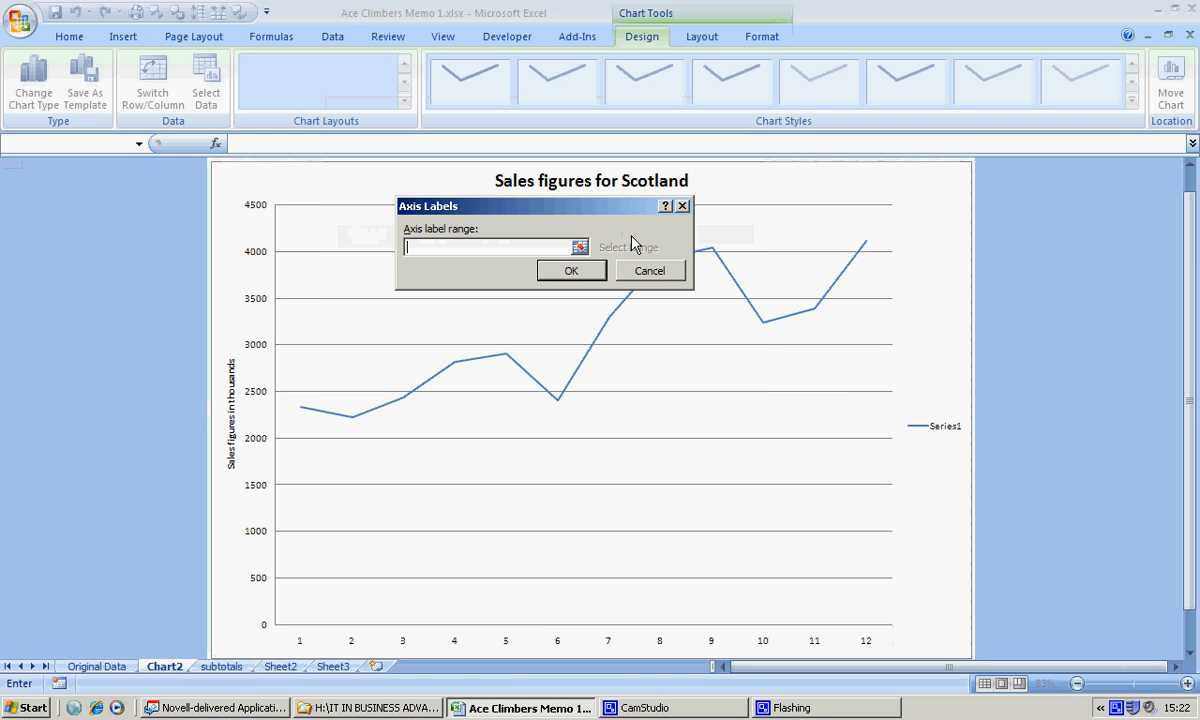
pyautogui.click(222, 666)
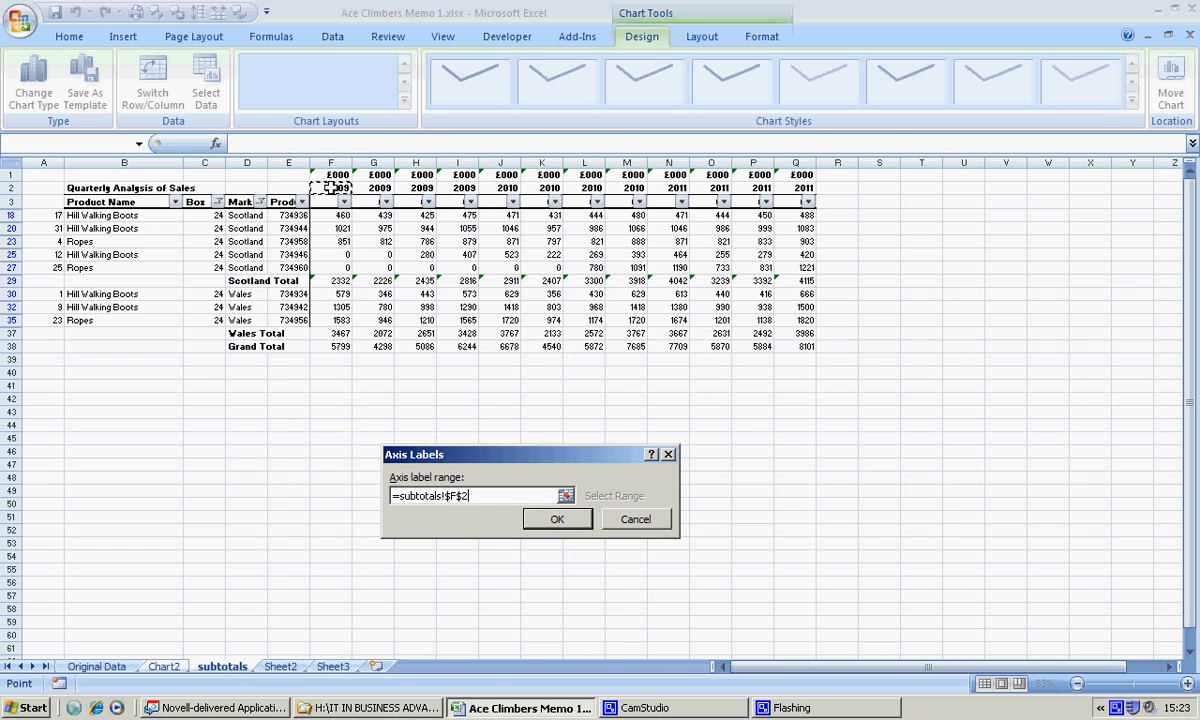
pyautogui.moveTo(330, 188); pyautogui.dragTo(752, 202)
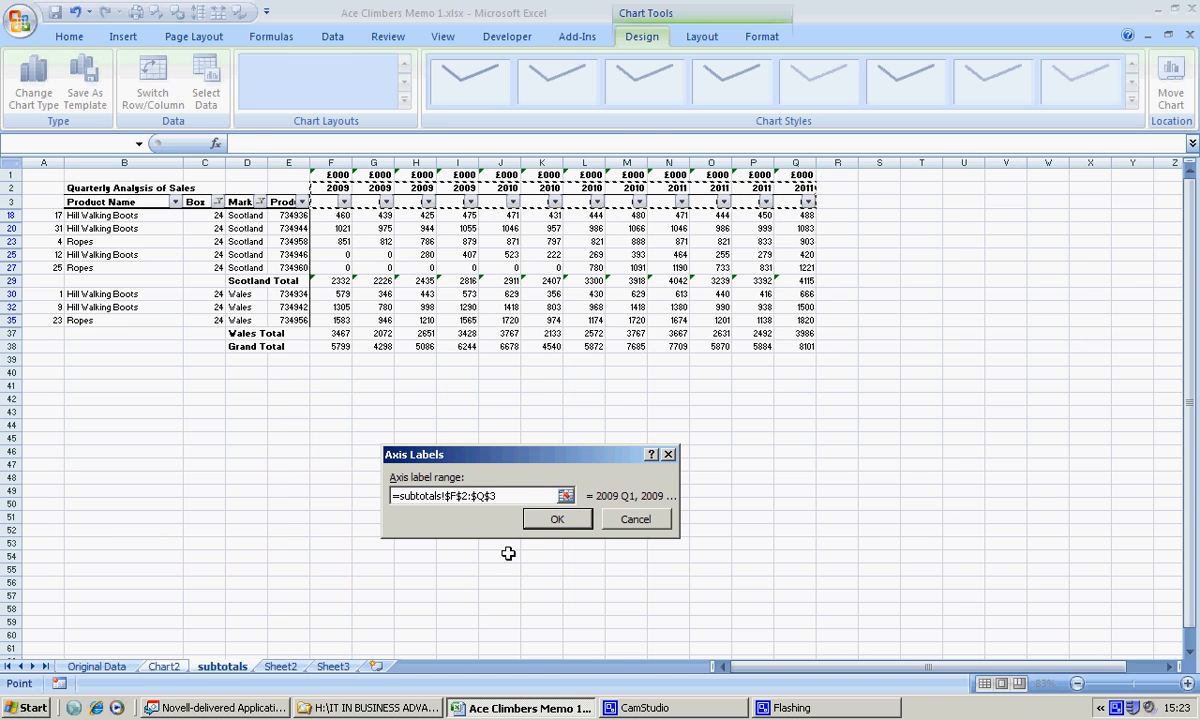
pyautogui.click(556, 520)
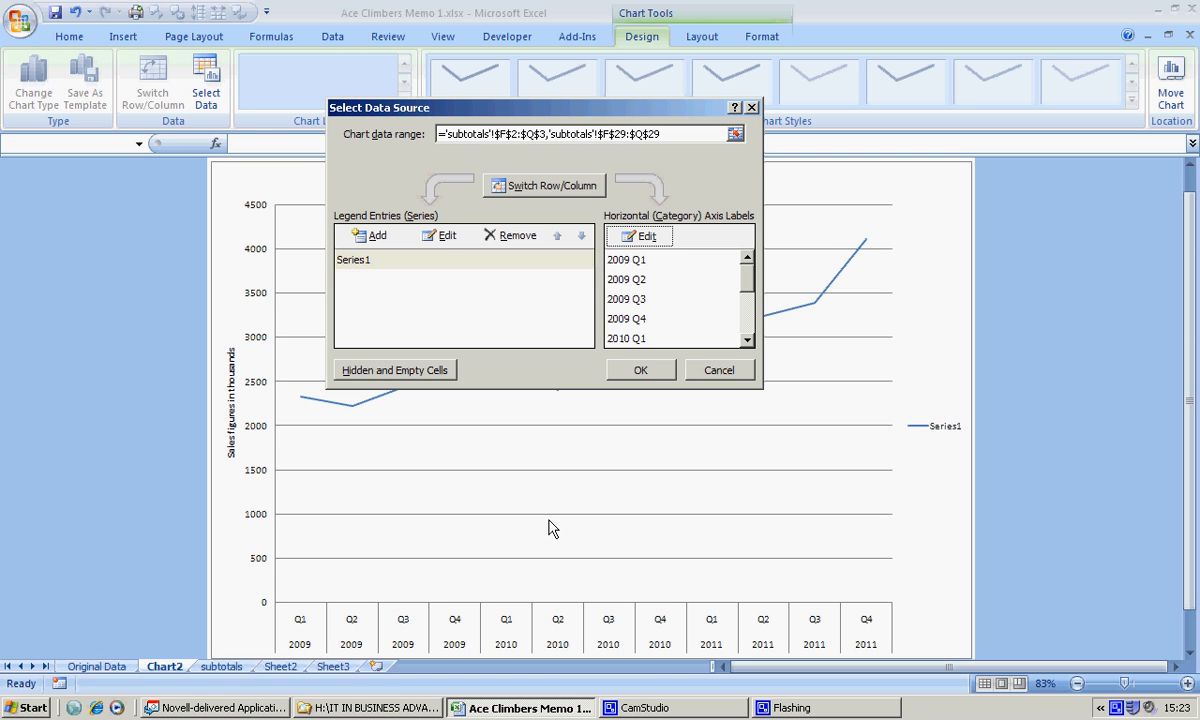
pyautogui.moveTo(408, 568)
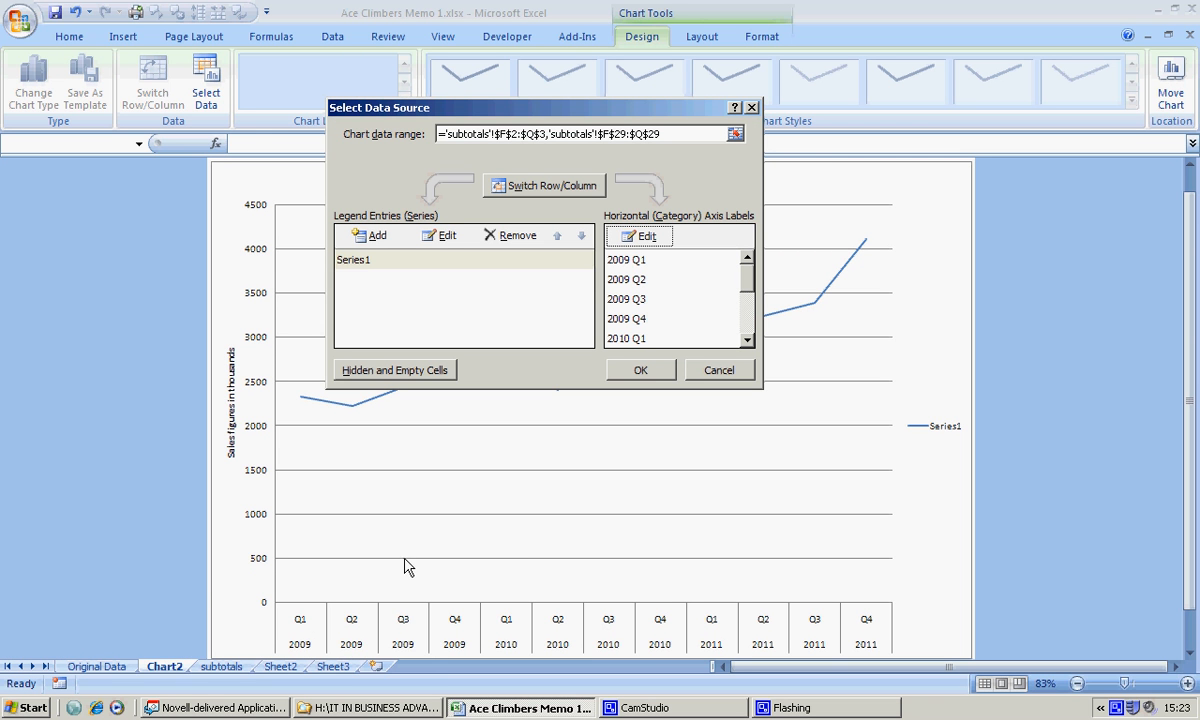
pyautogui.moveTo(944, 424)
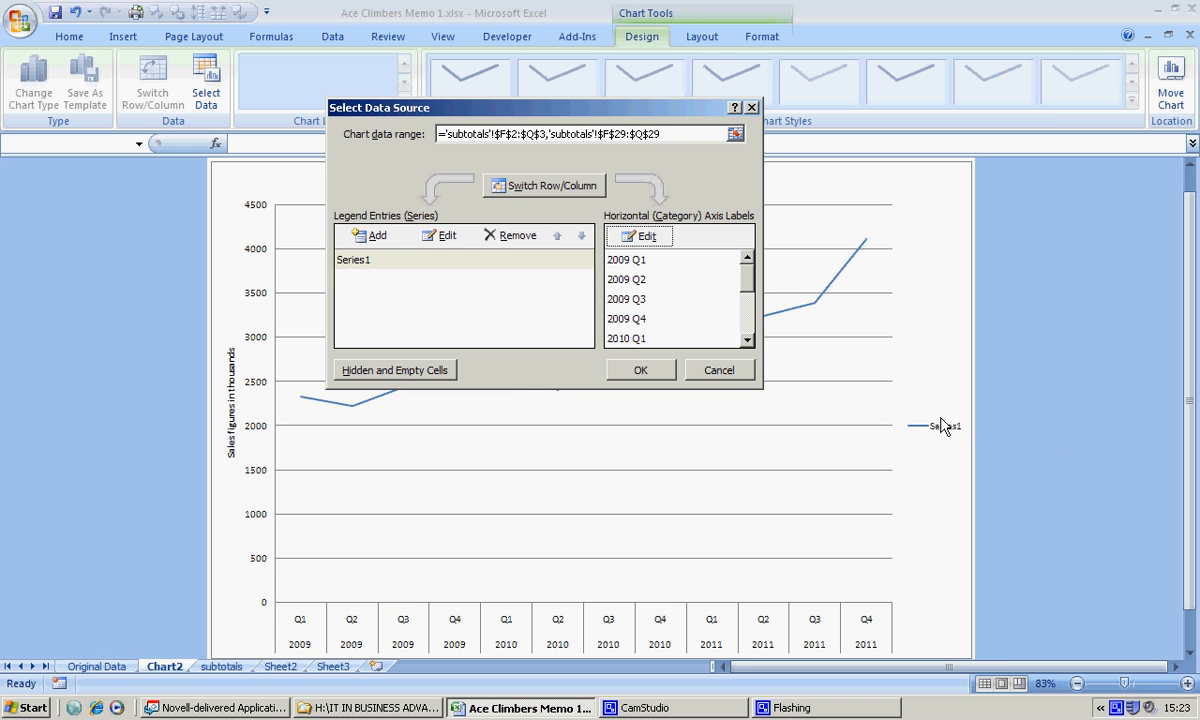
pyautogui.moveTo(752, 468)
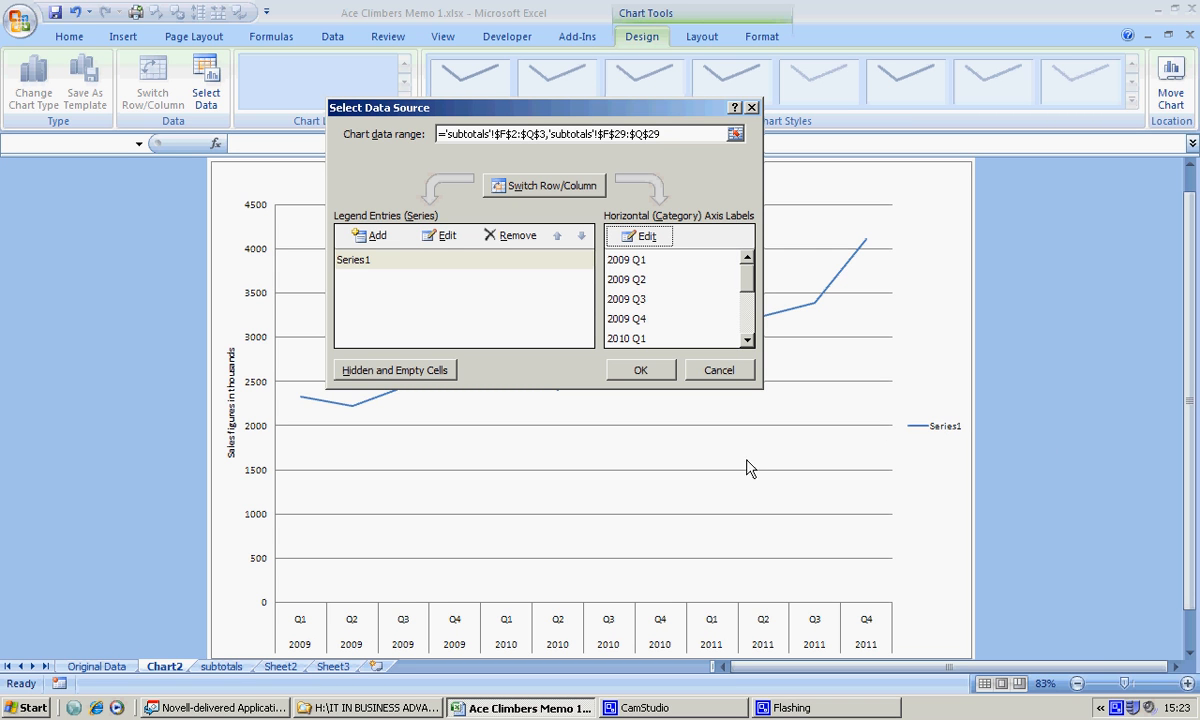
# Rename Series1 to Sales so the legend reads Sales.
pyautogui.click(352, 260)
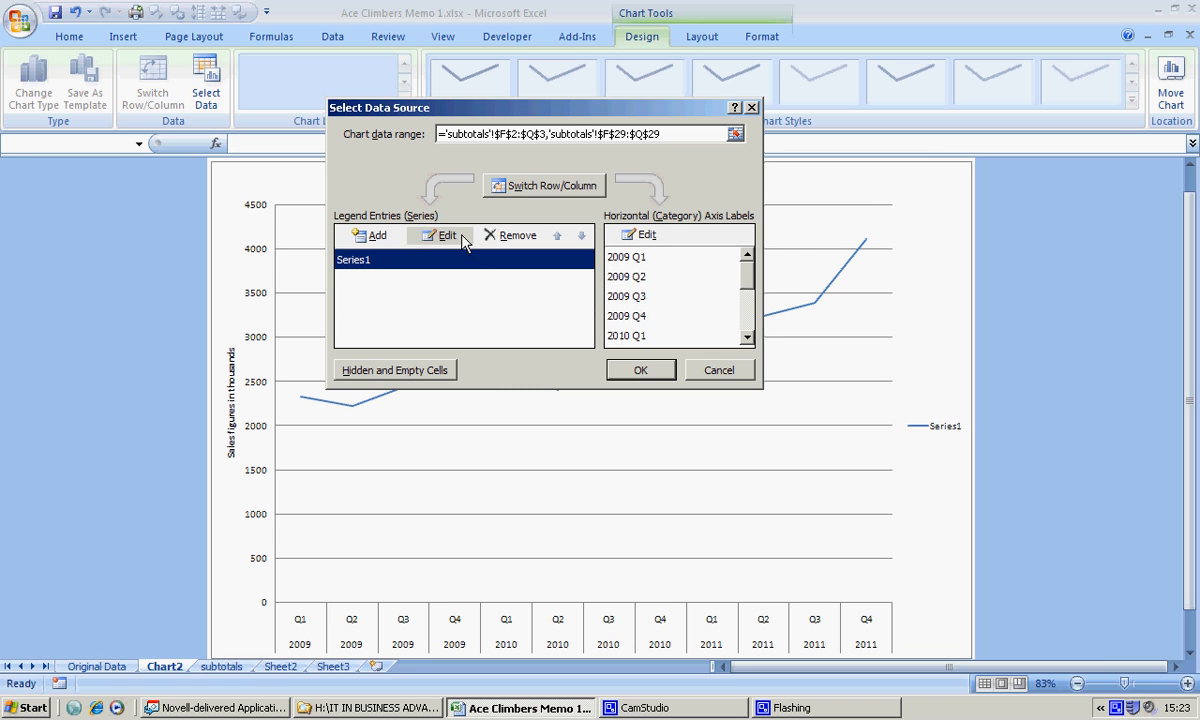
pyautogui.click(440, 236)
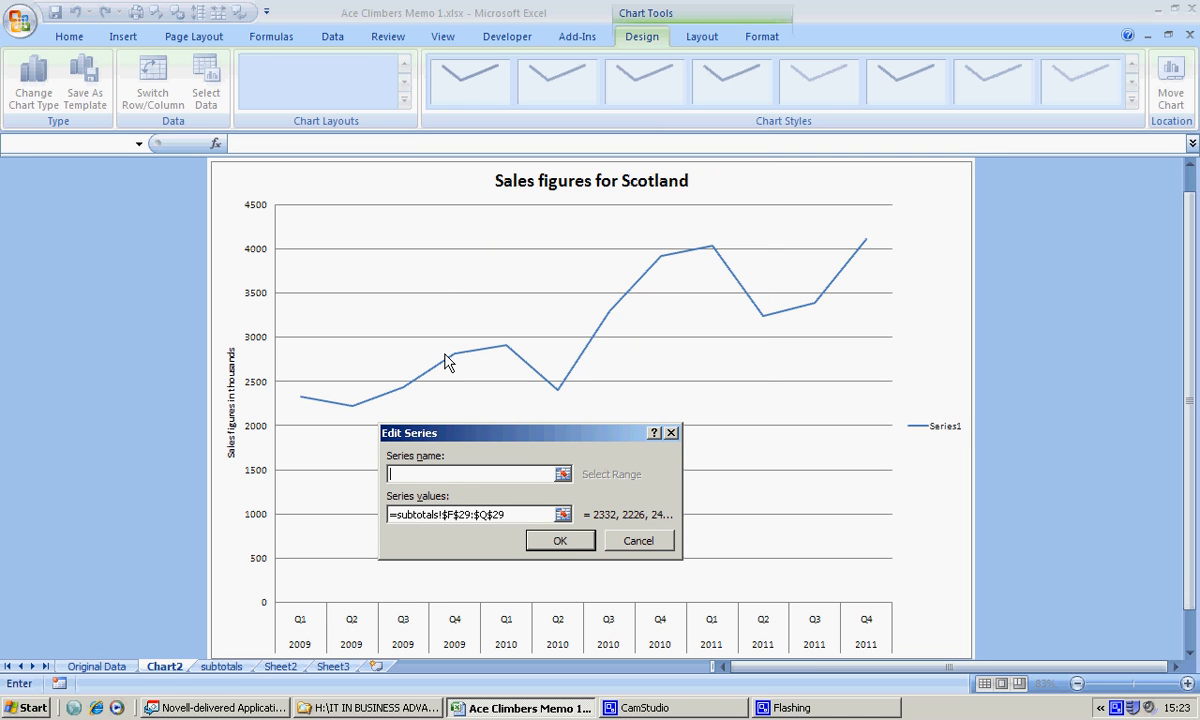
pyautogui.write('Sales')
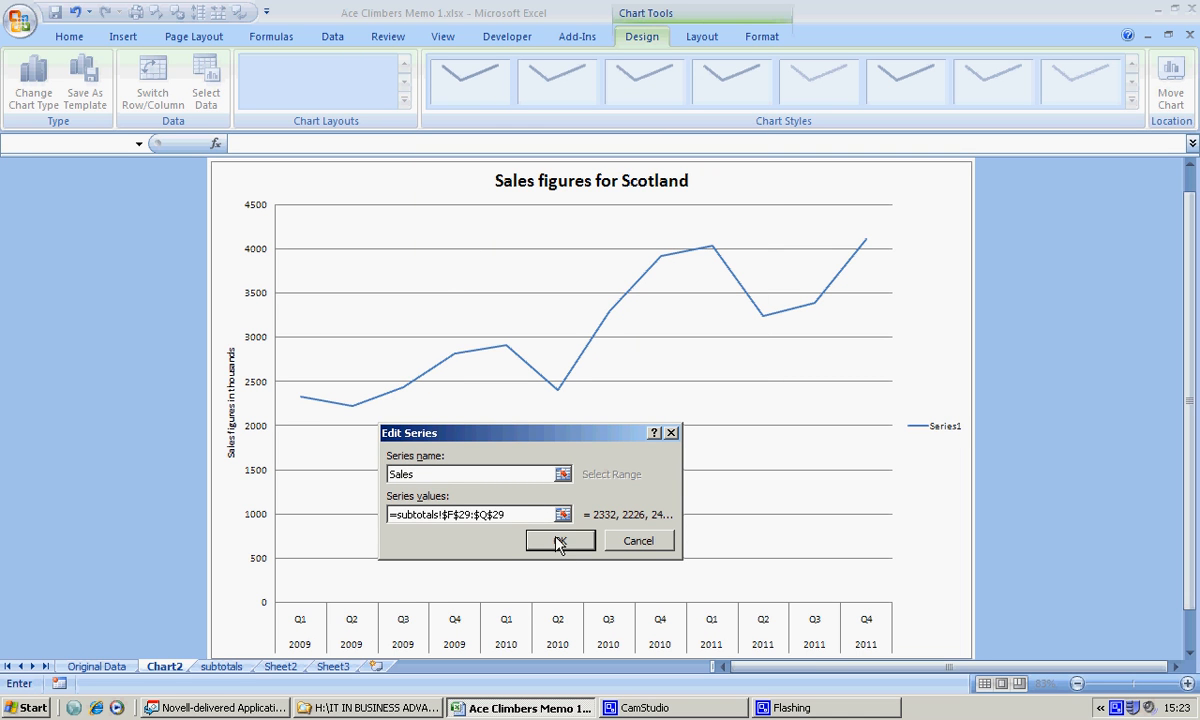
pyautogui.click(560, 540)
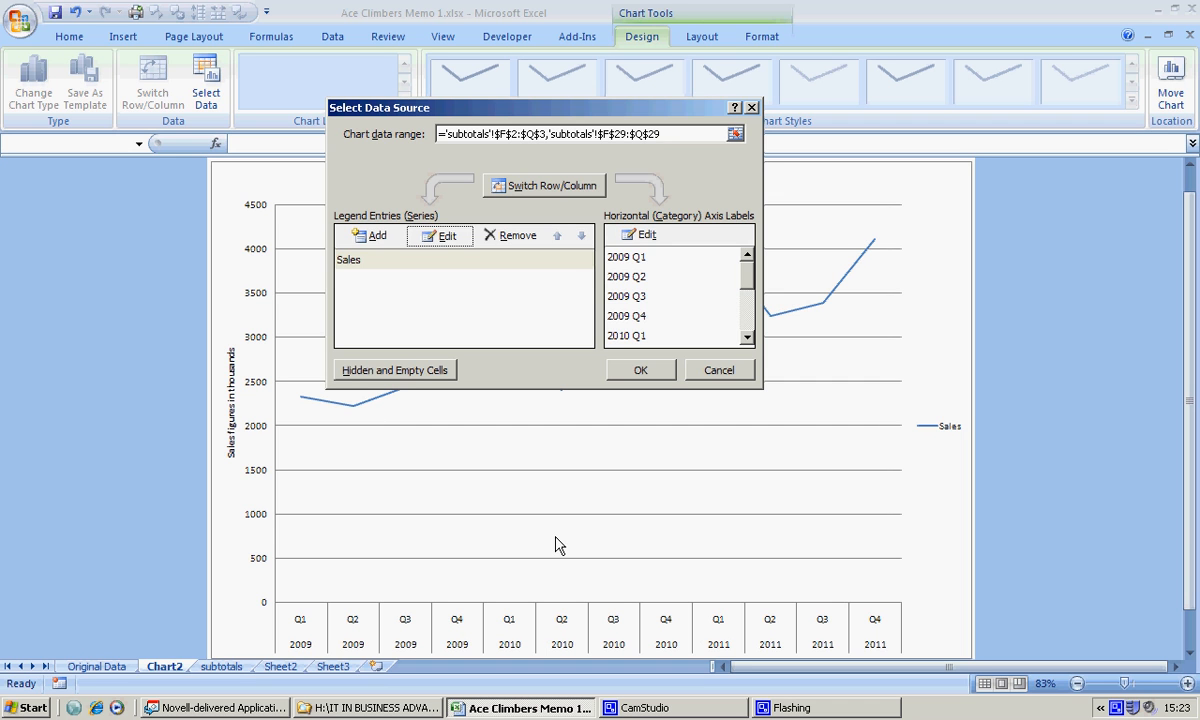
pyautogui.click(640, 368)
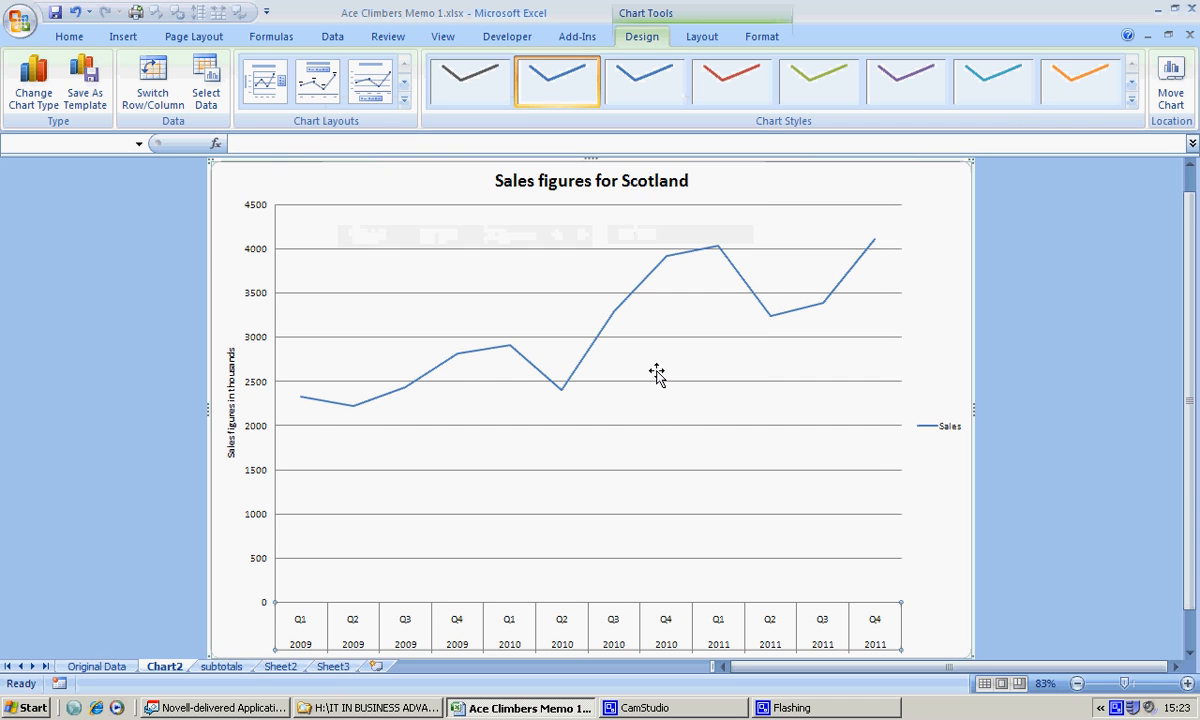
pyautogui.moveTo(412, 498)
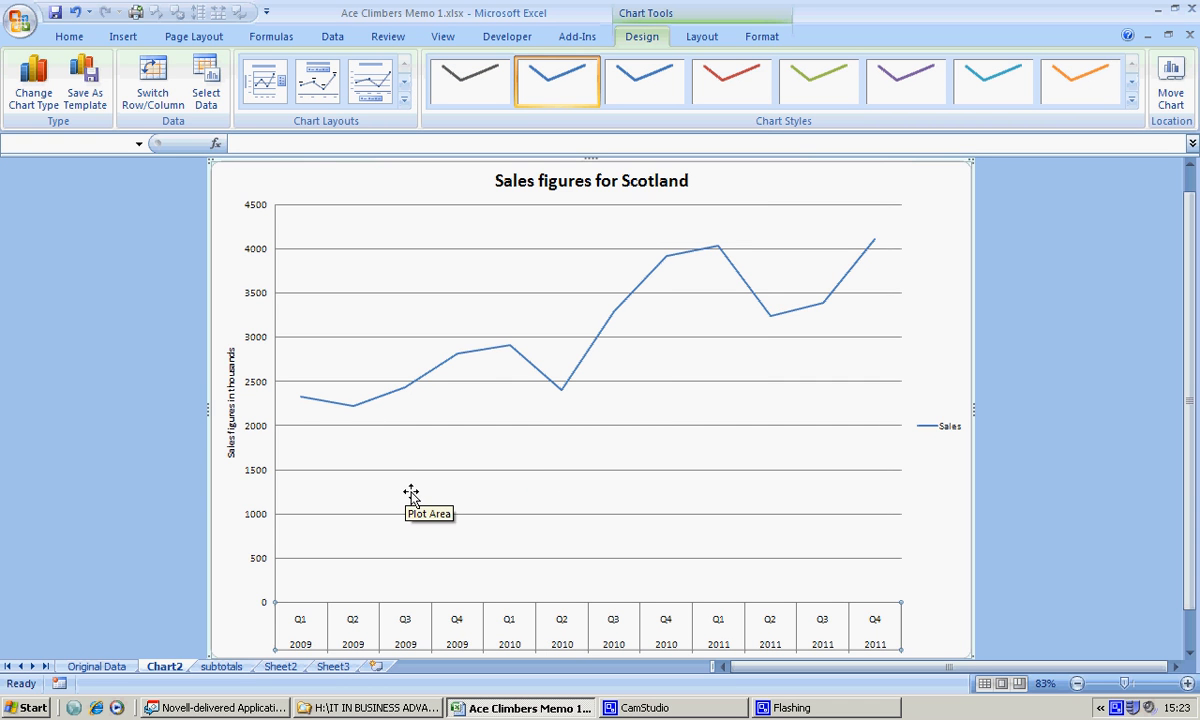
pyautogui.moveTo(560, 212)
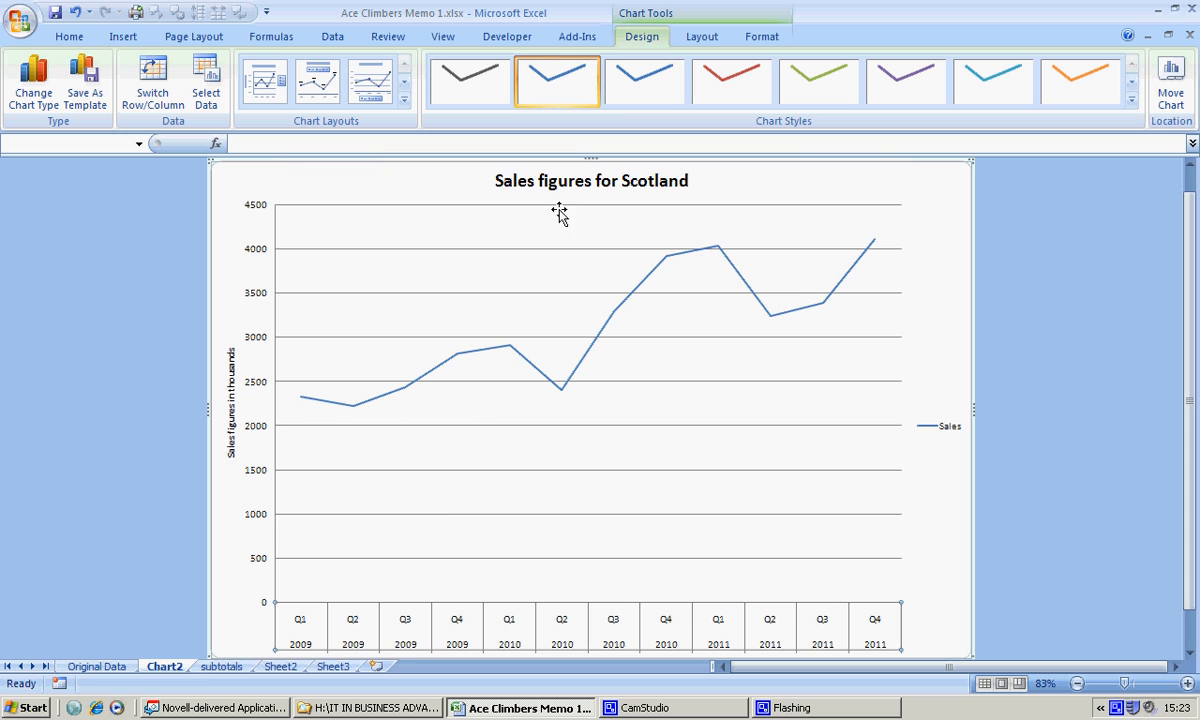
pyautogui.moveTo(296, 544)
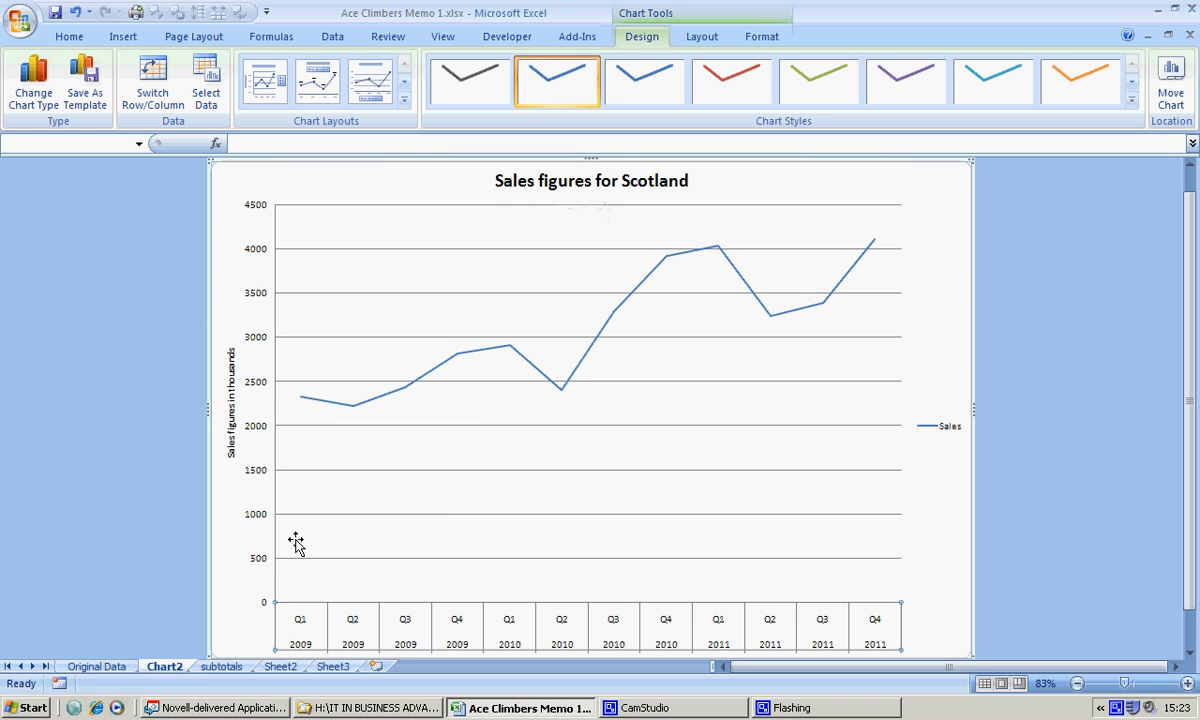
pyautogui.moveTo(332, 450)
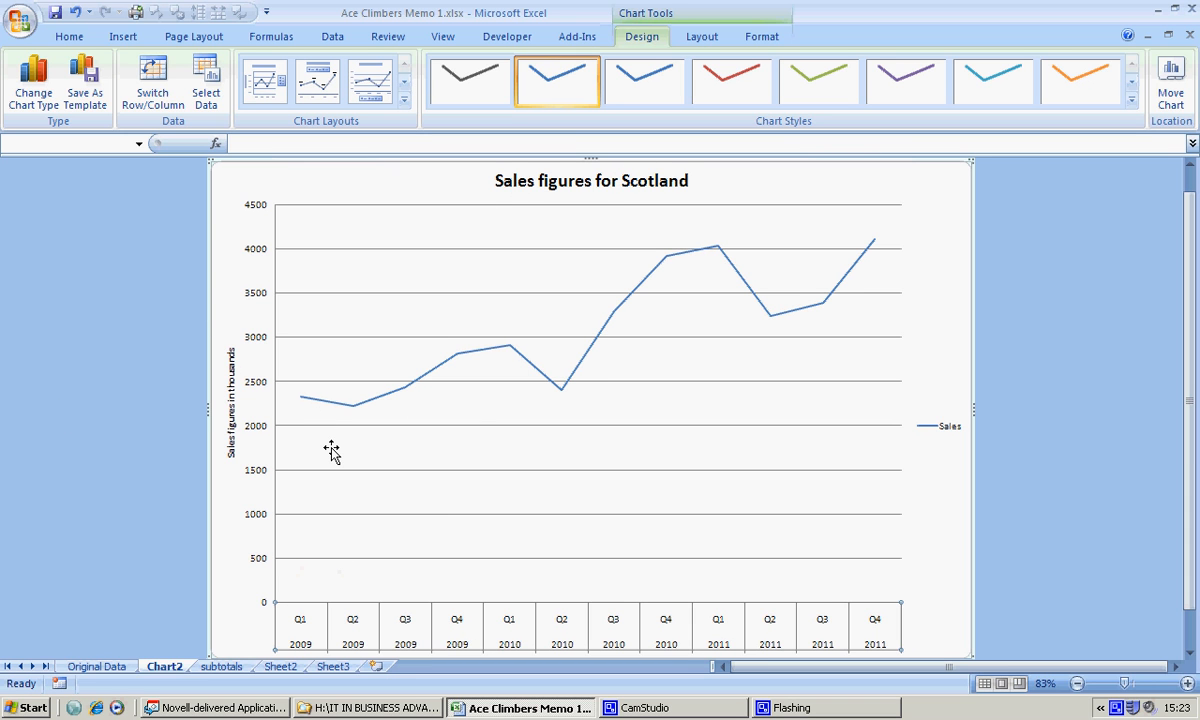
pyautogui.moveTo(300, 410)
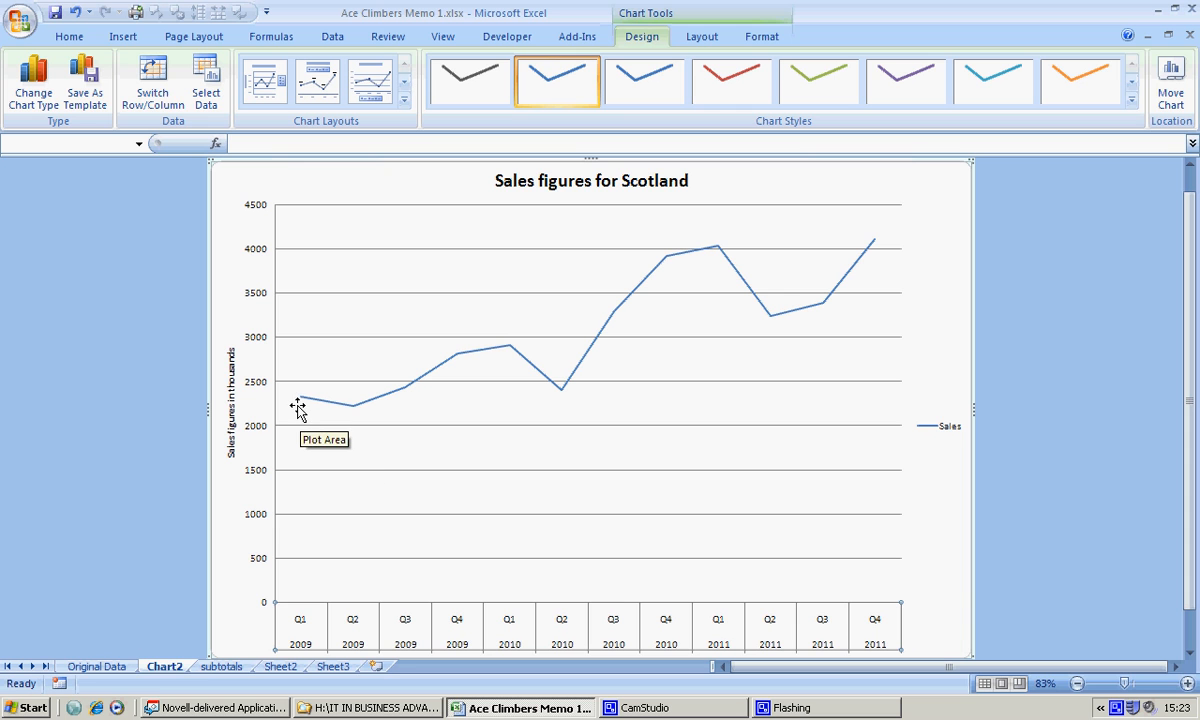
pyautogui.moveTo(348, 418)
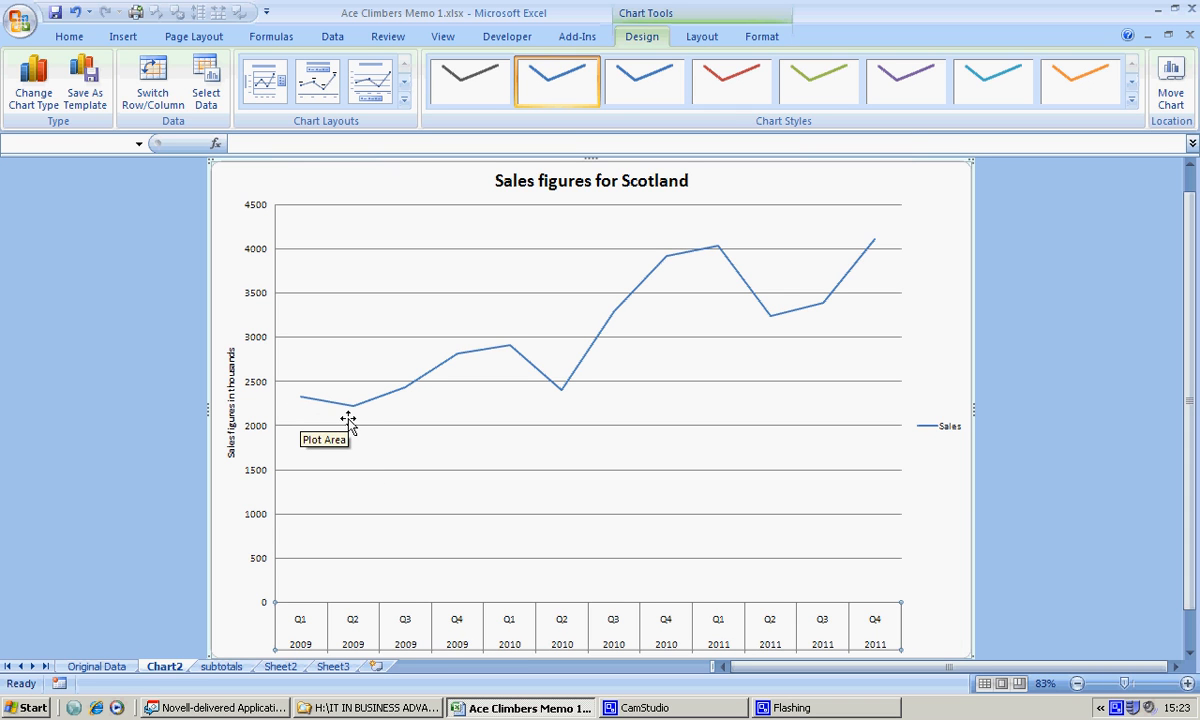
pyautogui.moveTo(292, 404)
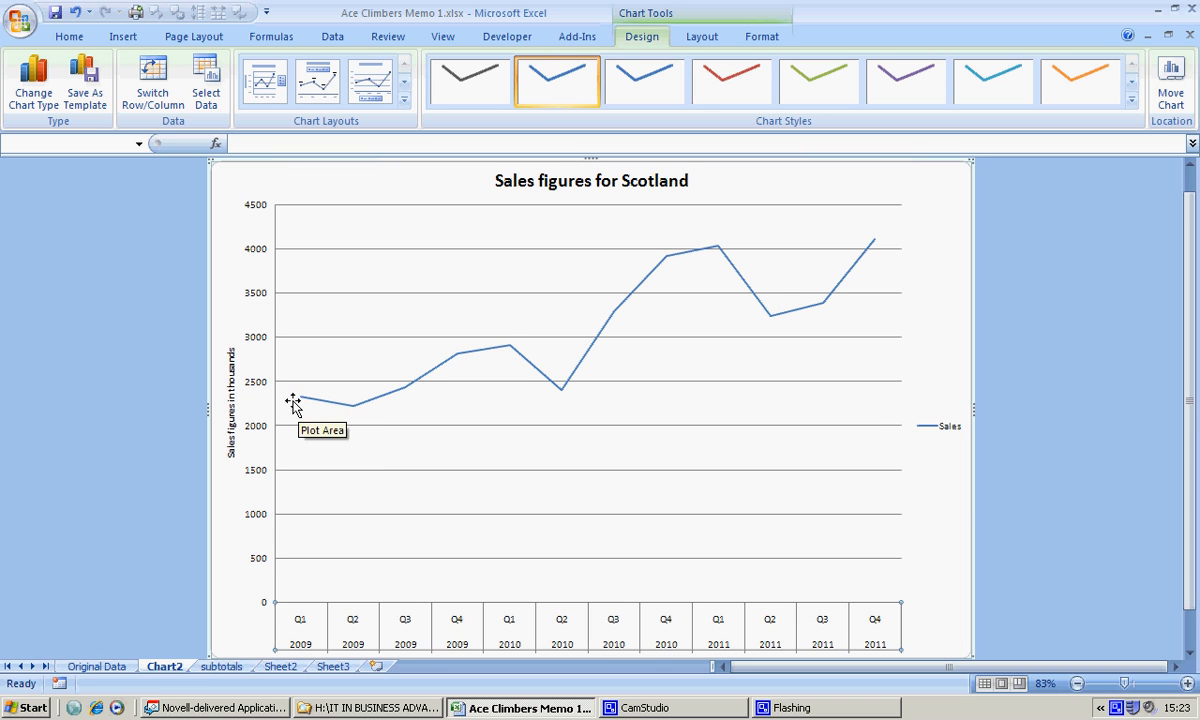
pyautogui.moveTo(318, 408)
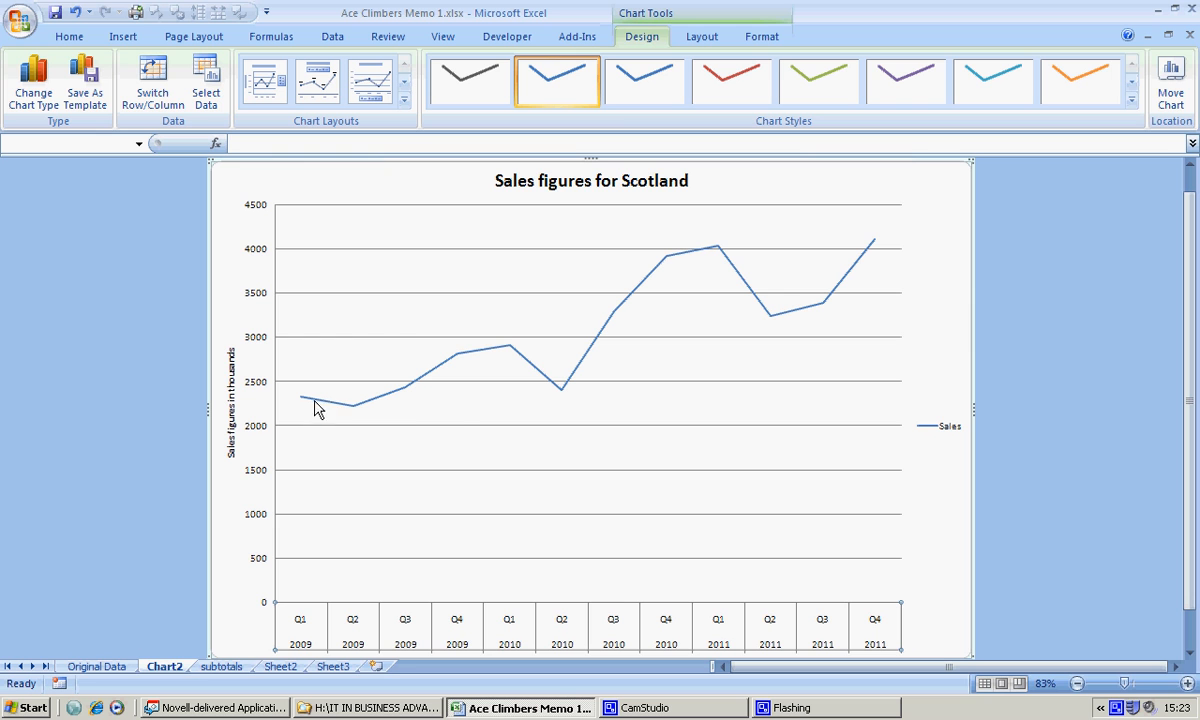
pyautogui.moveTo(400, 408)
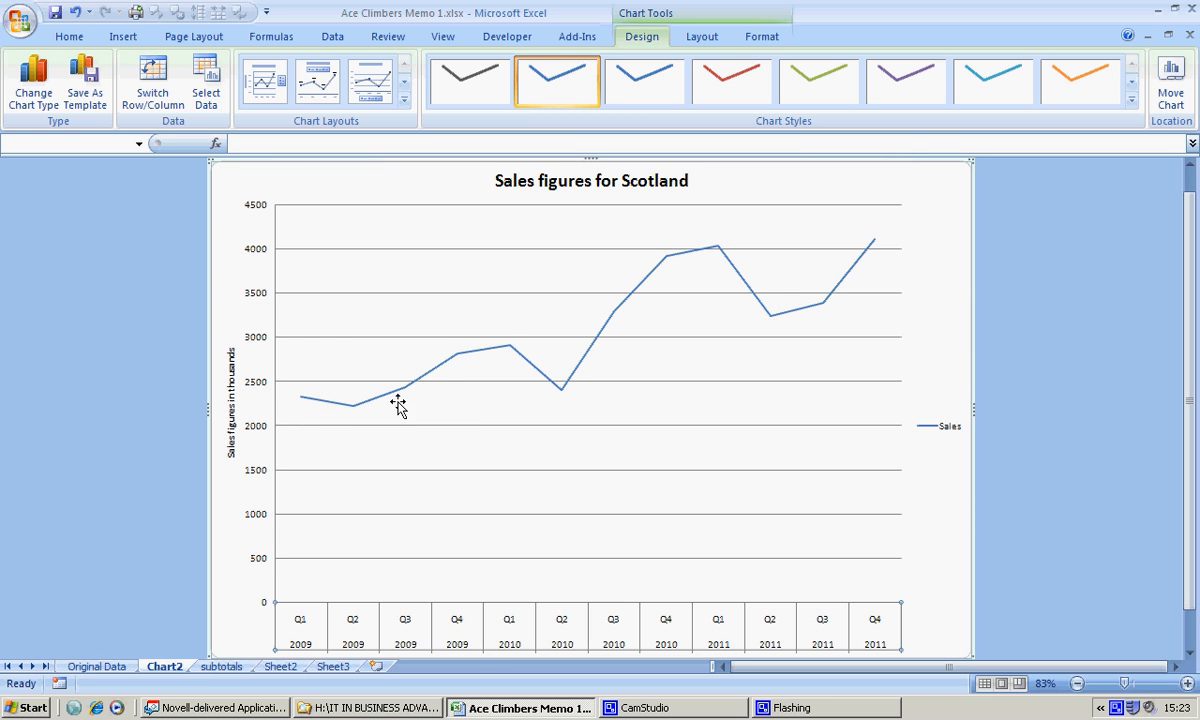
pyautogui.moveTo(432, 388)
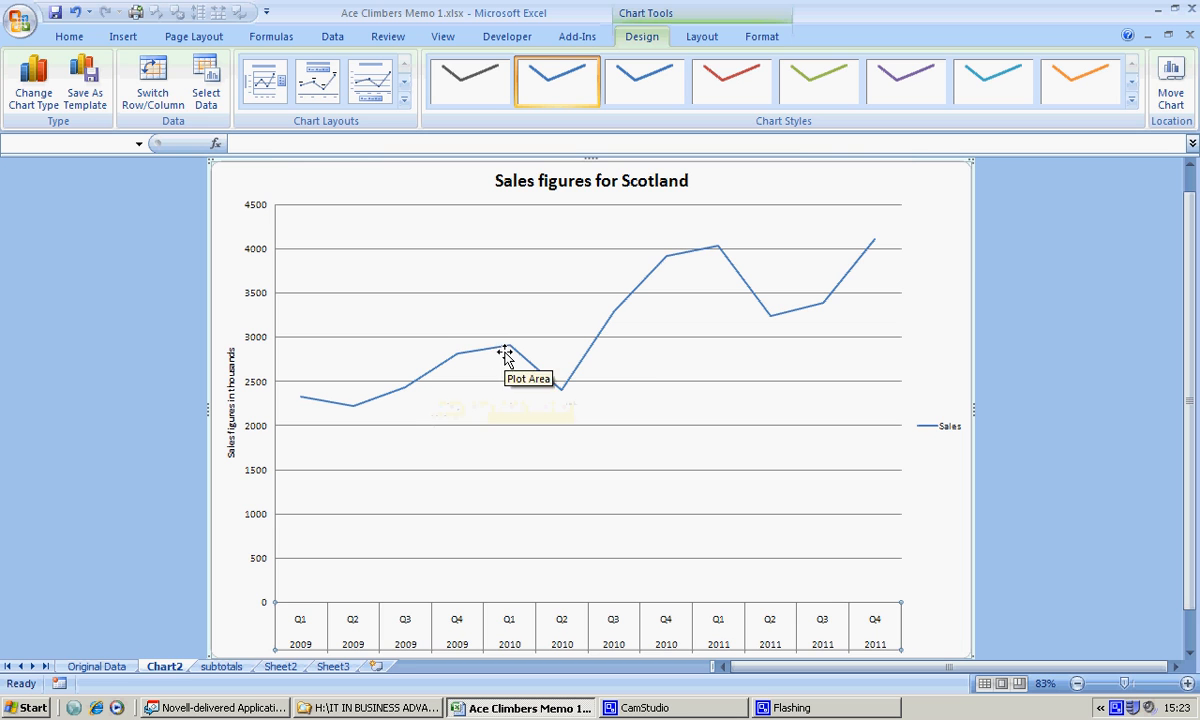
pyautogui.moveTo(508, 352)
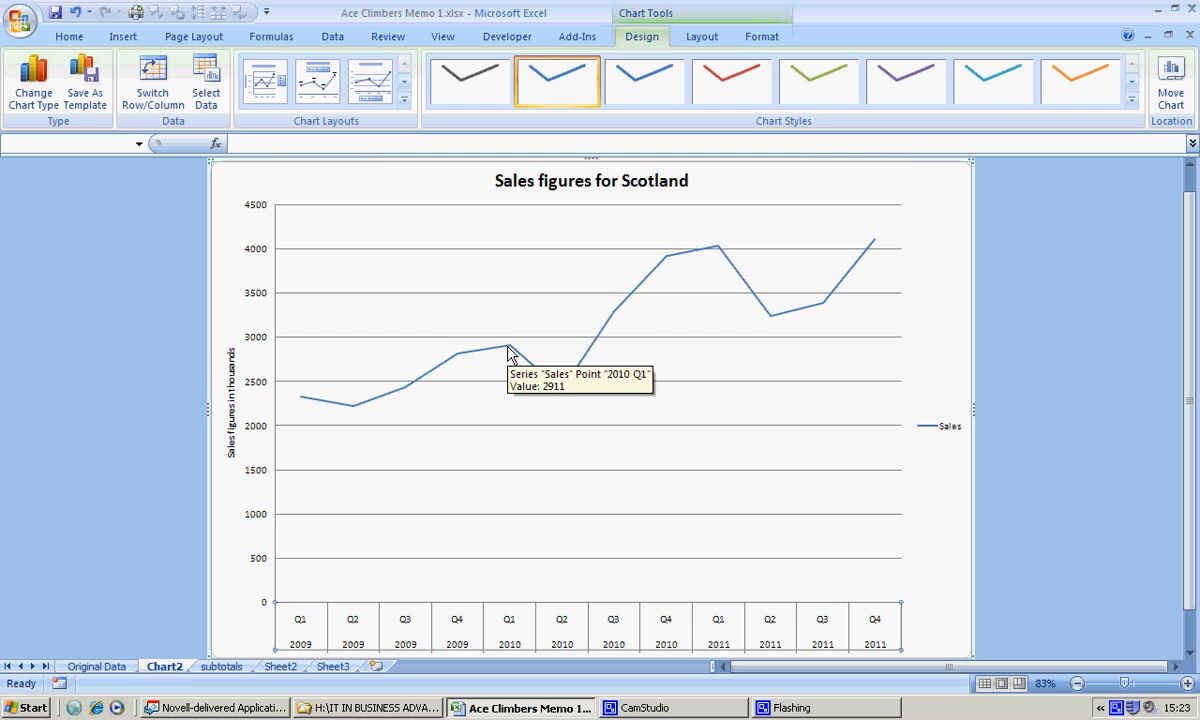
pyautogui.moveTo(630, 320)
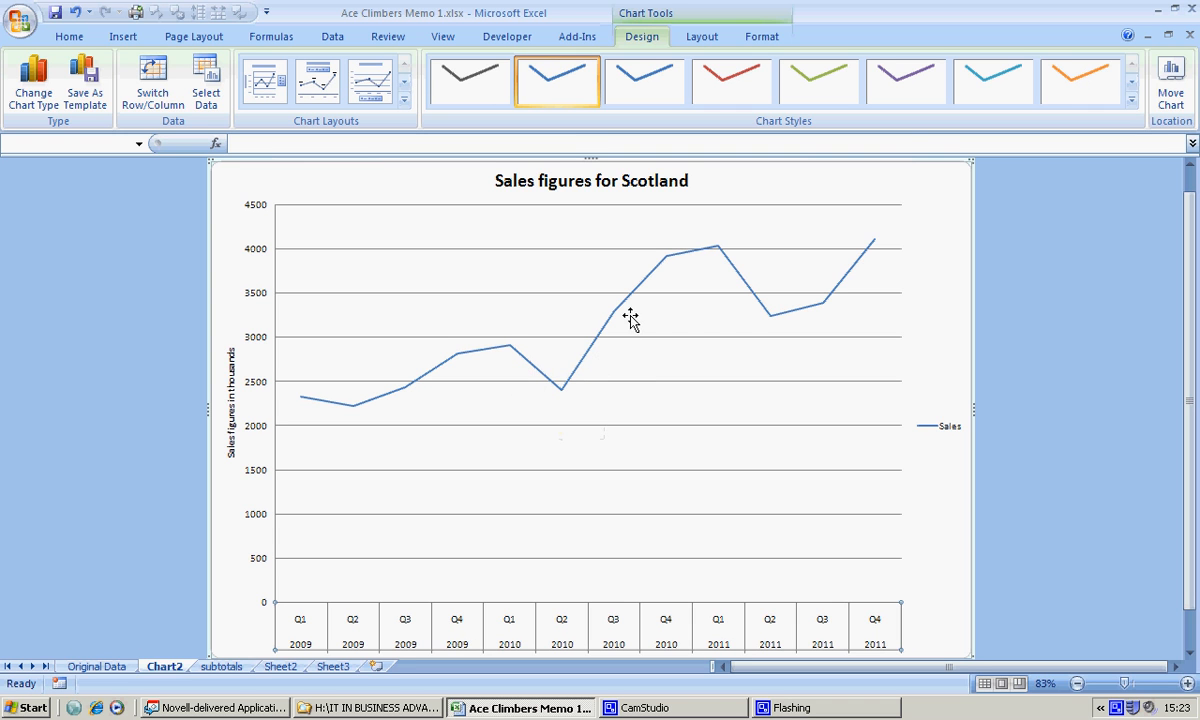
pyautogui.moveTo(712, 250)
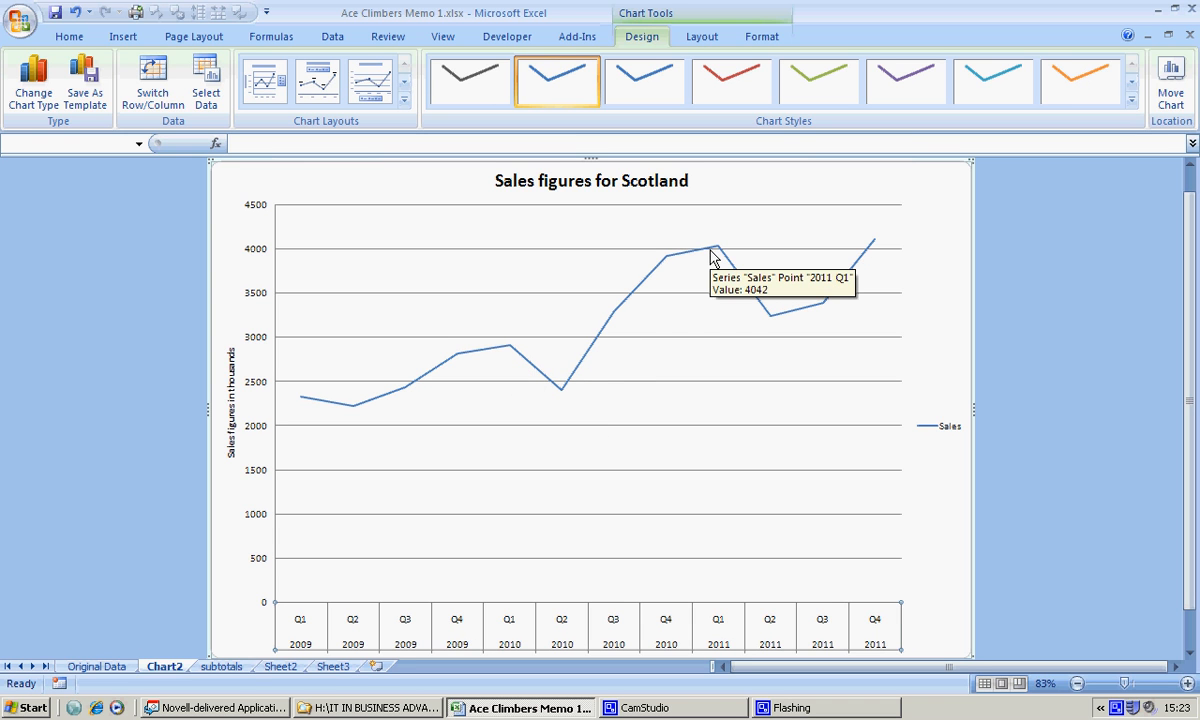
pyautogui.moveTo(736, 284)
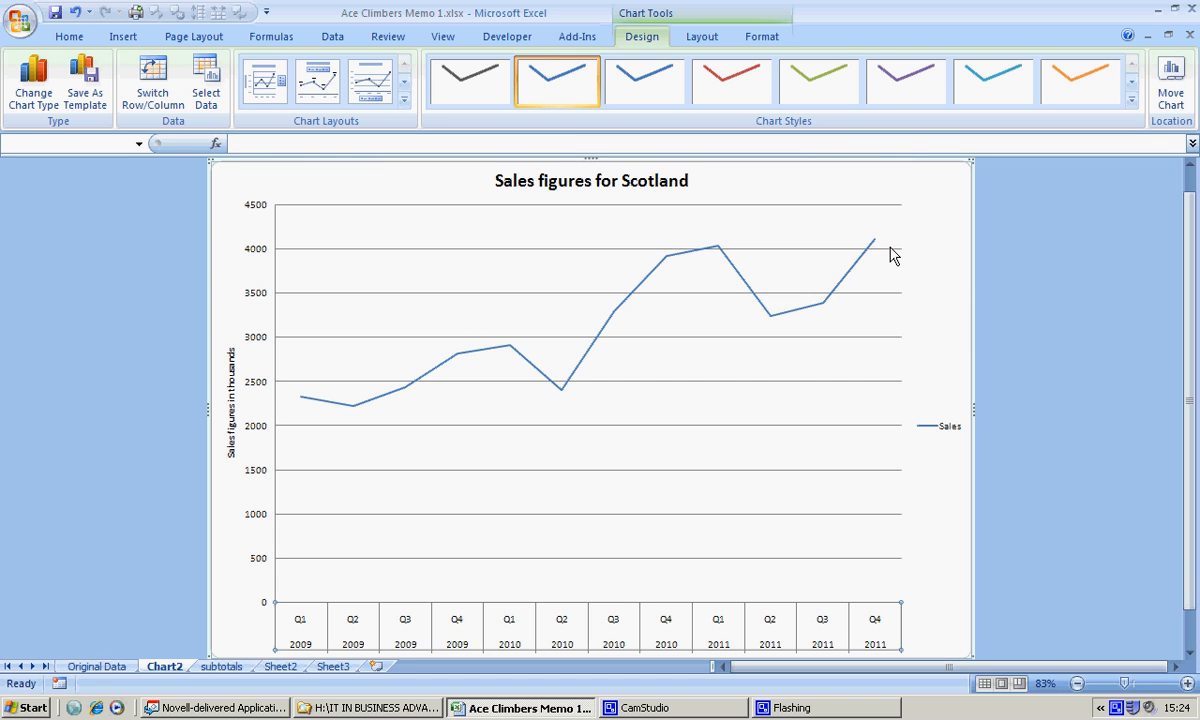
pyautogui.moveTo(604, 468)
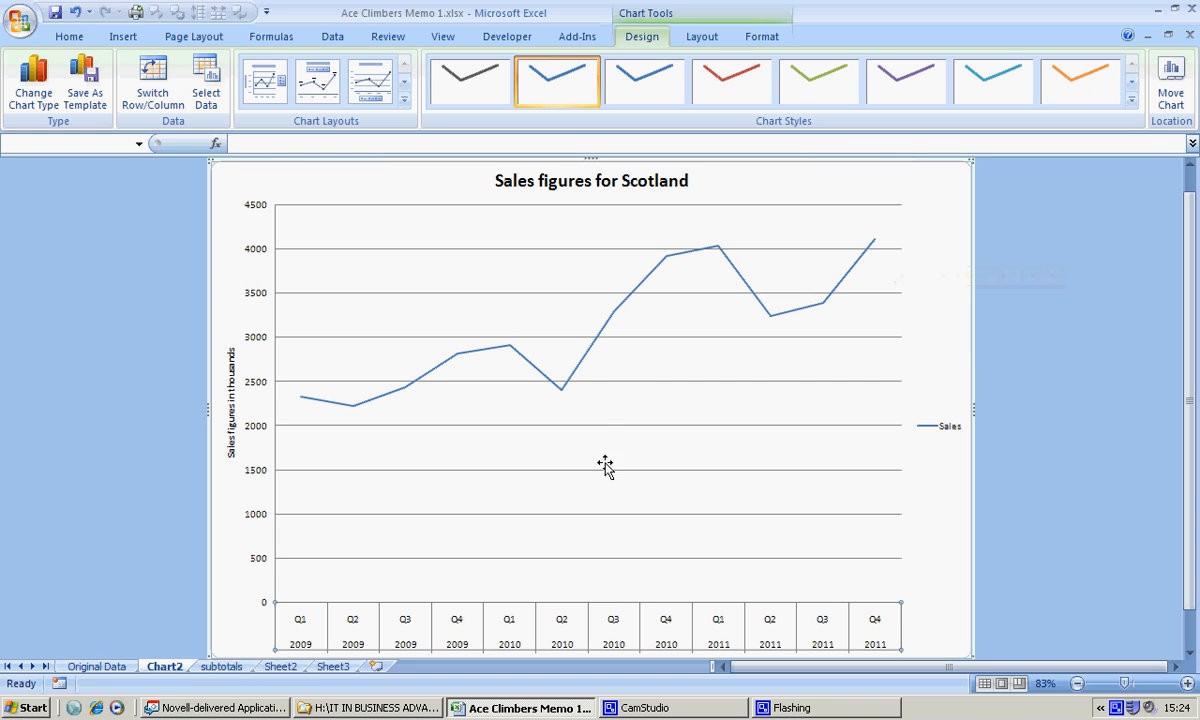
pyautogui.moveTo(592, 360)
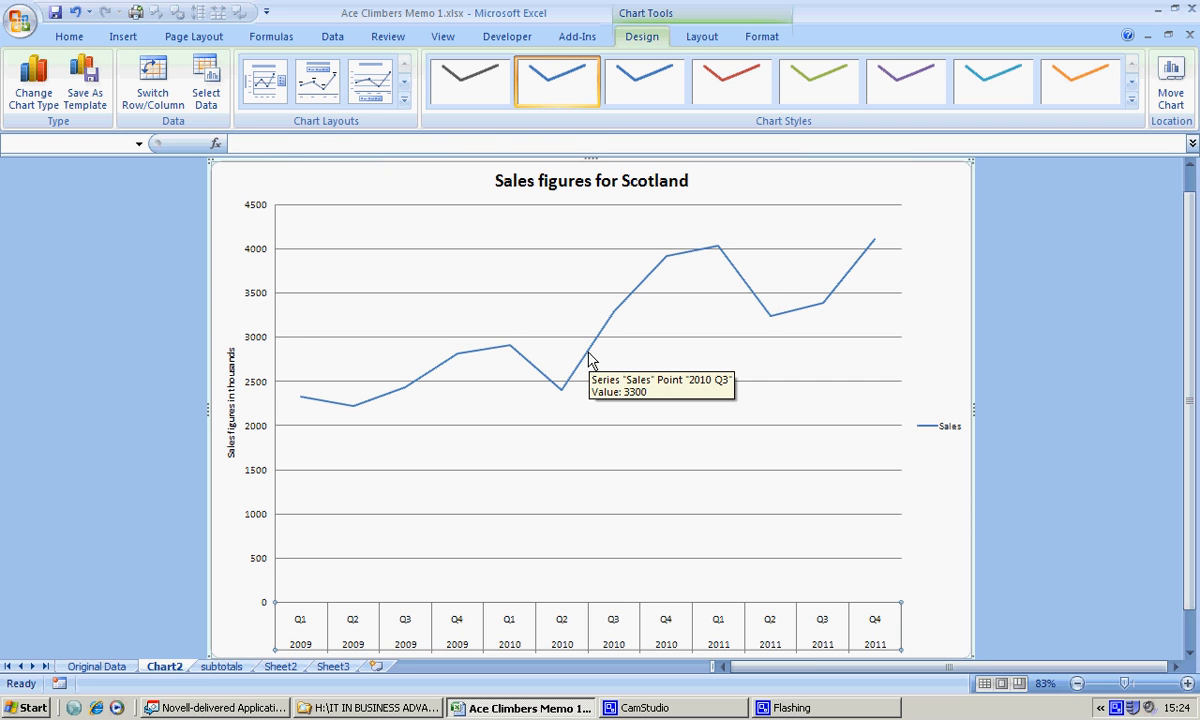
# Add a linear trendline to the Sales line, giving Linear (Sales) in the legend.
pyautogui.rightClick(592, 360)
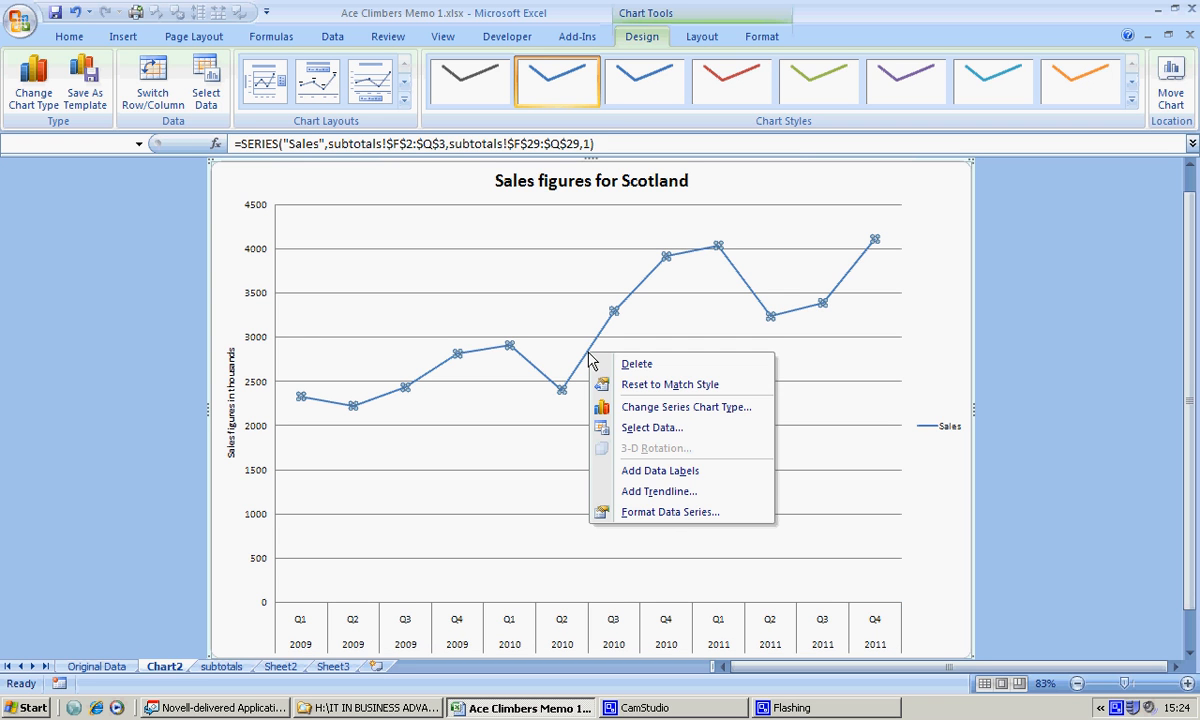
pyautogui.moveTo(658, 492)
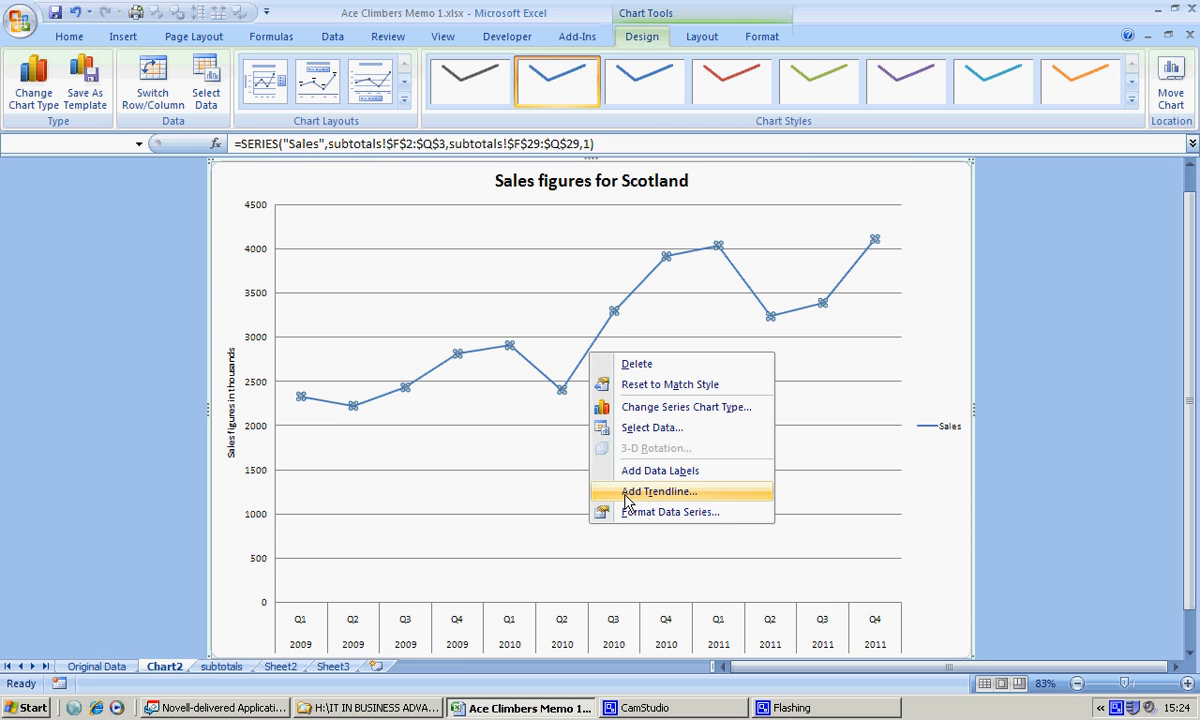
pyautogui.click(658, 492)
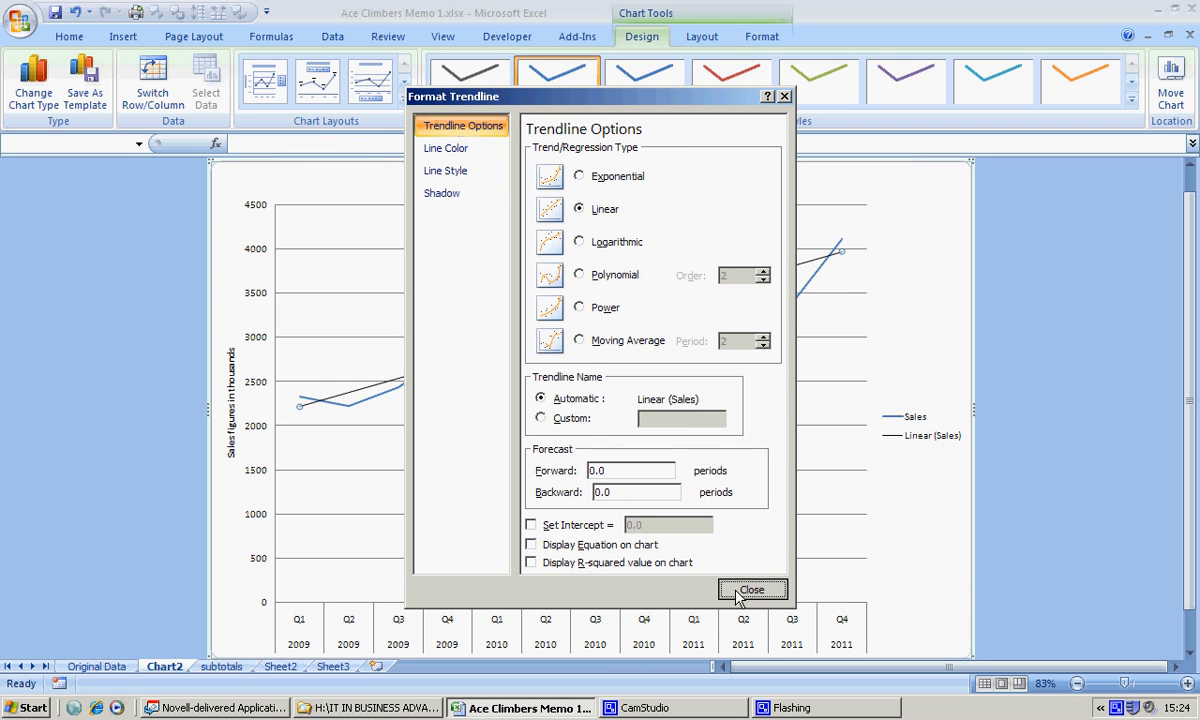
pyautogui.click(752, 588)
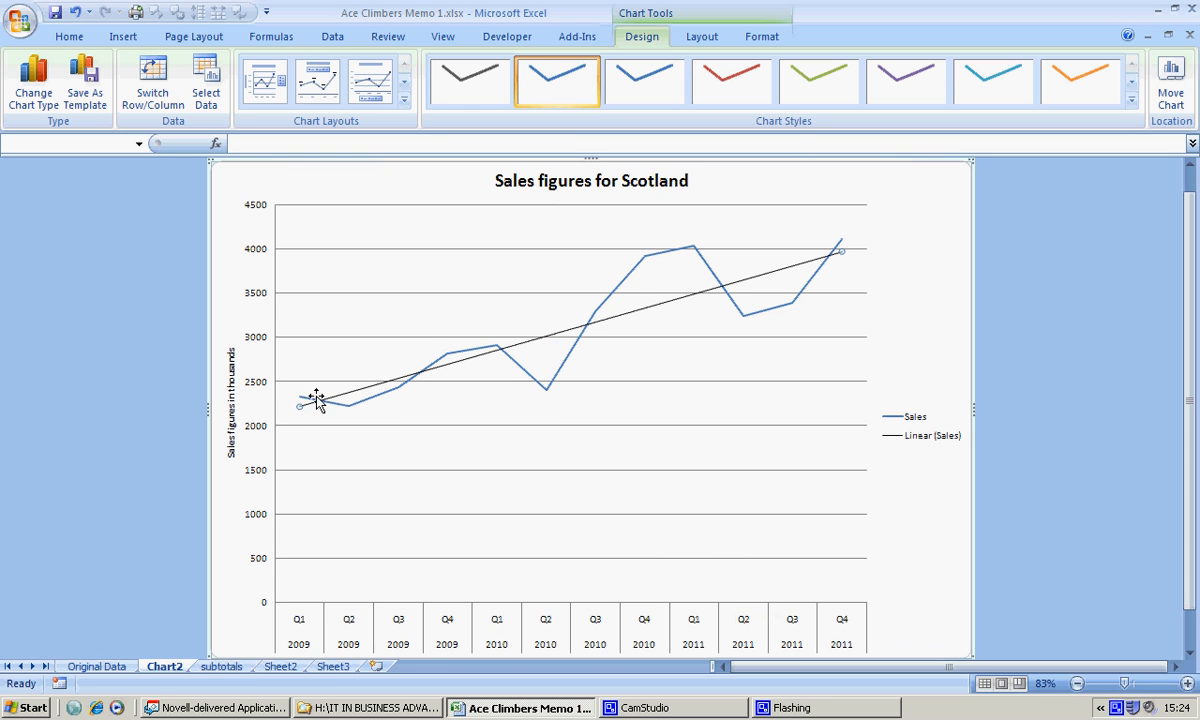
pyautogui.moveTo(316, 420)
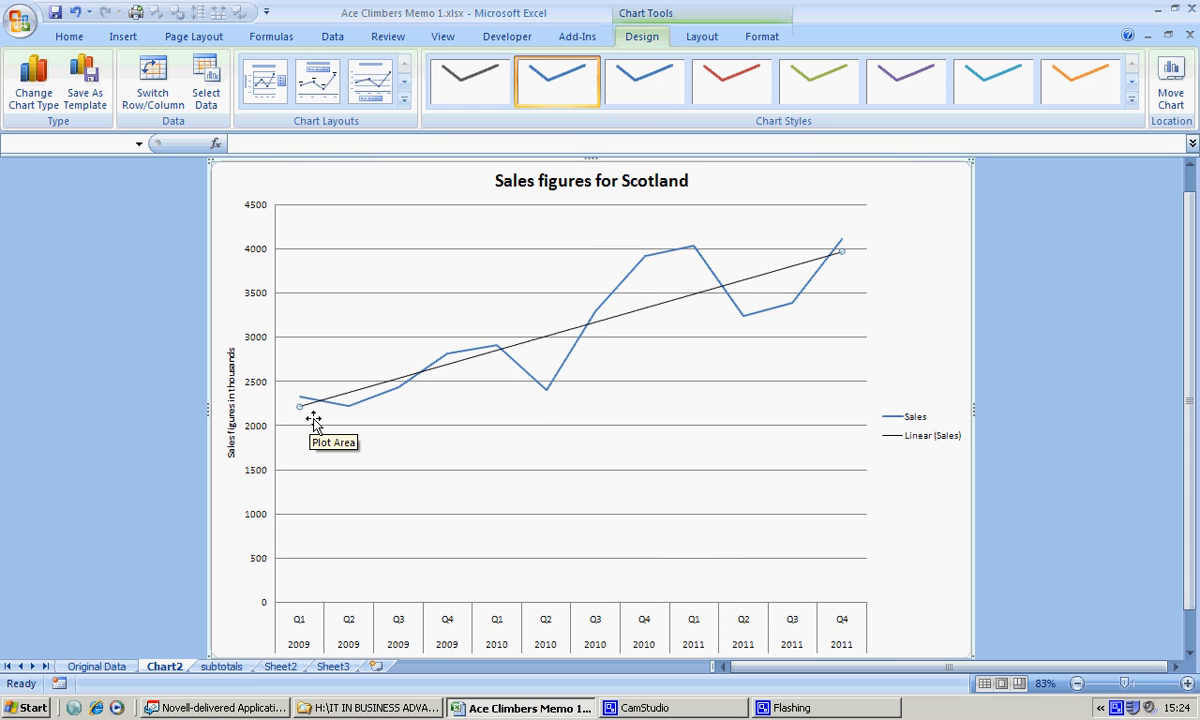
pyautogui.moveTo(524, 380)
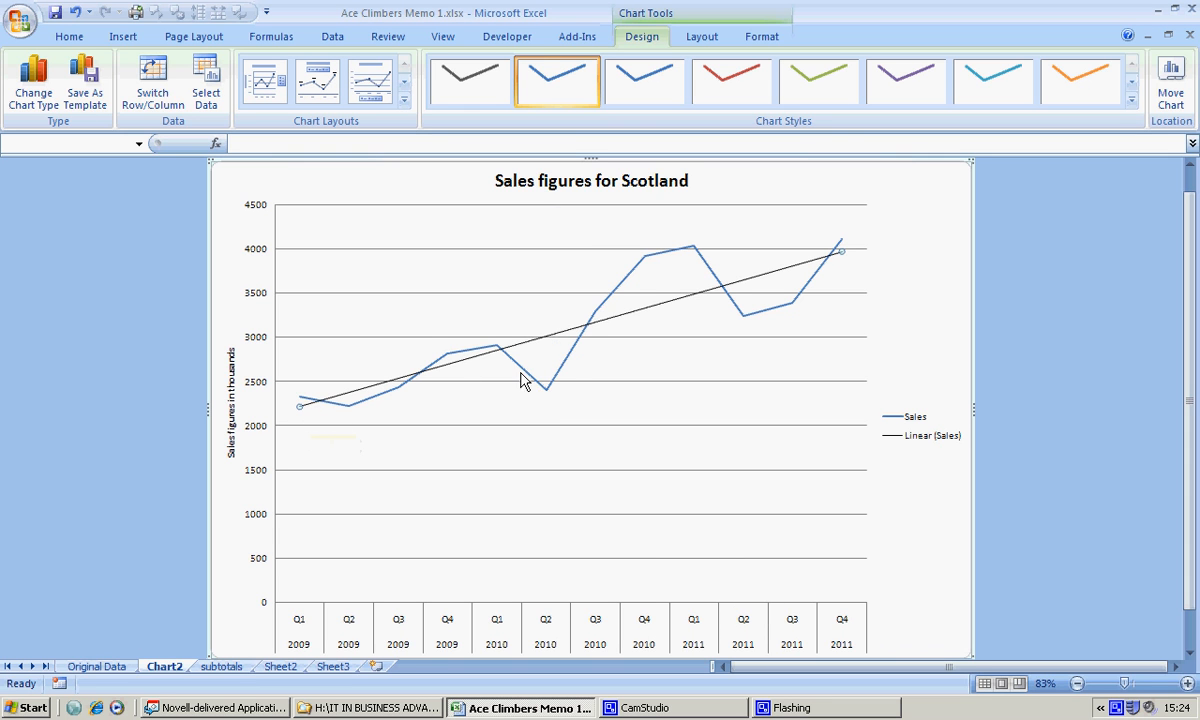
pyautogui.moveTo(604, 336)
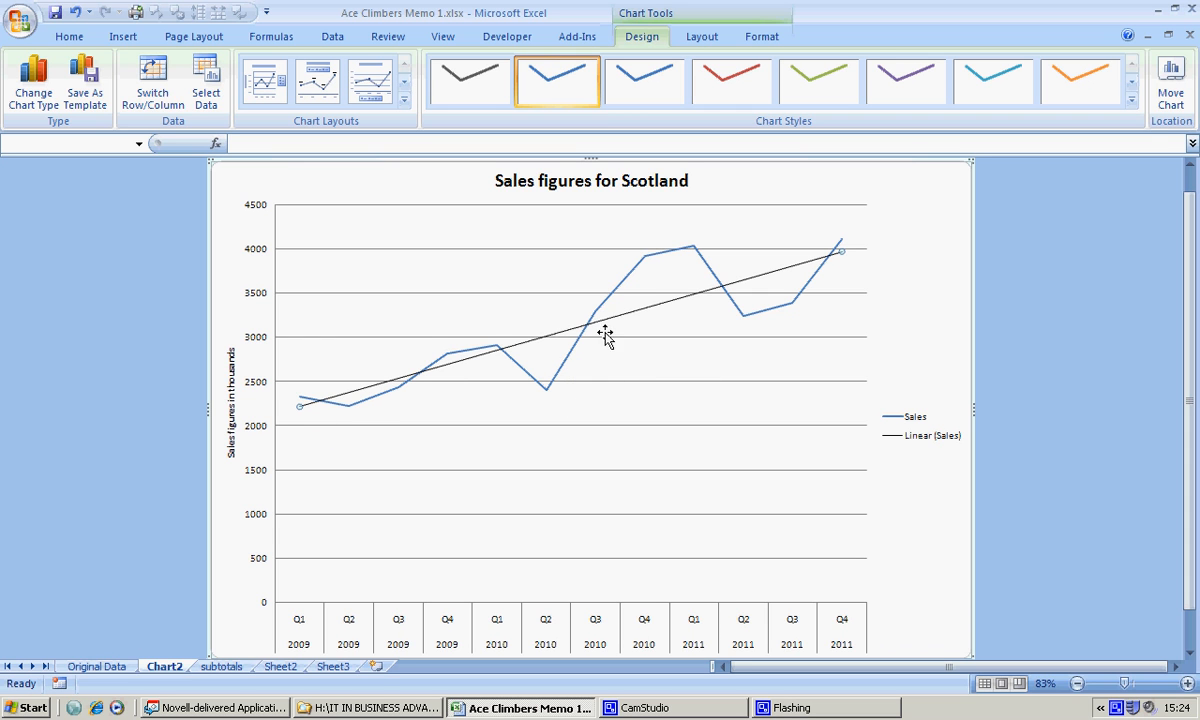
pyautogui.moveTo(892, 264)
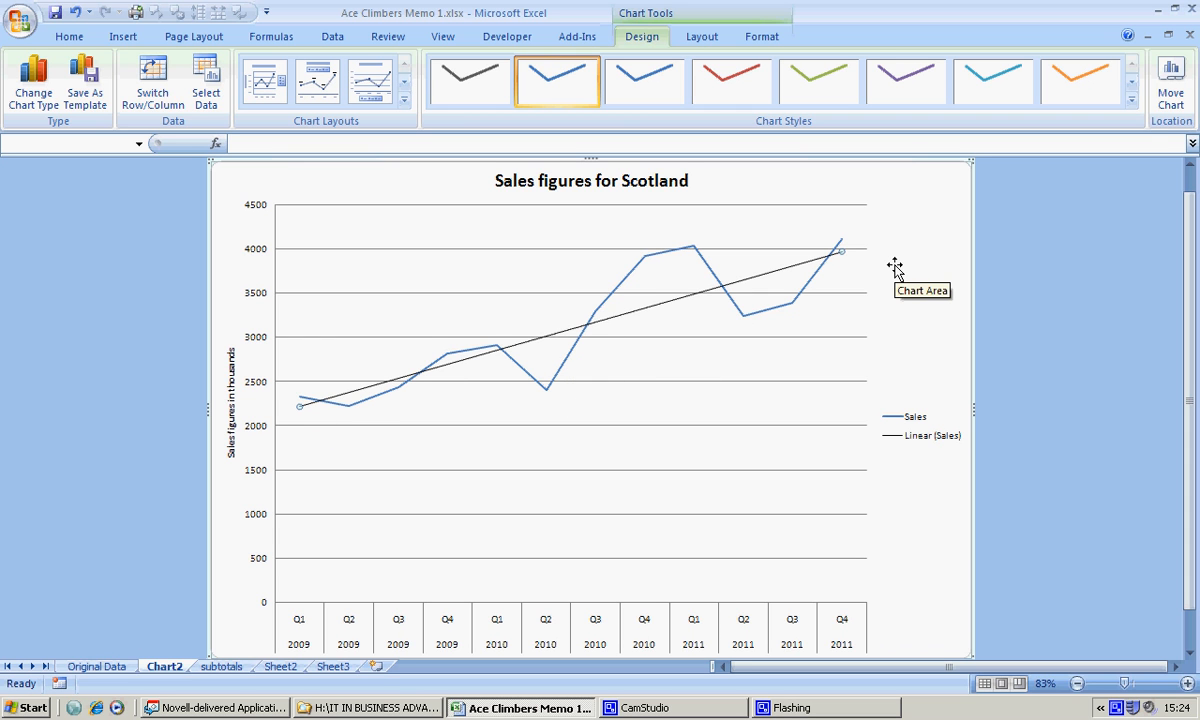
pyautogui.moveTo(288, 524)
pyautogui.write('Scotland trend')
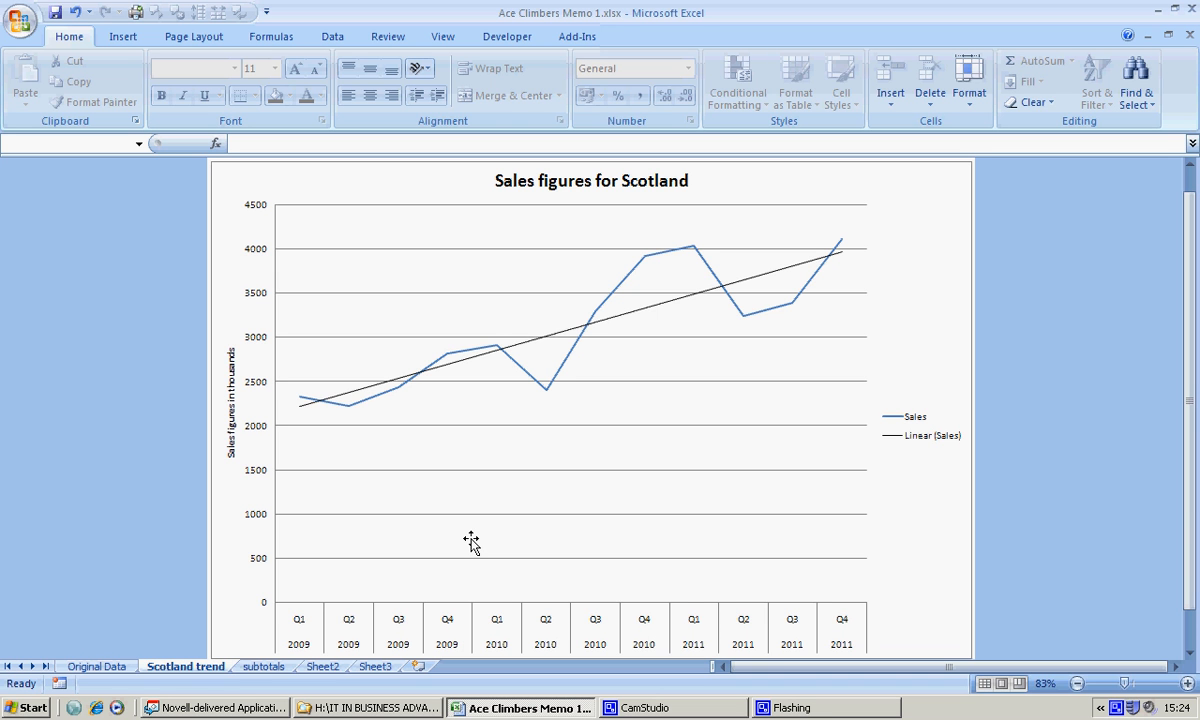
pyautogui.moveTo(292, 590)
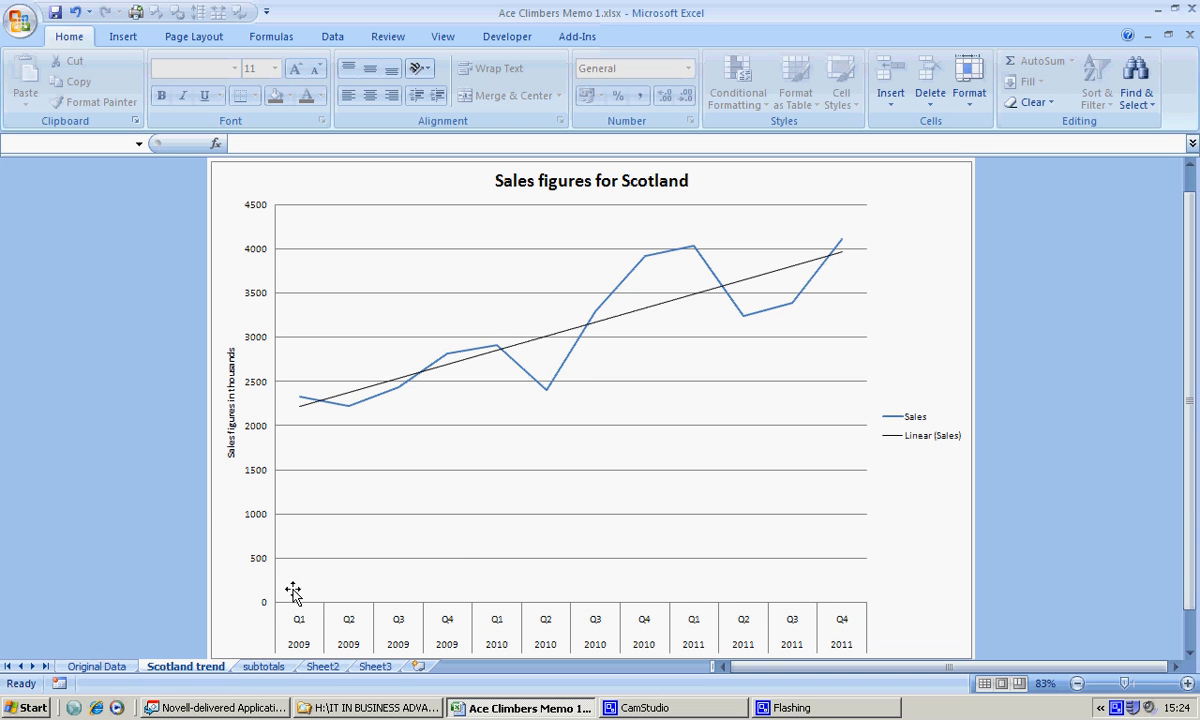
# Switch to the subtotals sheet; a screen-recorder utility opens over it.
pyautogui.click(264, 666)
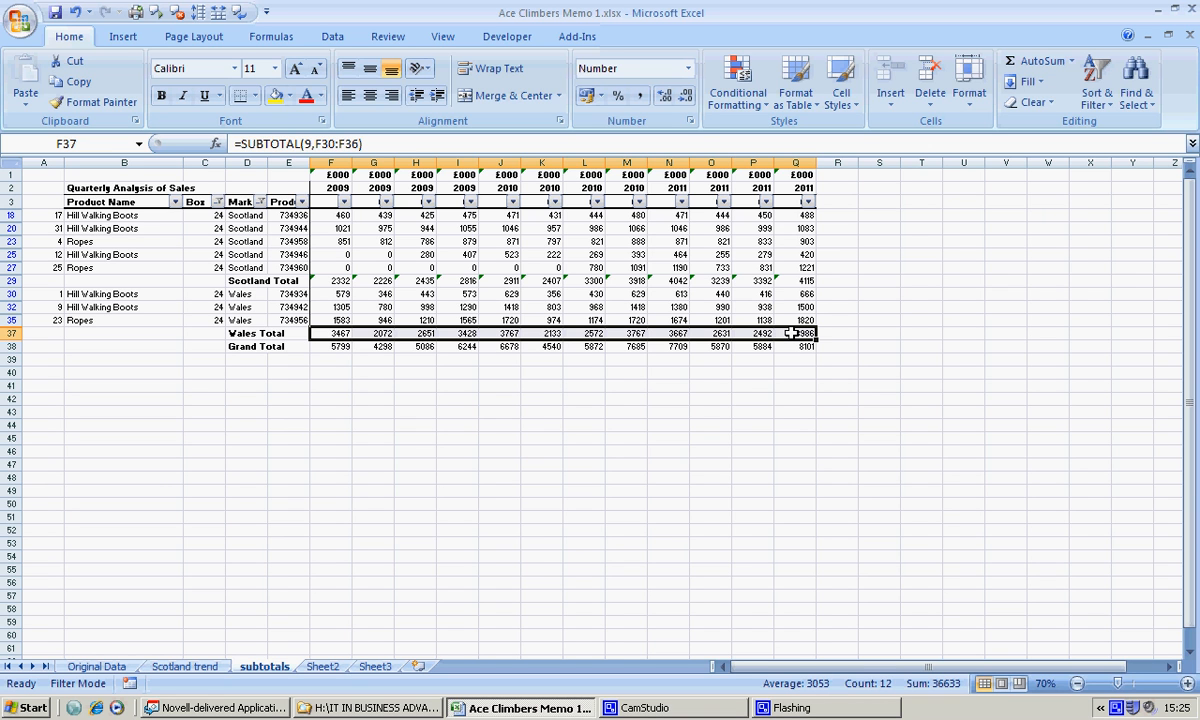
pyautogui.moveTo(690, 708)
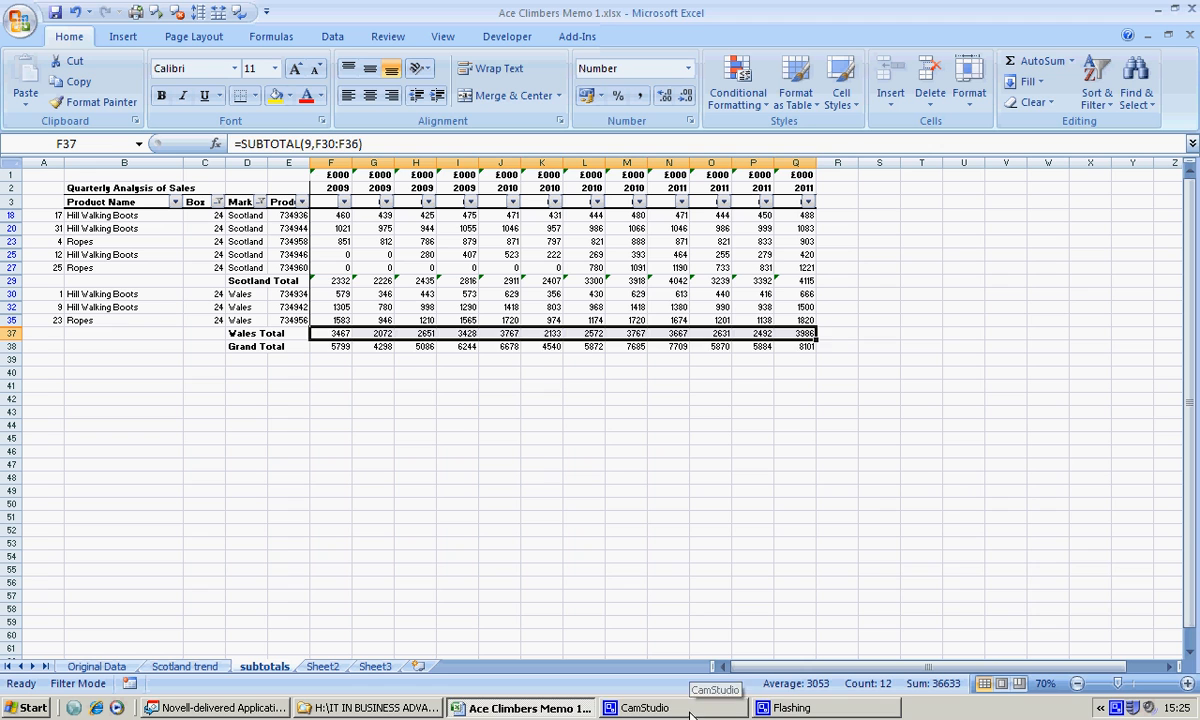
pyautogui.click(650, 708)
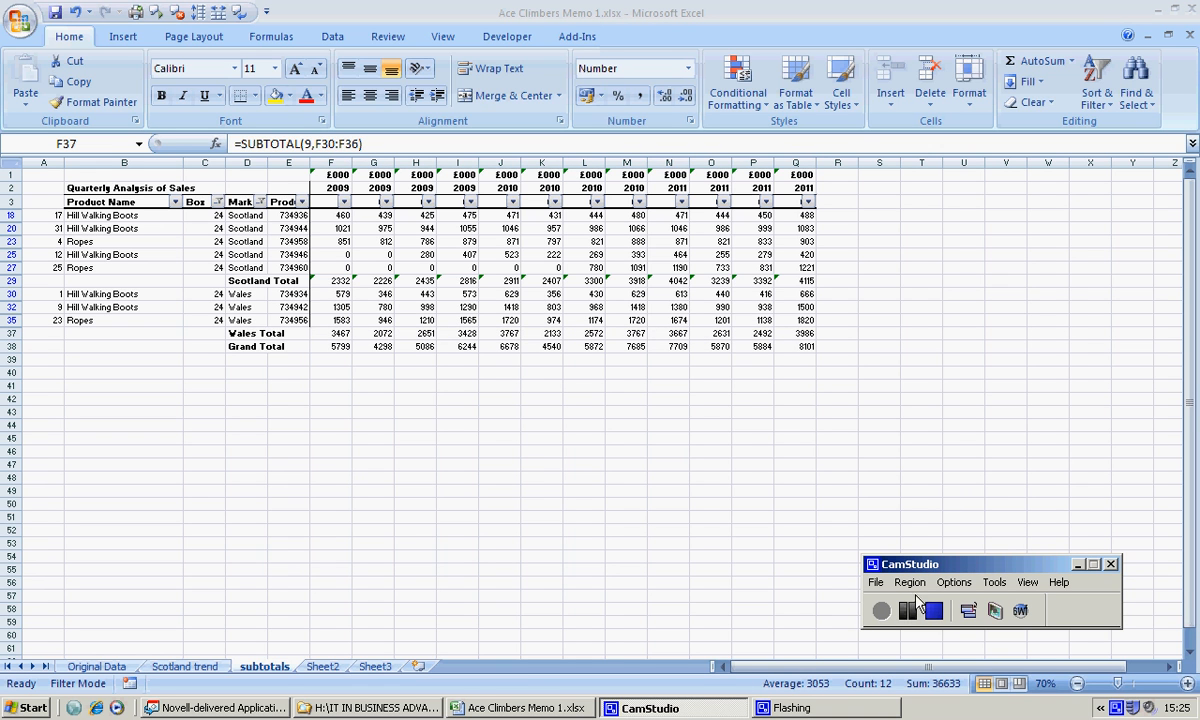